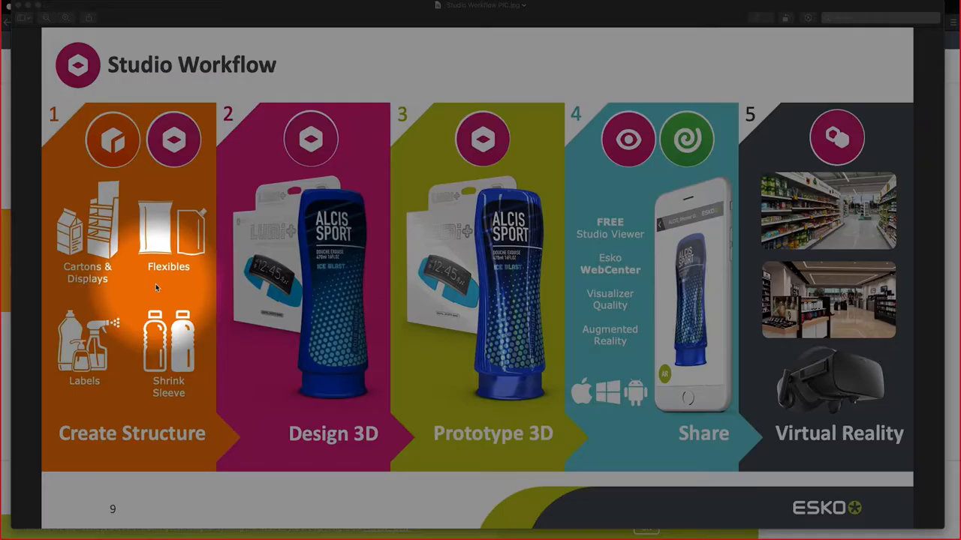
pyautogui.moveTo(119, 300)
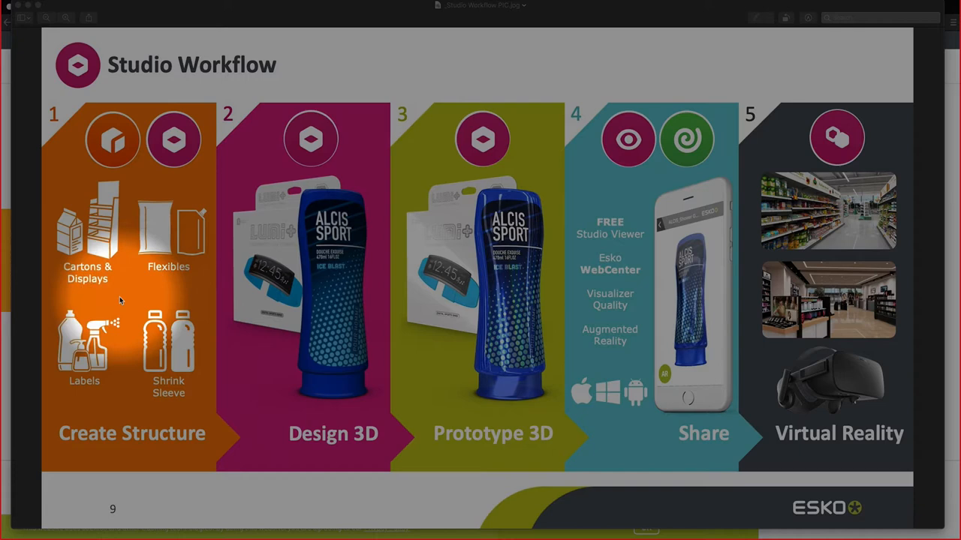
pyautogui.moveTo(138, 340)
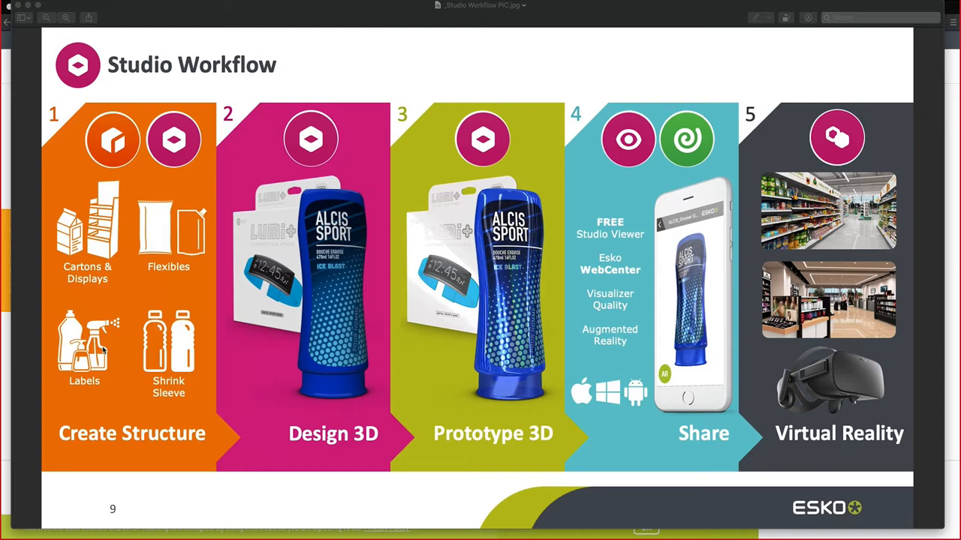
pyautogui.moveTo(156, 273)
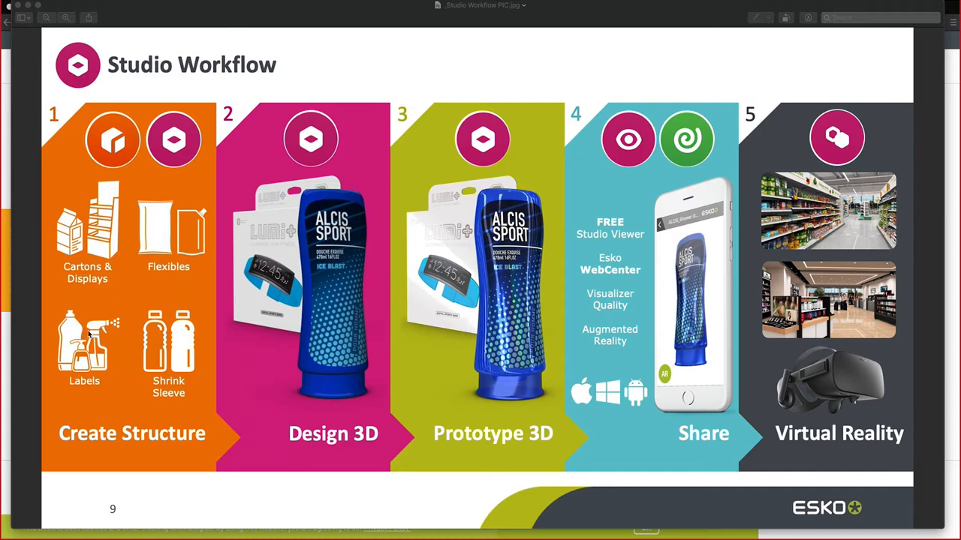
pyautogui.moveTo(166, 339)
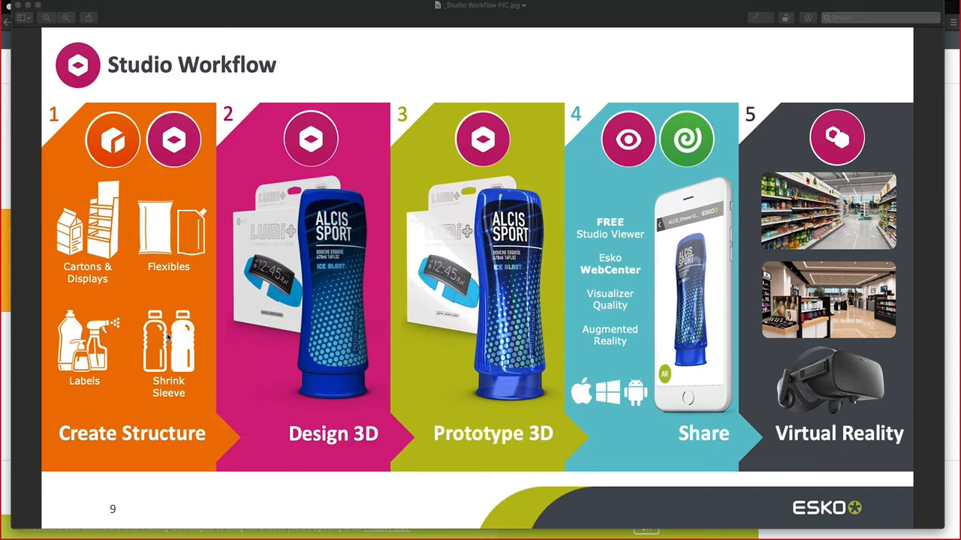
pyautogui.moveTo(118, 343)
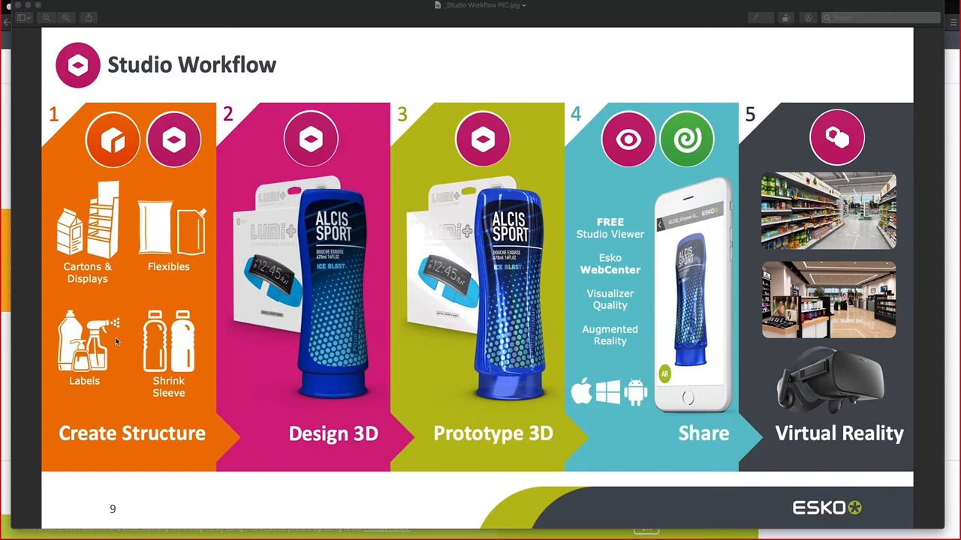
pyautogui.moveTo(63, 353)
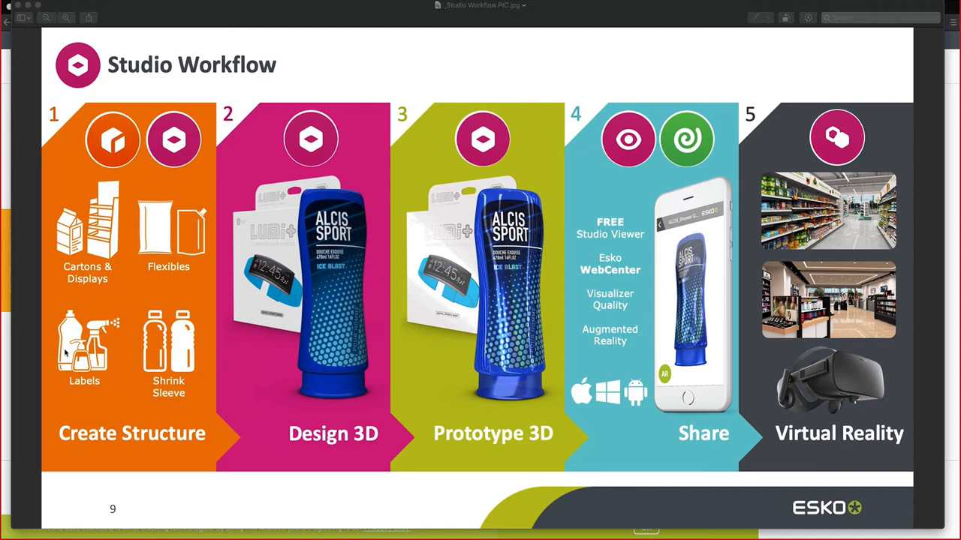
pyautogui.moveTo(261, 339)
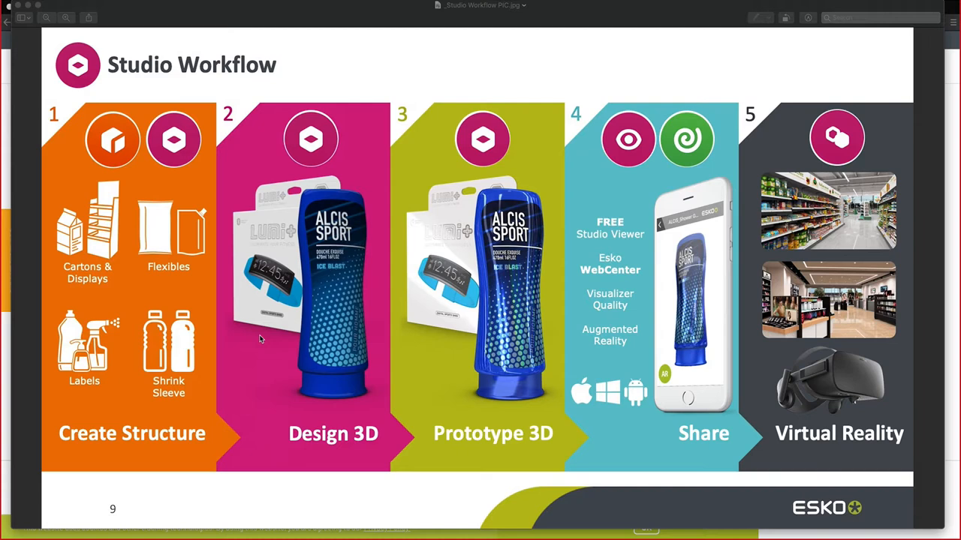
pyautogui.moveTo(463, 308)
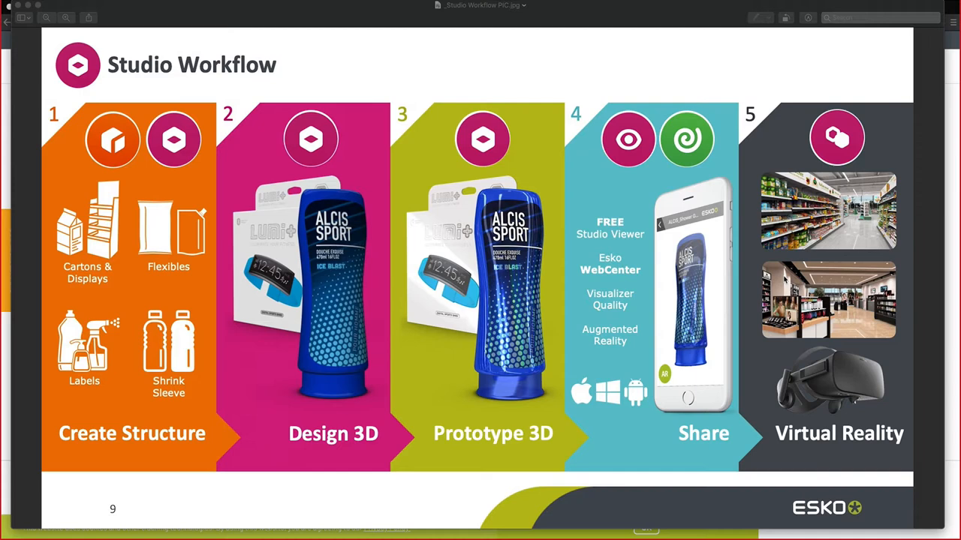
pyautogui.moveTo(126, 298)
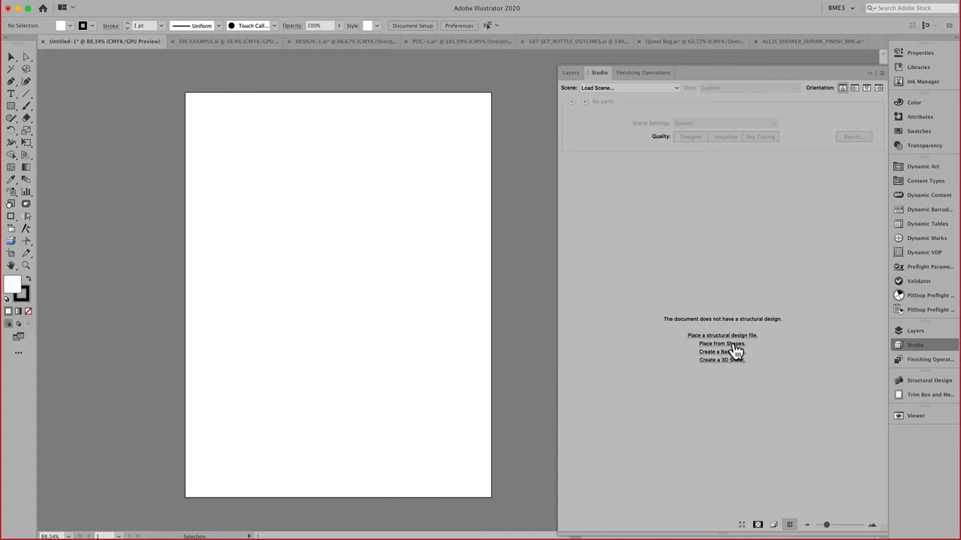
# Step: Create a basic box of 8 × 12 in with thin depth, accepting dimensions and fold angles, and reach Save As
pyautogui.click(721, 352)
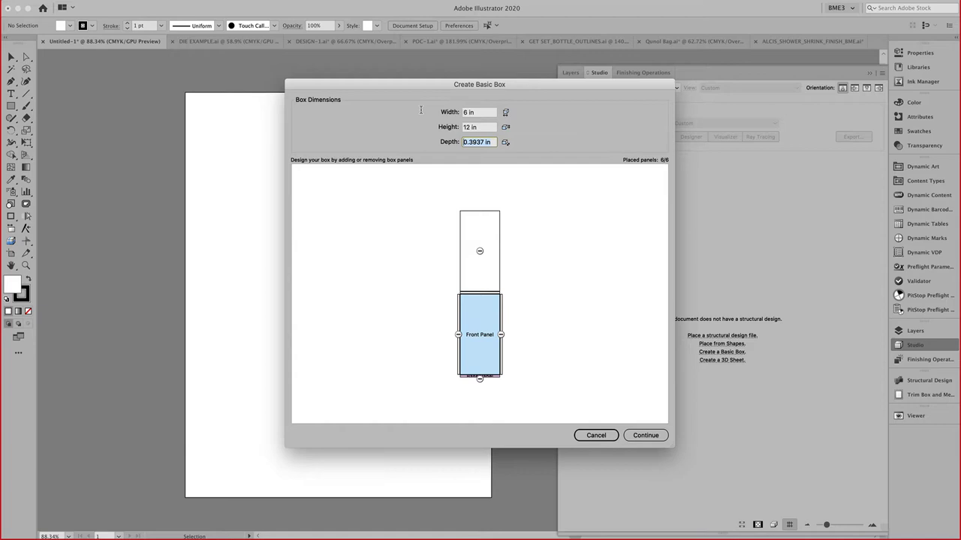
pyautogui.click(646, 436)
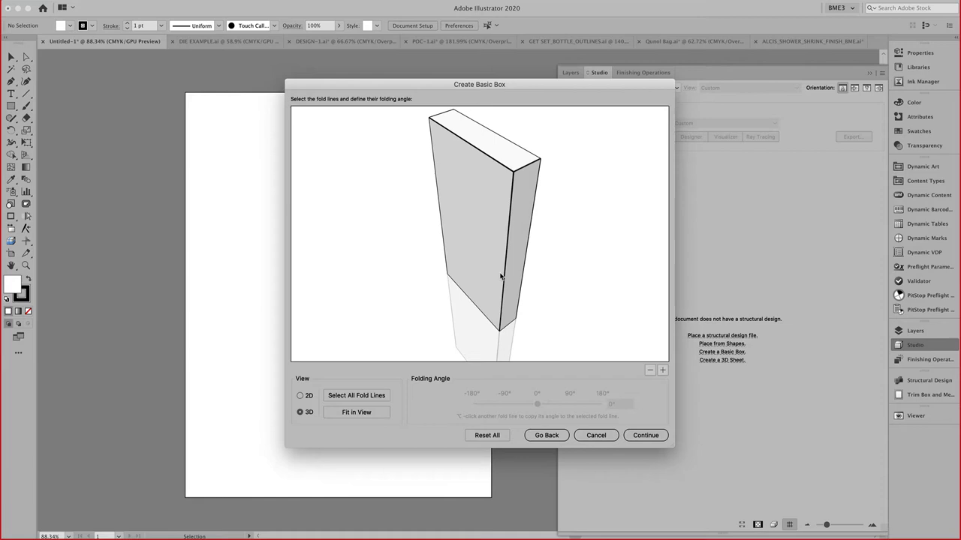
pyautogui.click(645, 435)
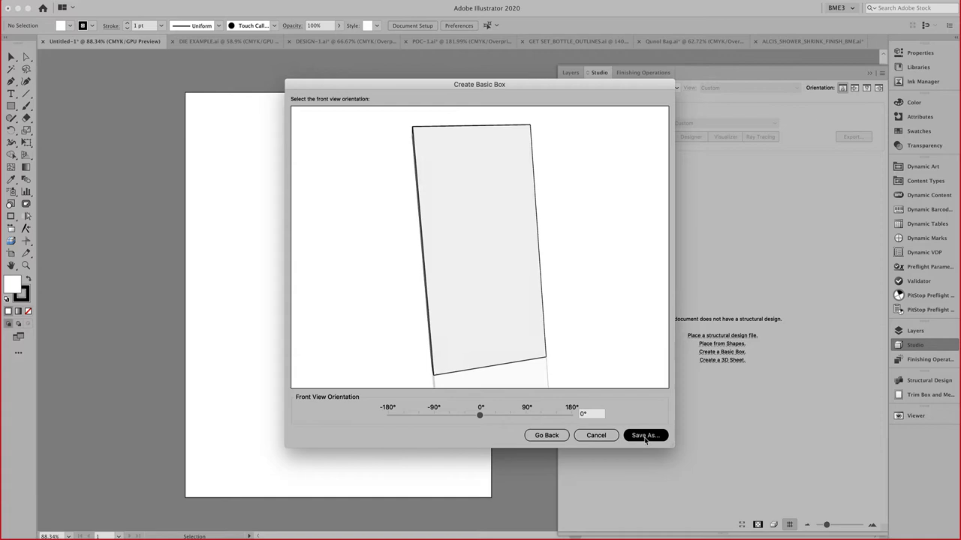
pyautogui.click(644, 435)
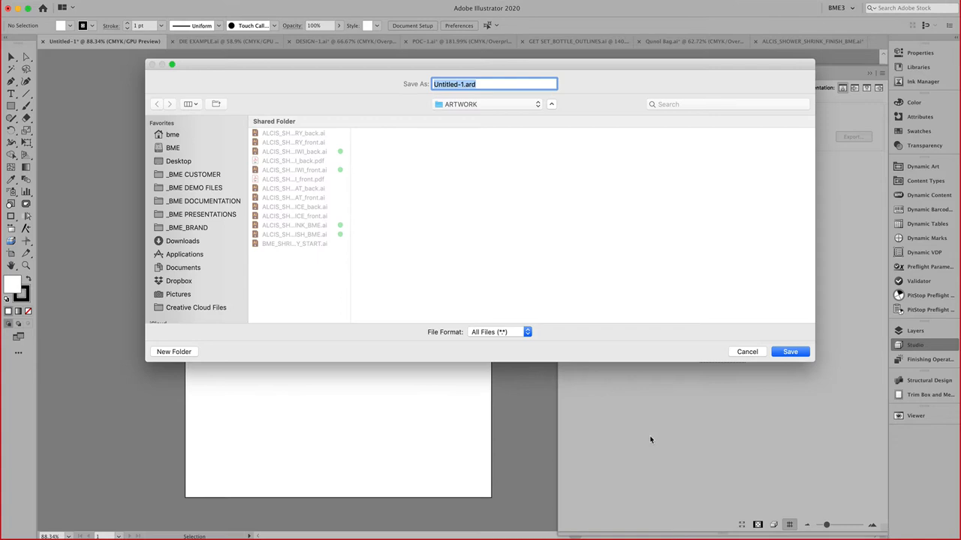
# Step: Save the box structure file, showing the dieline and 3D preview, then reach the Trim Box and Media Box settings
pyautogui.click(790, 352)
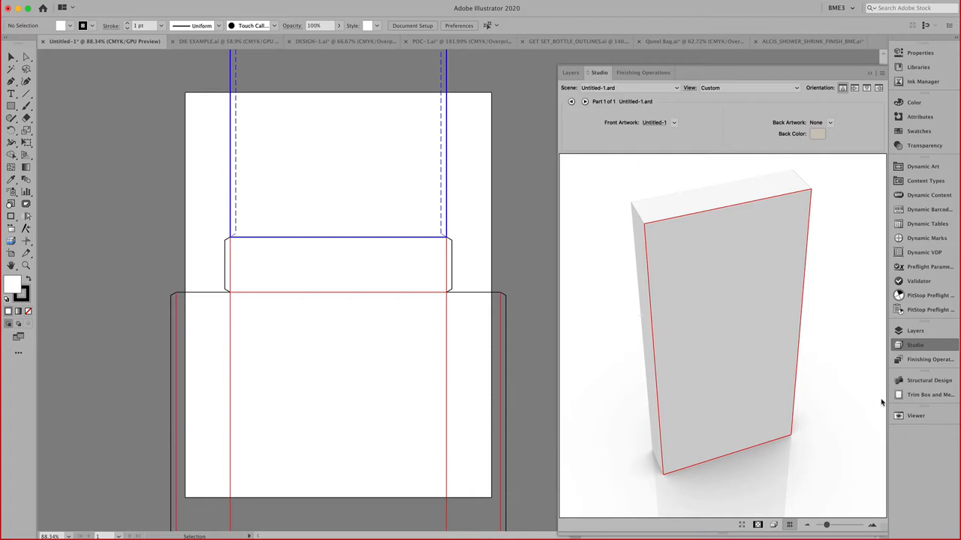
pyautogui.click(929, 394)
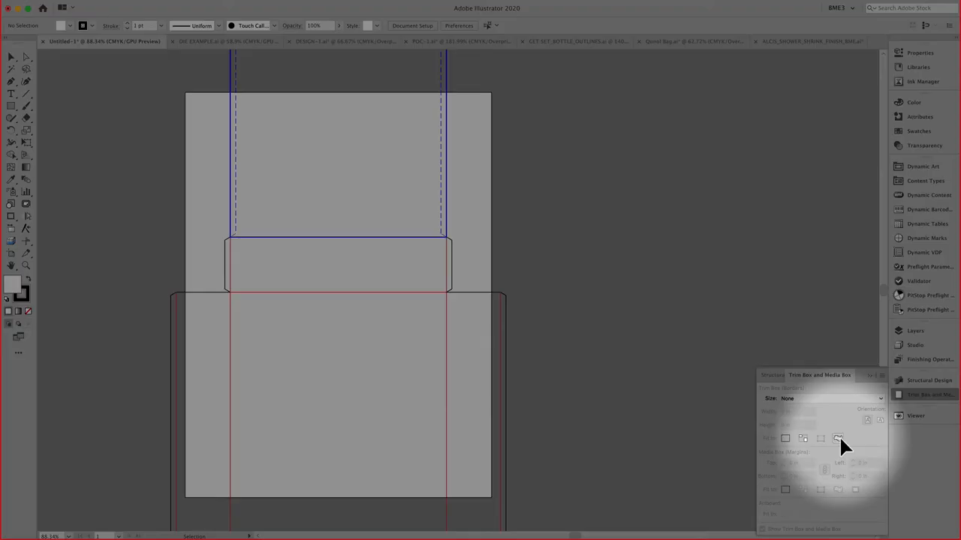
pyautogui.moveTo(838, 438)
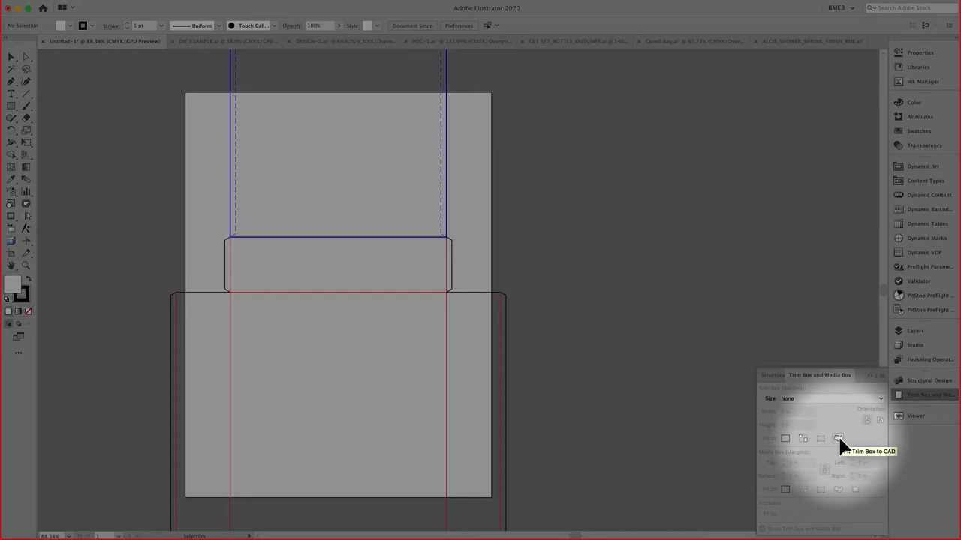
# Step: Fit the trim box to the CAD structure so the artboard wraps the dieline, then return to the Studio panel
pyautogui.click(837, 438)
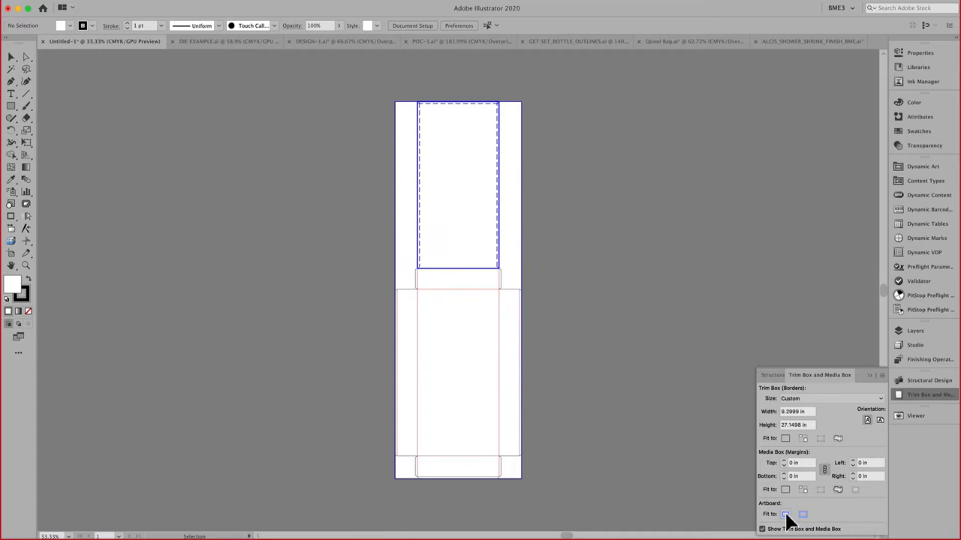
pyautogui.click(916, 344)
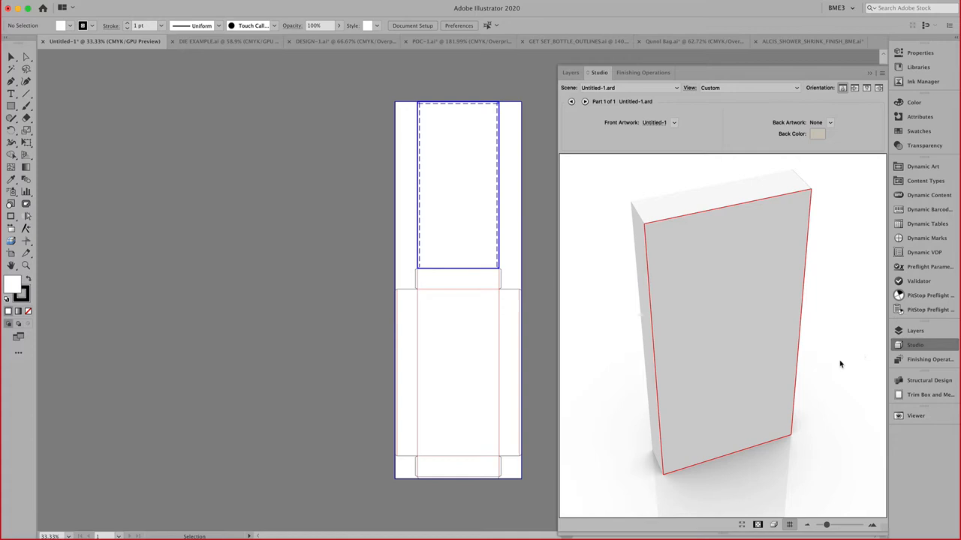
pyautogui.click(222, 42)
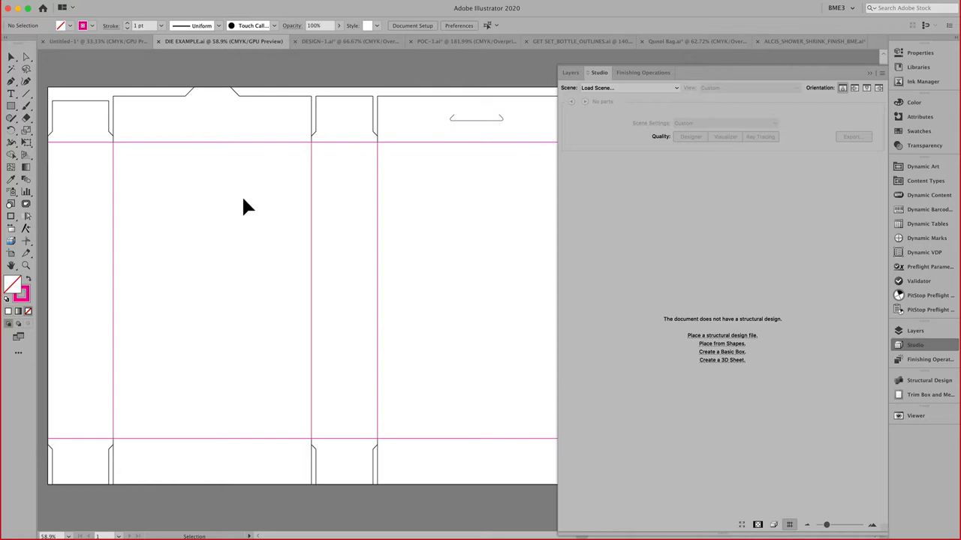
pyautogui.moveTo(249, 199)
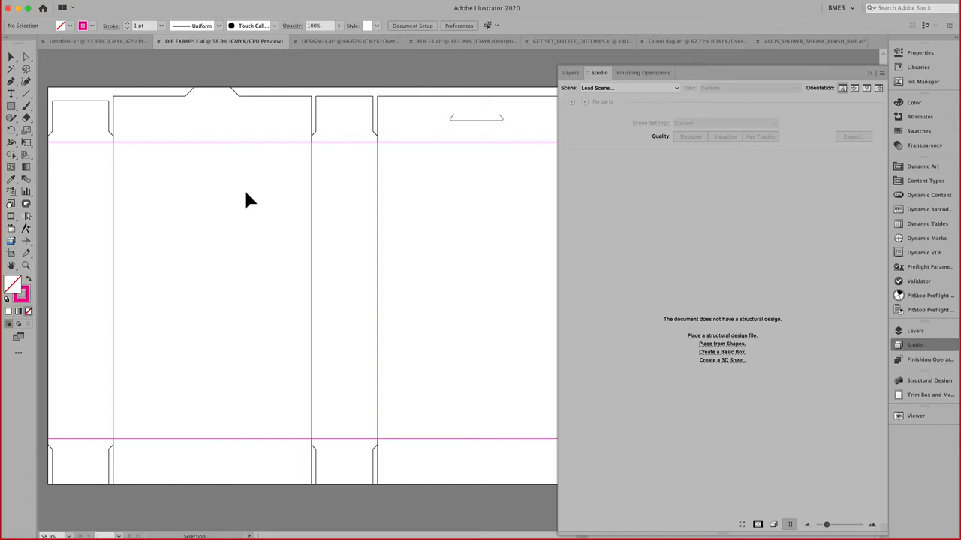
# Step: Select the die lines in the DIE EXAMPLE document and show the Swatches libraries list
pyautogui.click(213, 141)
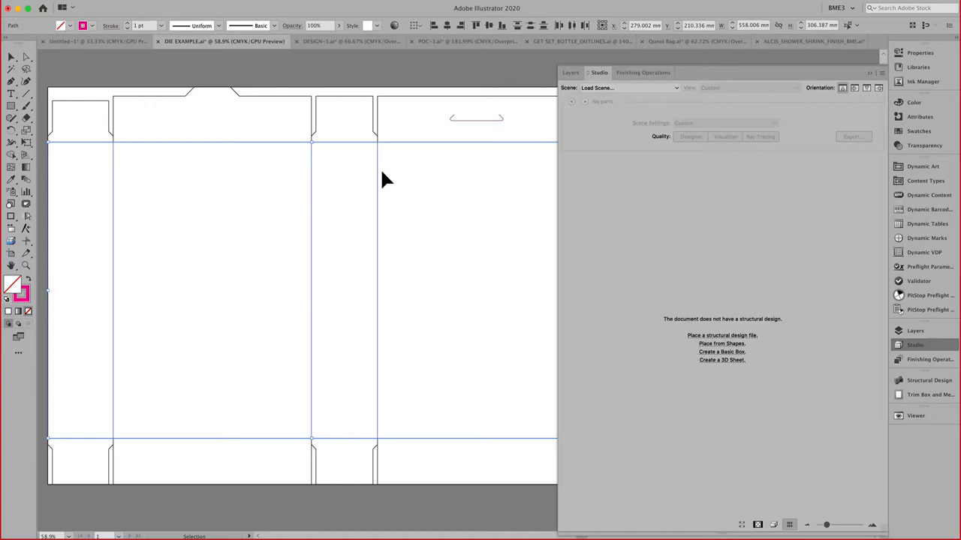
pyautogui.moveTo(809, 155)
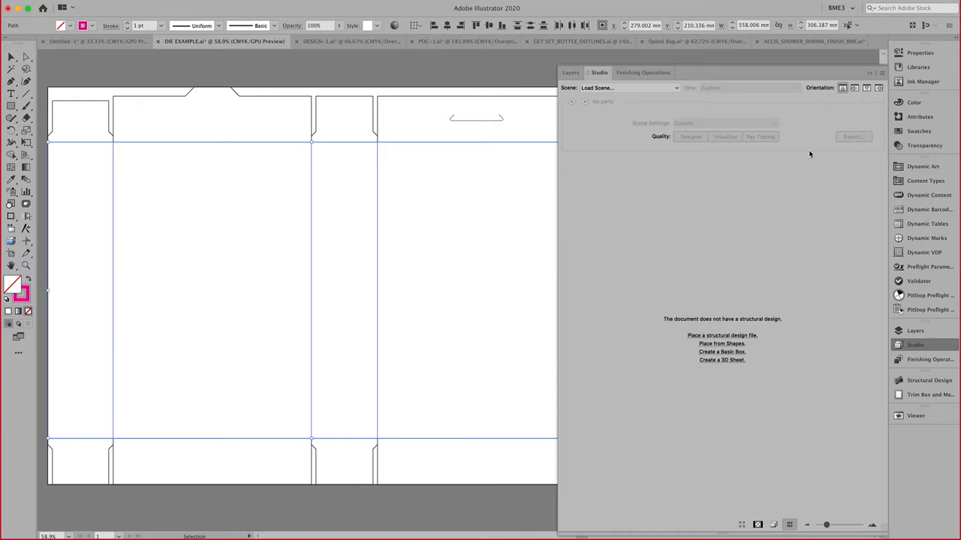
pyautogui.click(898, 131)
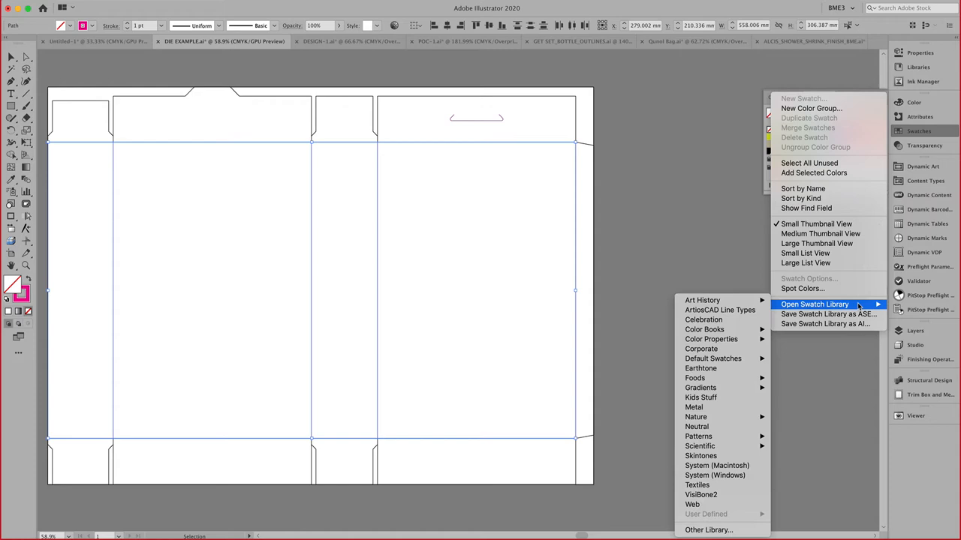
# Step: Load the ArtiosCAD Line Types swatch library listing cut and crease line types
pyautogui.click(721, 309)
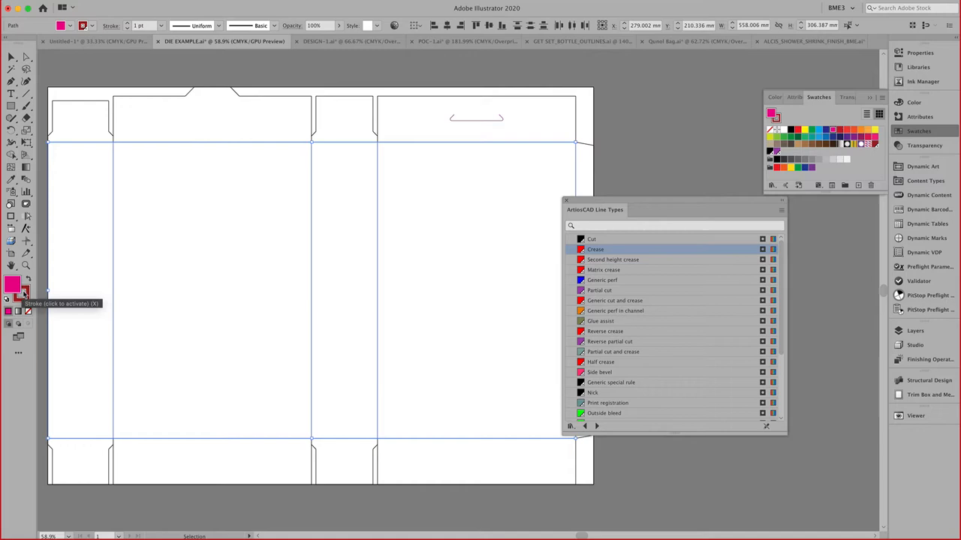
# Step: Swap fill onto stroke, select all same-appearance die lines, assign ArtiosCAD line types, and close the library
pyautogui.click(24, 294)
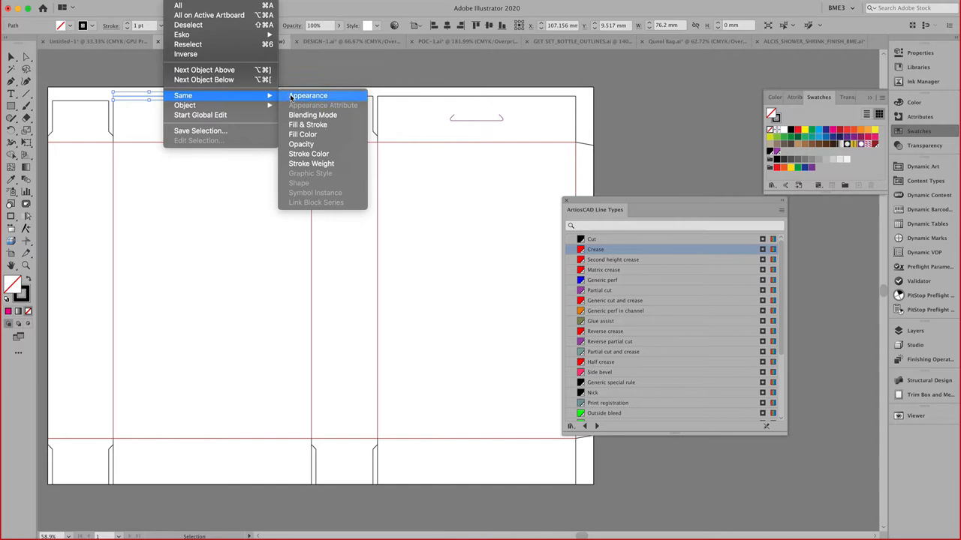
pyautogui.click(309, 96)
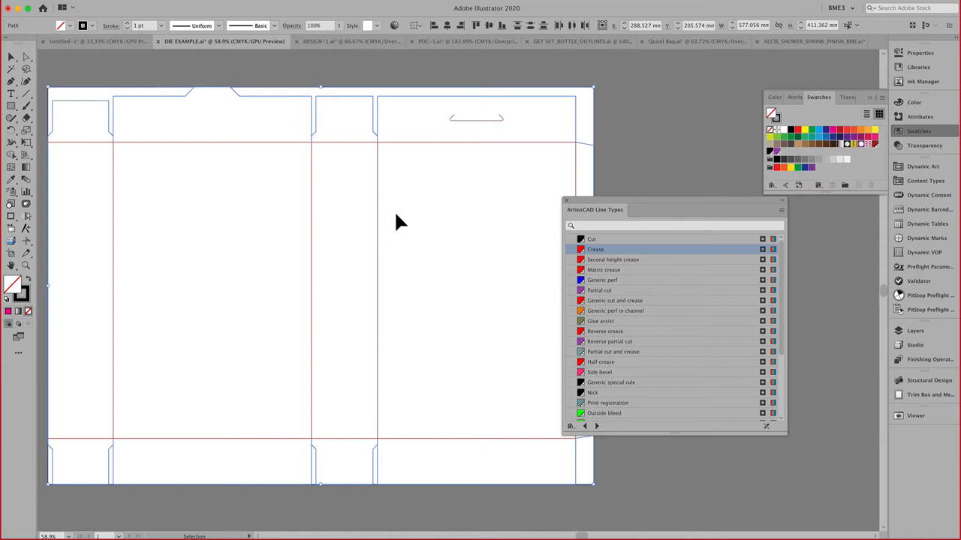
pyautogui.click(591, 239)
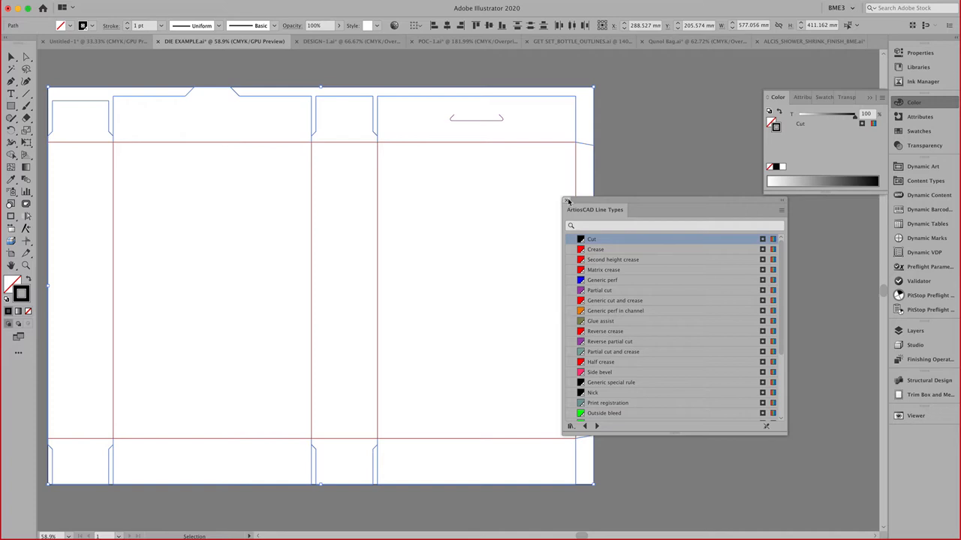
pyautogui.click(15, 8)
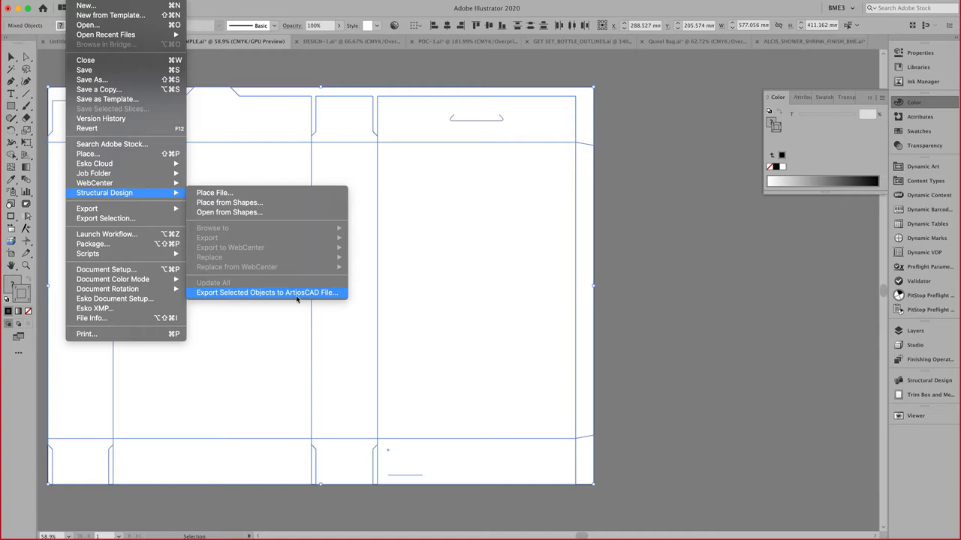
# Step: Export the selected dieline to an ArtiosCAD file, layered by line type and placed back in the document
pyautogui.click(267, 293)
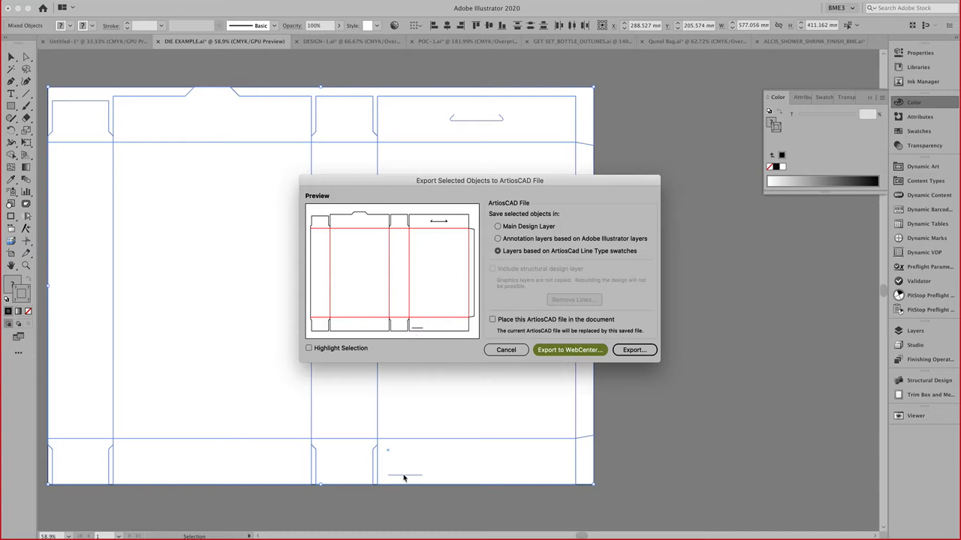
pyautogui.click(506, 350)
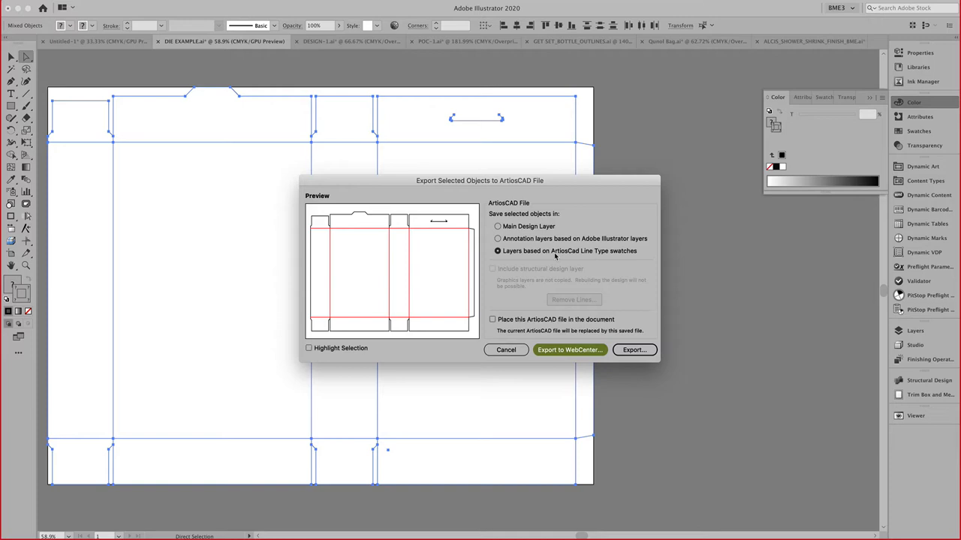
pyautogui.click(493, 318)
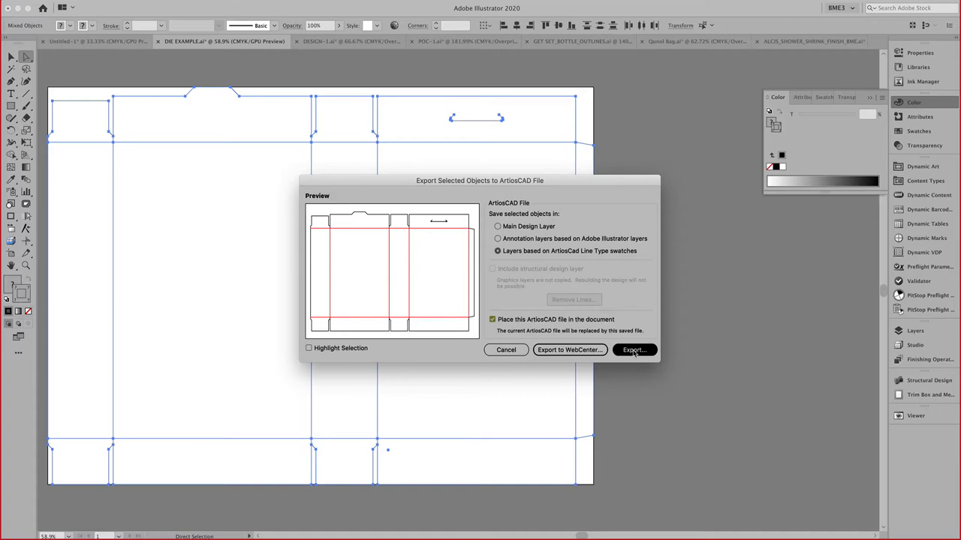
pyautogui.click(634, 350)
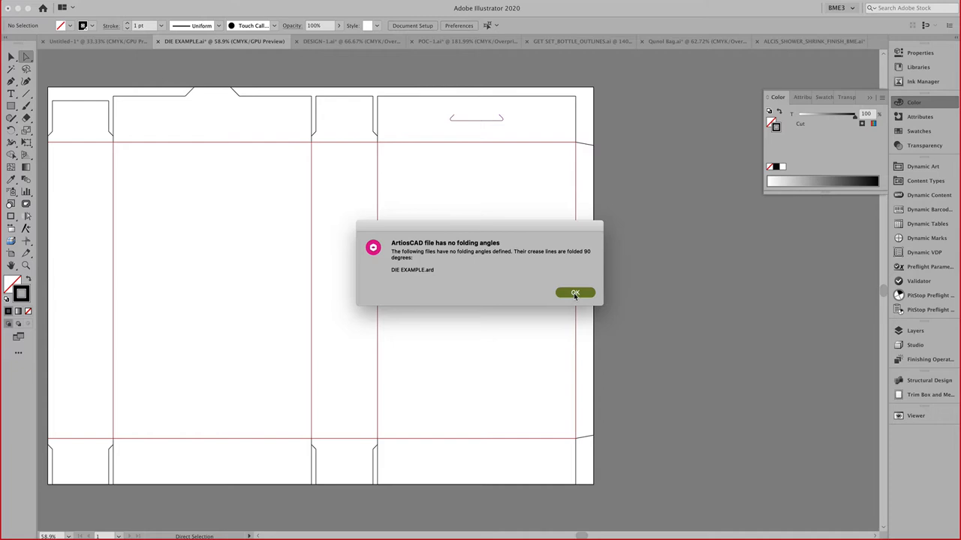
# Step: Dismiss the missing folding angles warning and switch to the DESIGN carton document
pyautogui.click(575, 293)
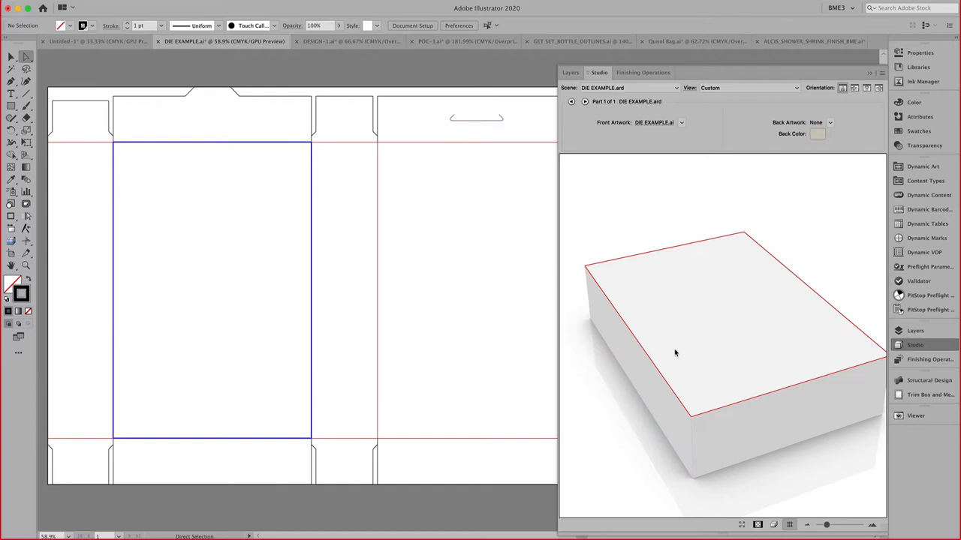
pyautogui.moveTo(313, 66)
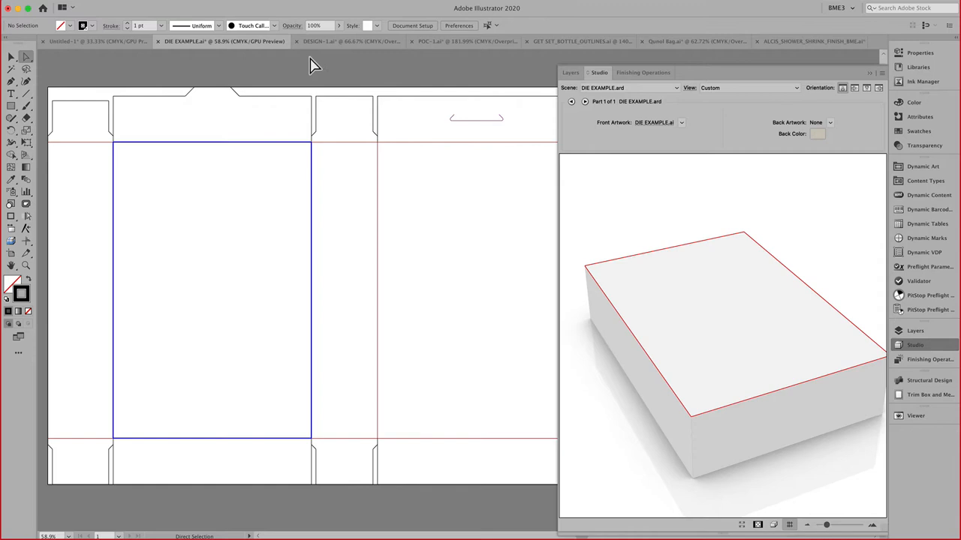
pyautogui.click(337, 42)
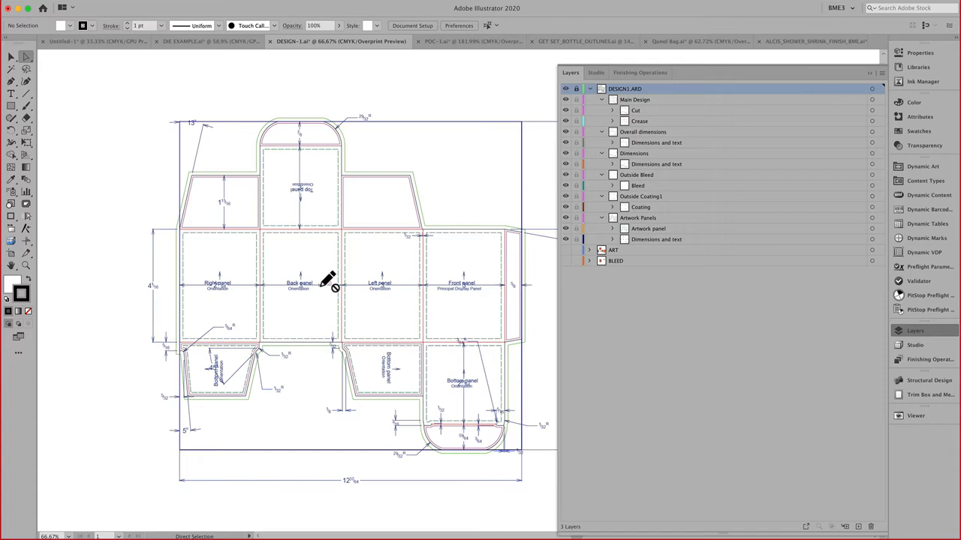
pyautogui.moveTo(556, 166)
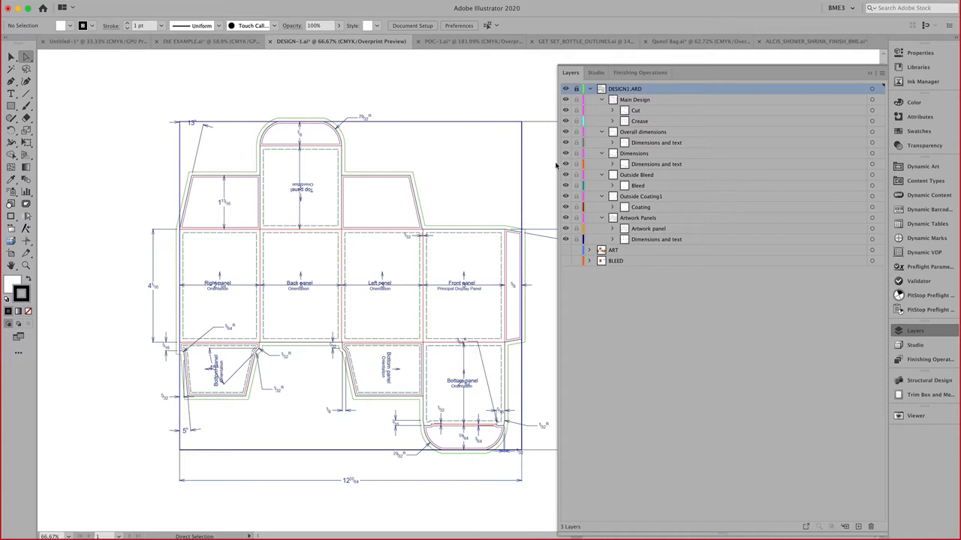
# Step: Show the ART layer so the turmeric artwork appears on the carton dieline and 3D preview
pyautogui.click(915, 343)
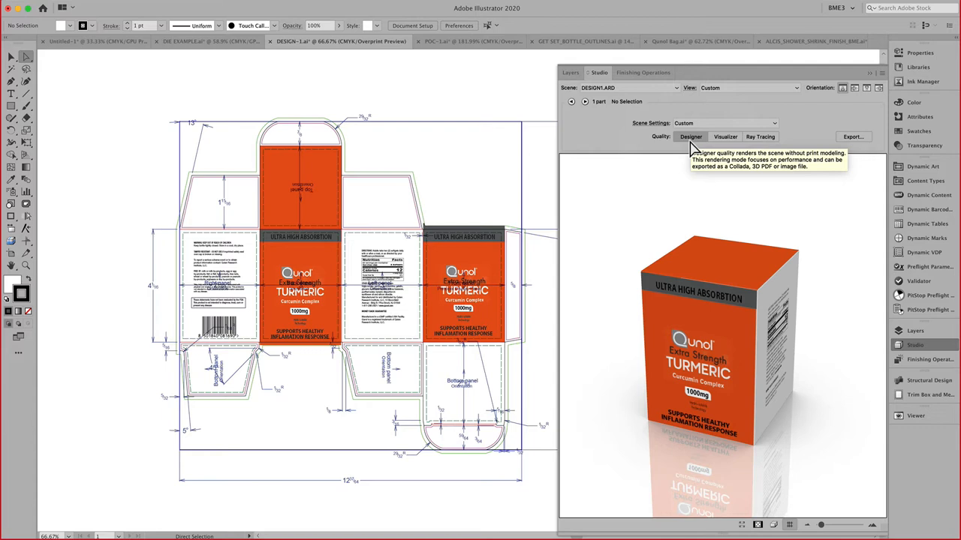
pyautogui.moveTo(868, 171)
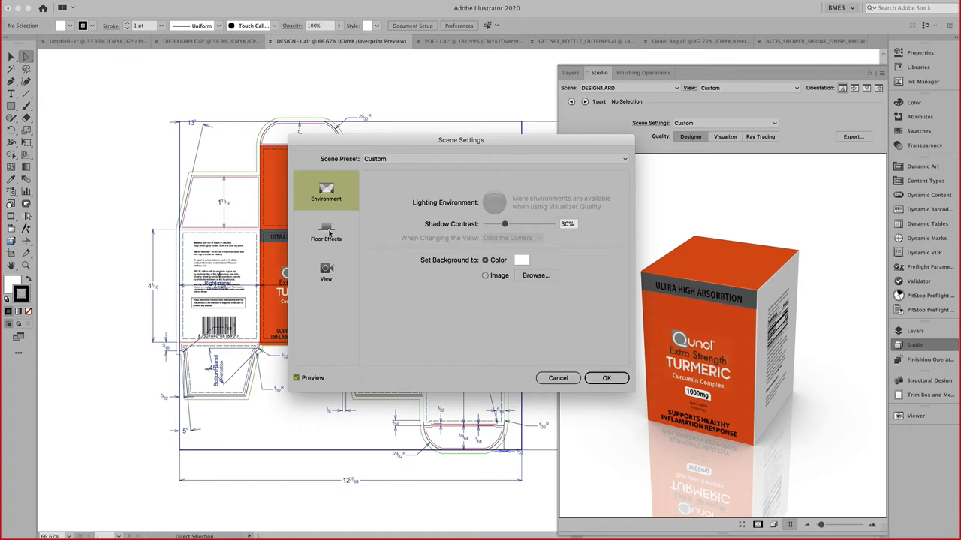
pyautogui.click(607, 379)
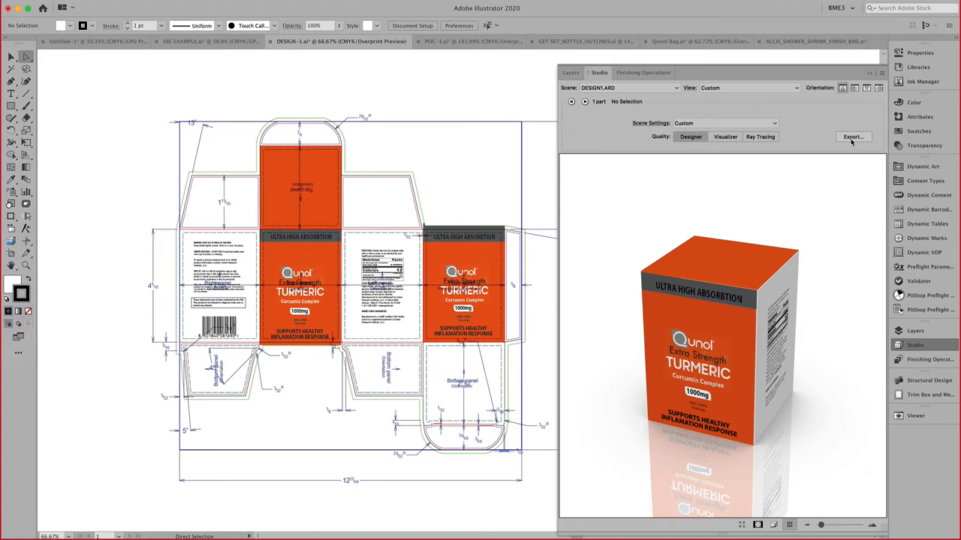
pyautogui.click(852, 135)
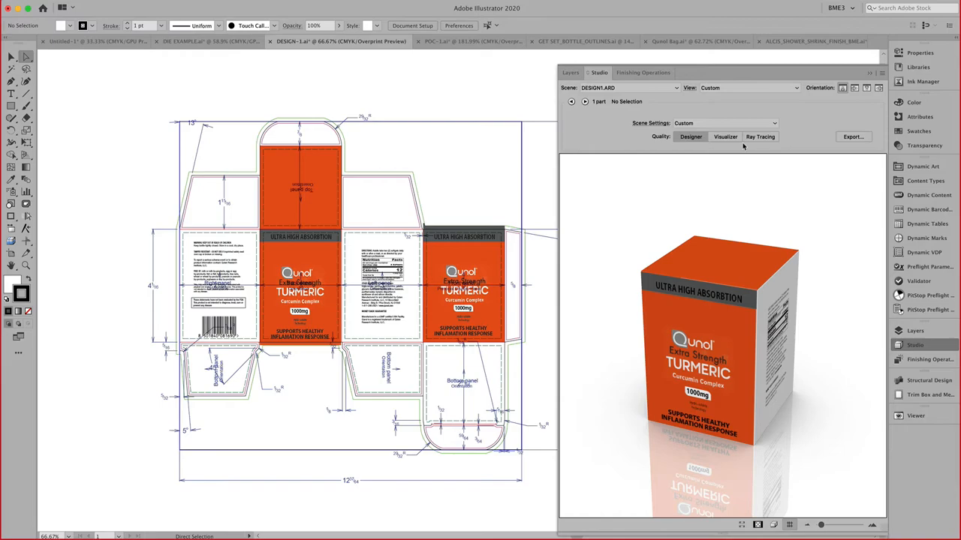
# Step: Browse the Label Materials, Varnishes, Specials and PANTONE Goe Guide operation libraries, then cancel without adding one
pyautogui.click(725, 136)
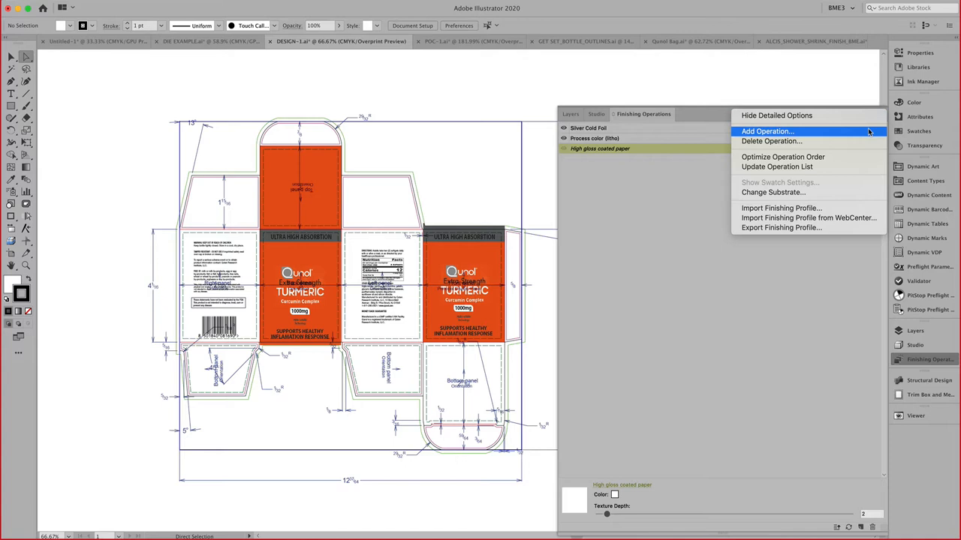
pyautogui.click(765, 132)
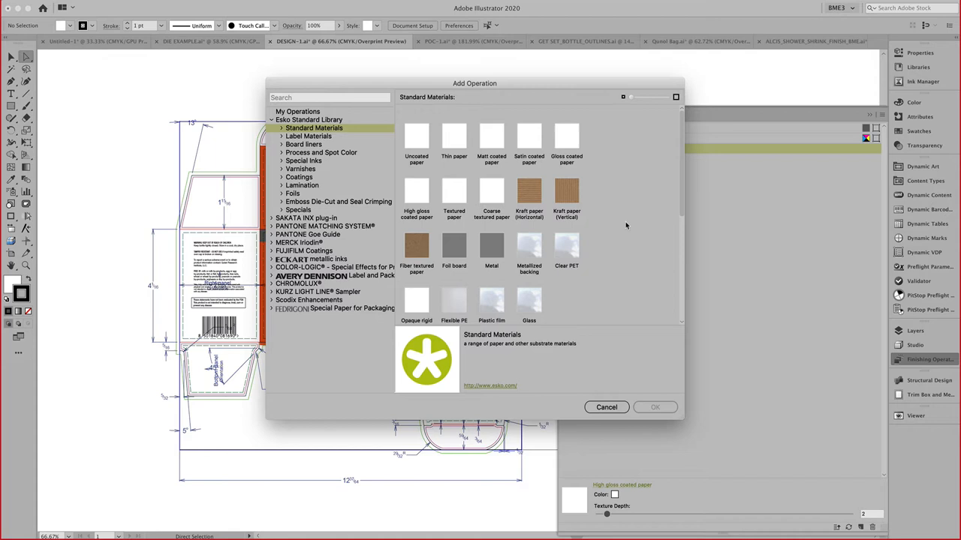
pyautogui.scroll(-3)
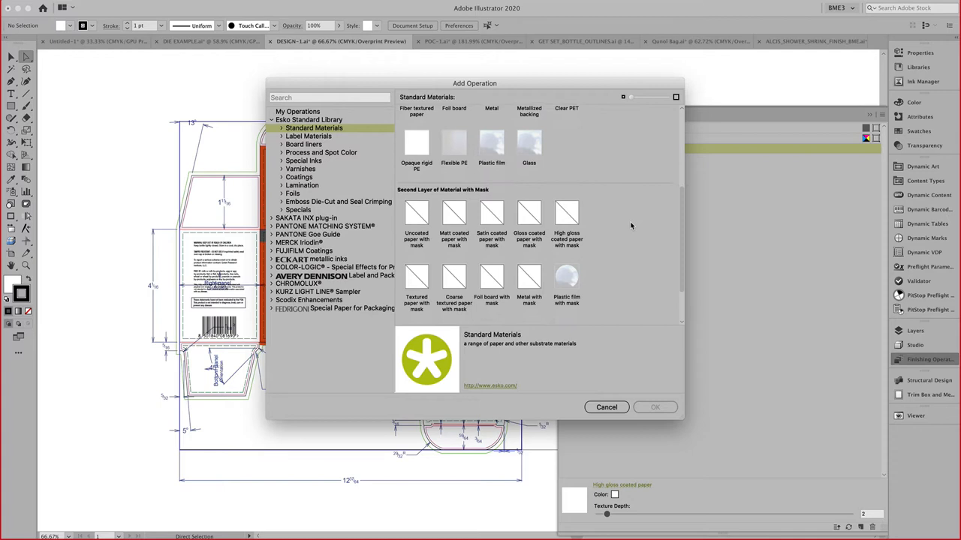
pyautogui.click(308, 135)
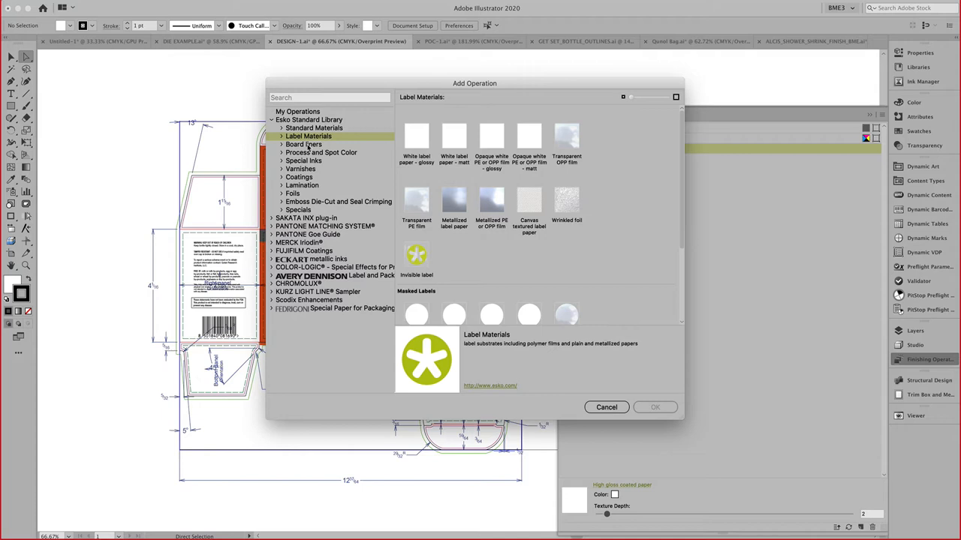
pyautogui.click(301, 168)
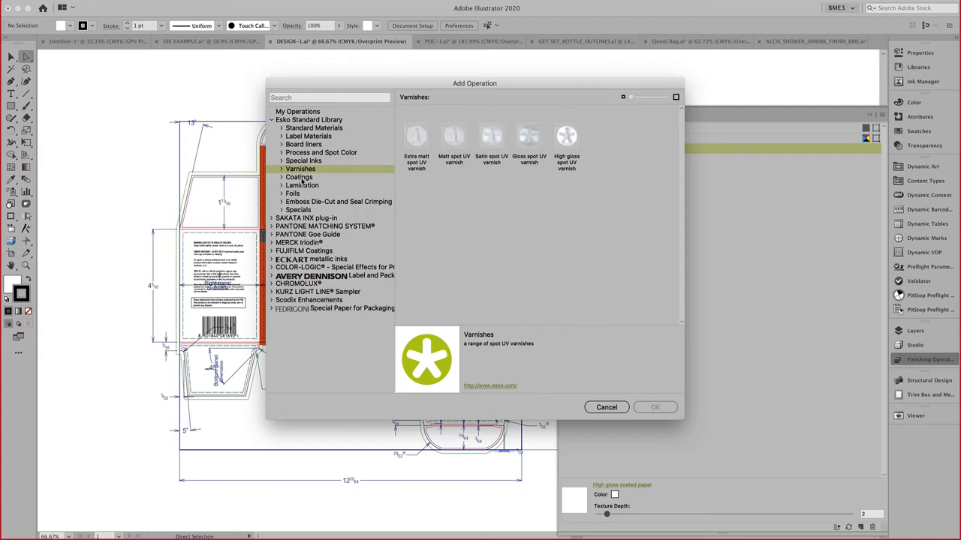
pyautogui.click(298, 210)
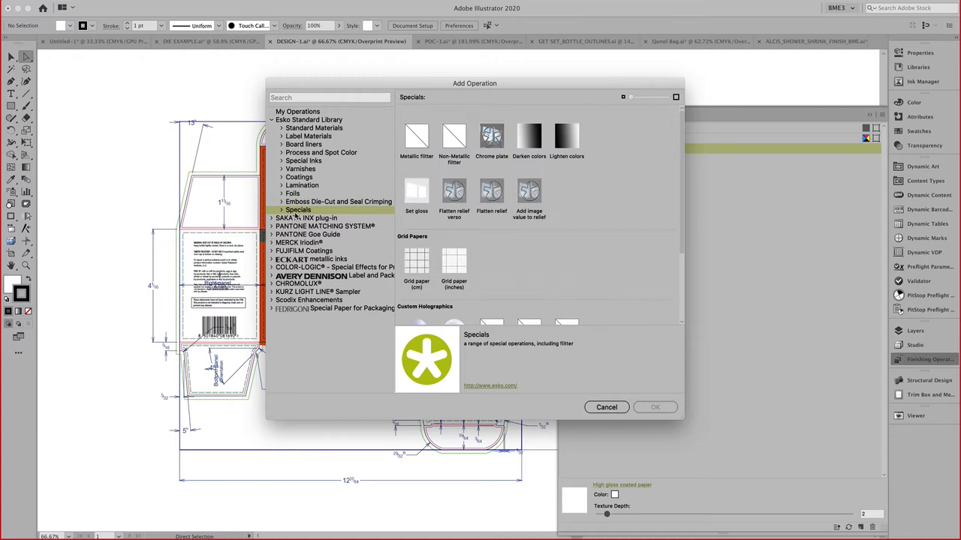
pyautogui.click(306, 234)
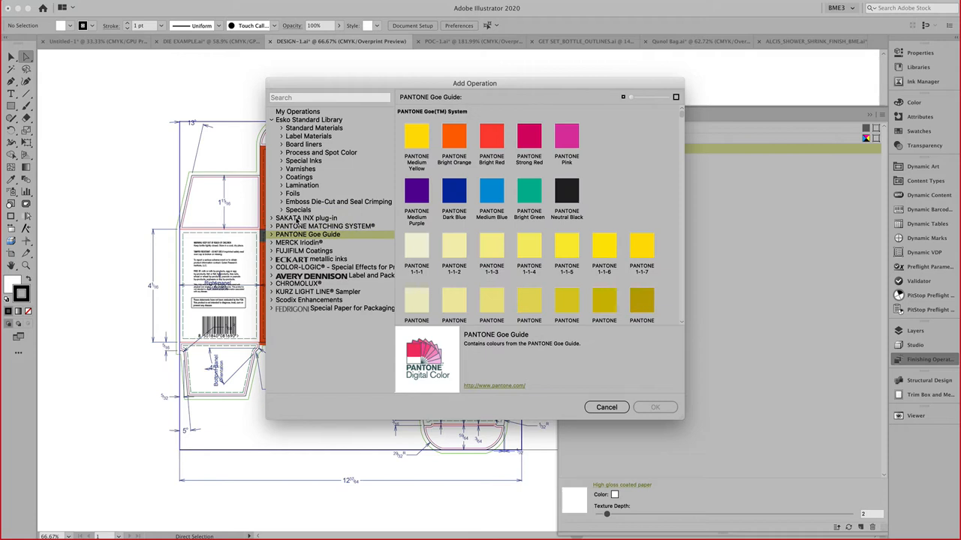
pyautogui.moveTo(242, 84)
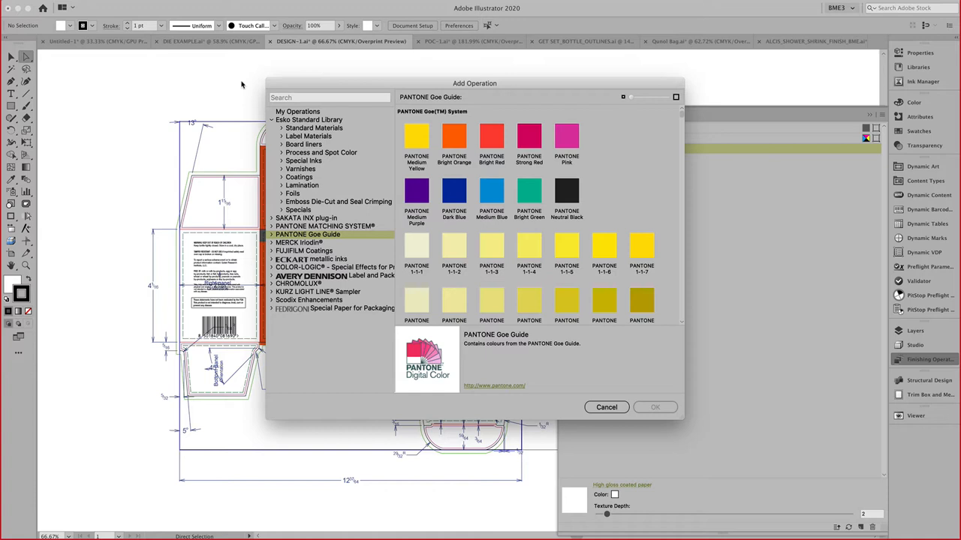
pyautogui.click(606, 406)
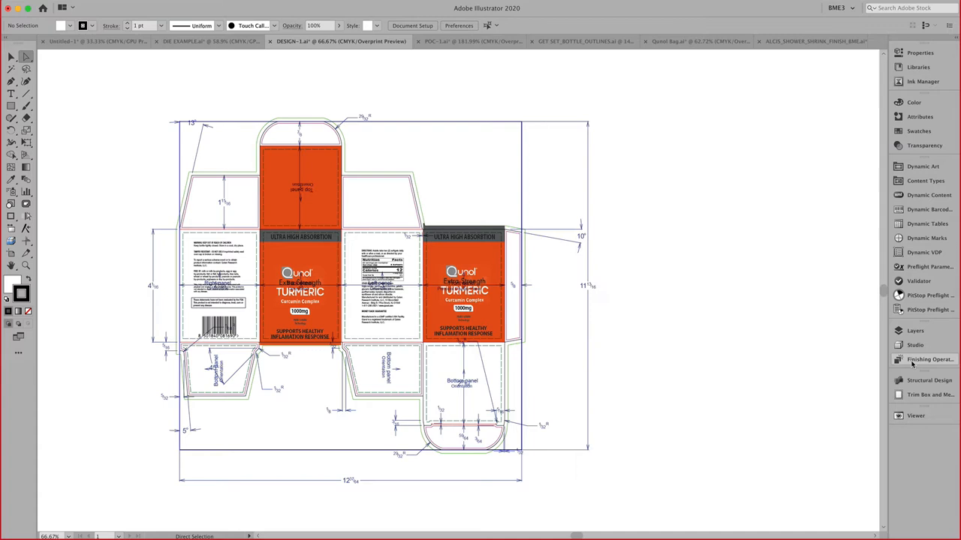
# Step: Render the turmeric carton 3D preview in Visualizer quality, then switch to the tablet bottle document
pyautogui.click(931, 359)
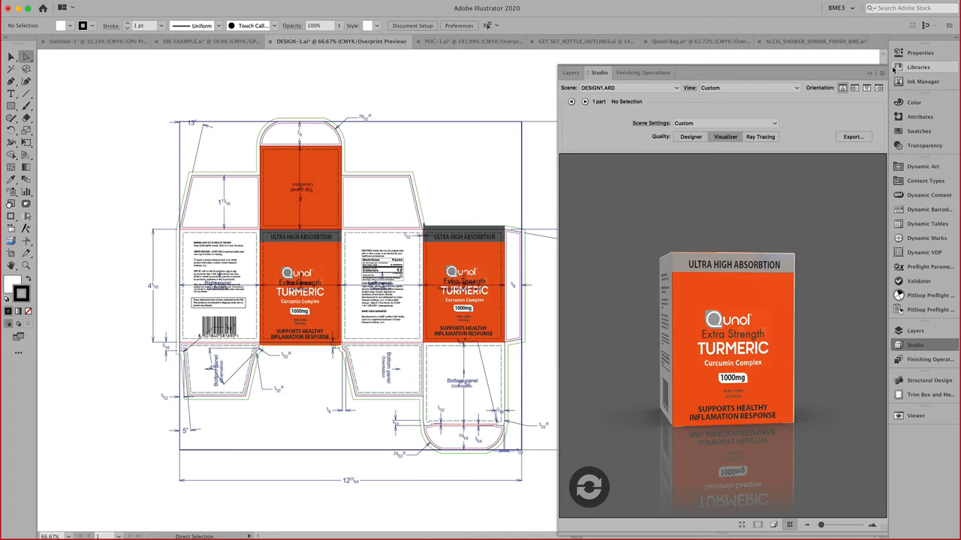
pyautogui.click(852, 137)
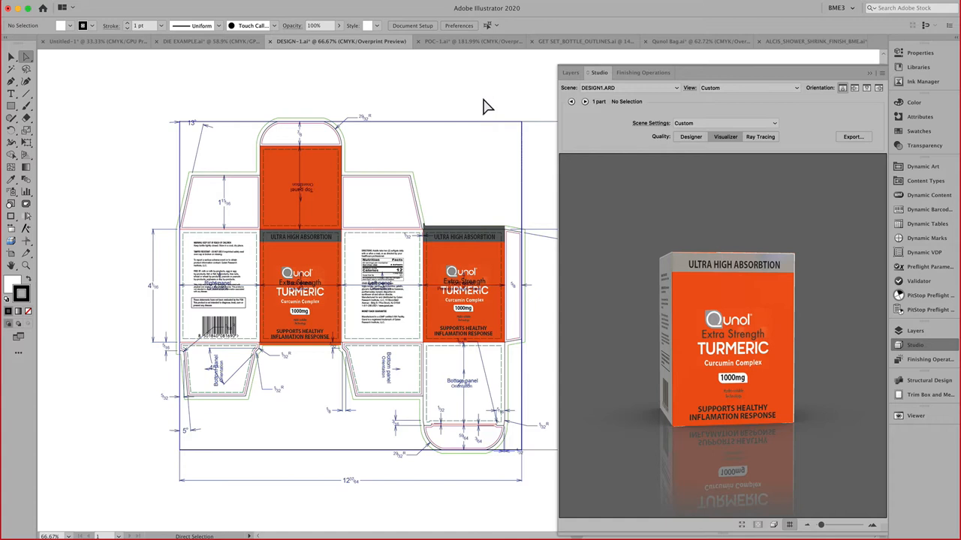
pyautogui.click(453, 42)
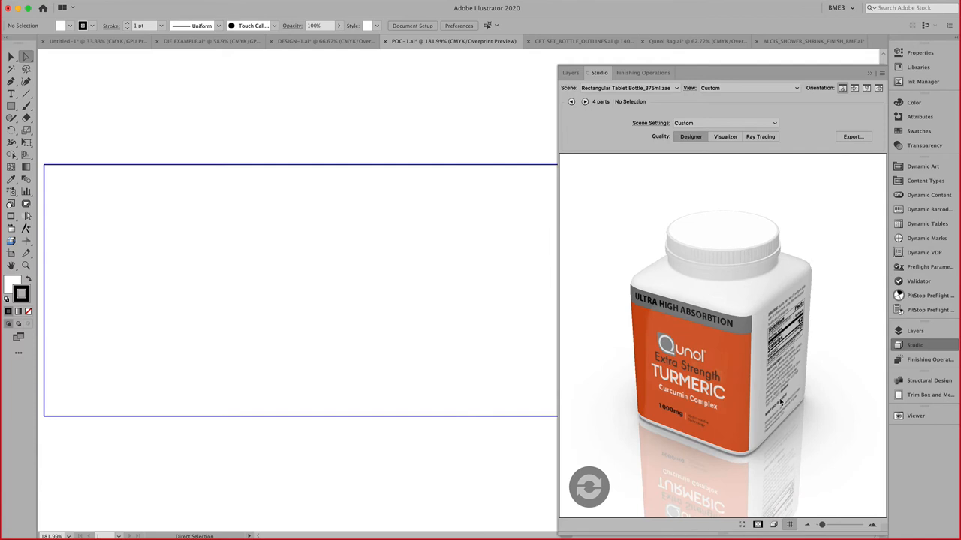
# Step: Change the Quality option on the Rectangular Tablet Bottle 375ml 3D preview
pyautogui.click(721, 361)
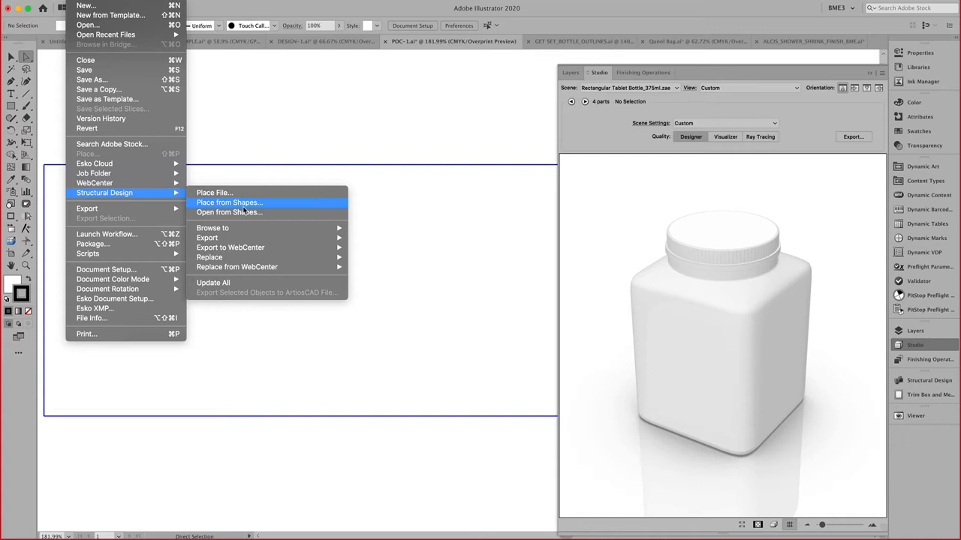
# Step: Browse the local 3D shapes library, previewing Beverage Can 12 oz, Champagne Bottle and Tablet Bottle 375ml
pyautogui.click(229, 201)
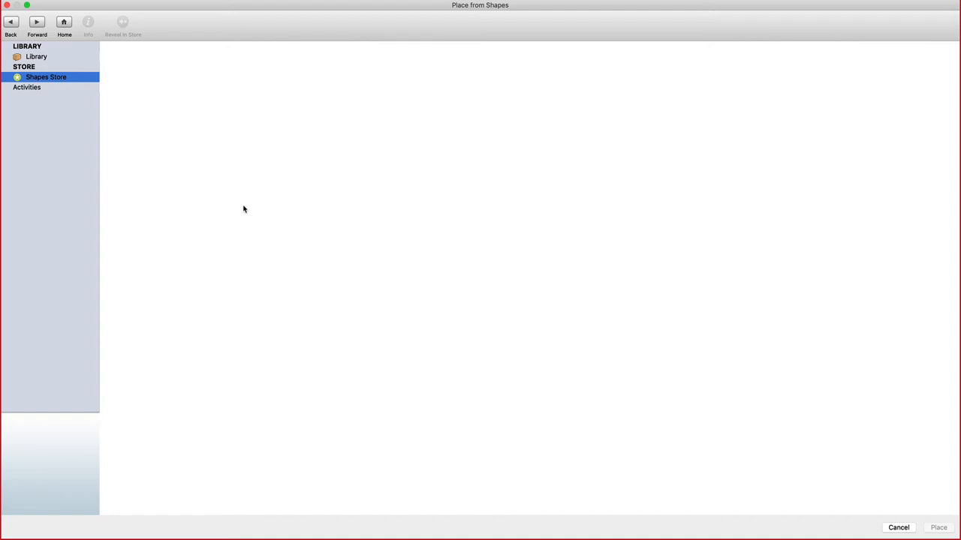
pyautogui.click(36, 58)
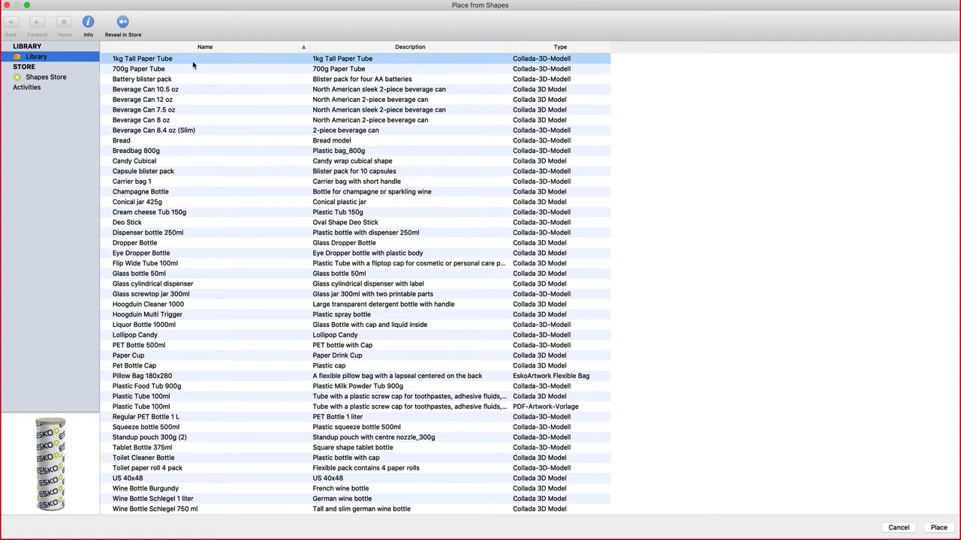
pyautogui.click(141, 99)
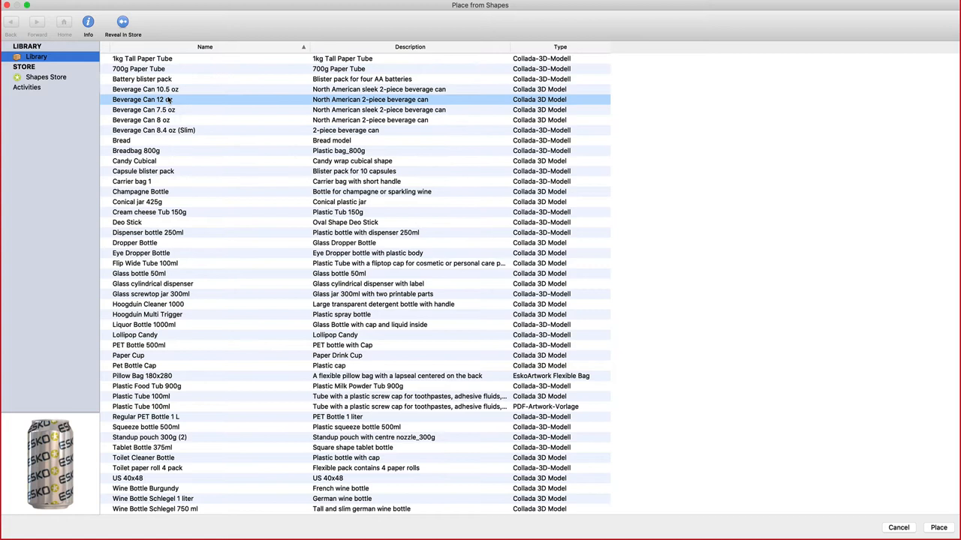
pyautogui.click(141, 192)
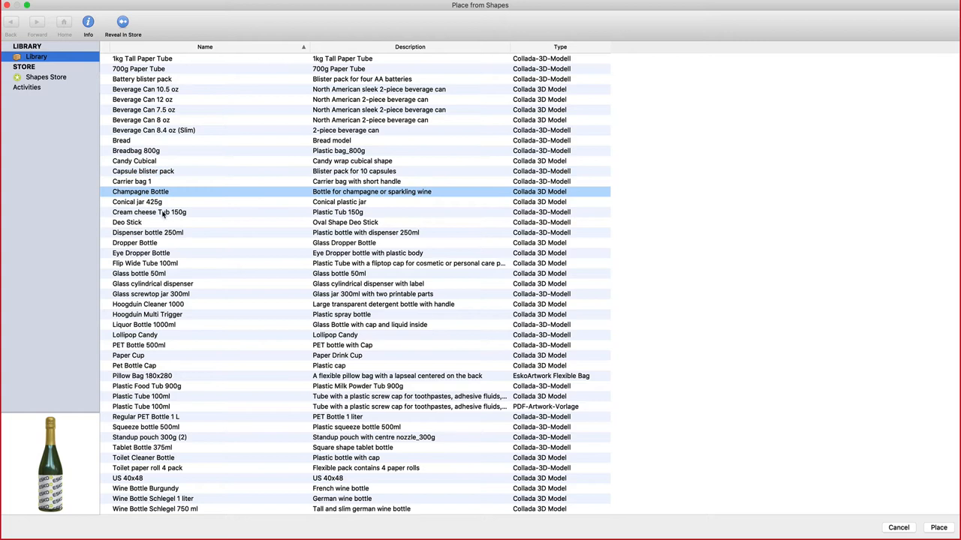
pyautogui.click(146, 426)
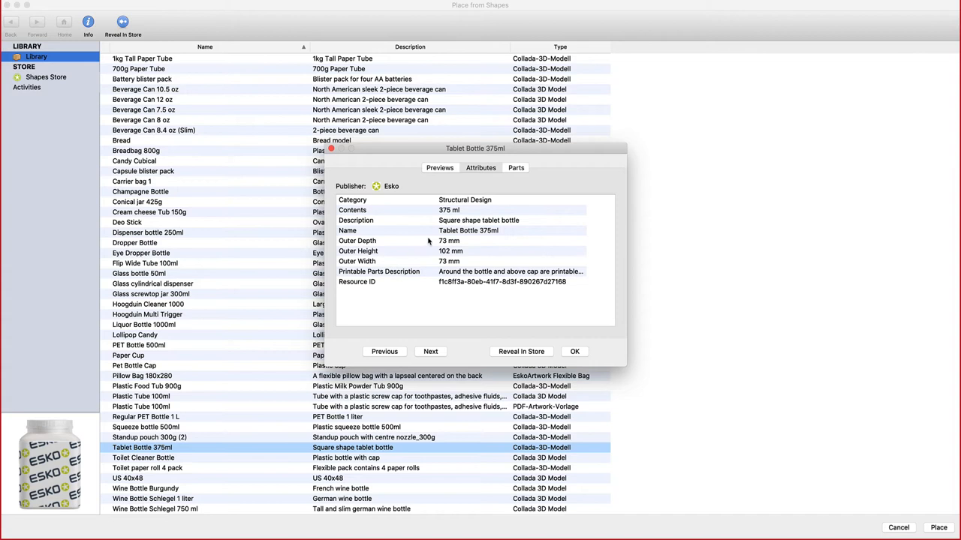
# Step: Close the Tablet Bottle 375ml attributes and place it as the structural design
pyautogui.click(516, 168)
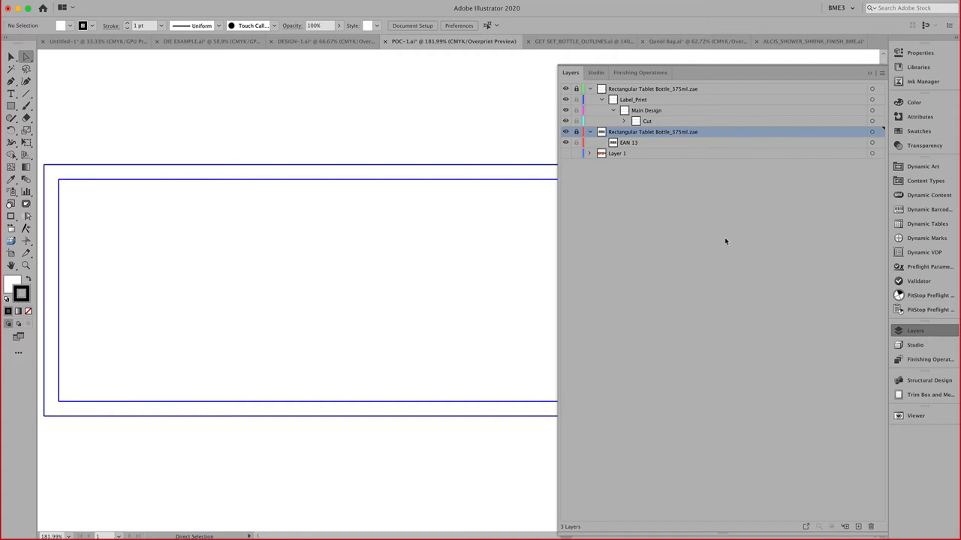
# Step: Switch to the bottle outlines document for revolving into 3D
pyautogui.click(598, 73)
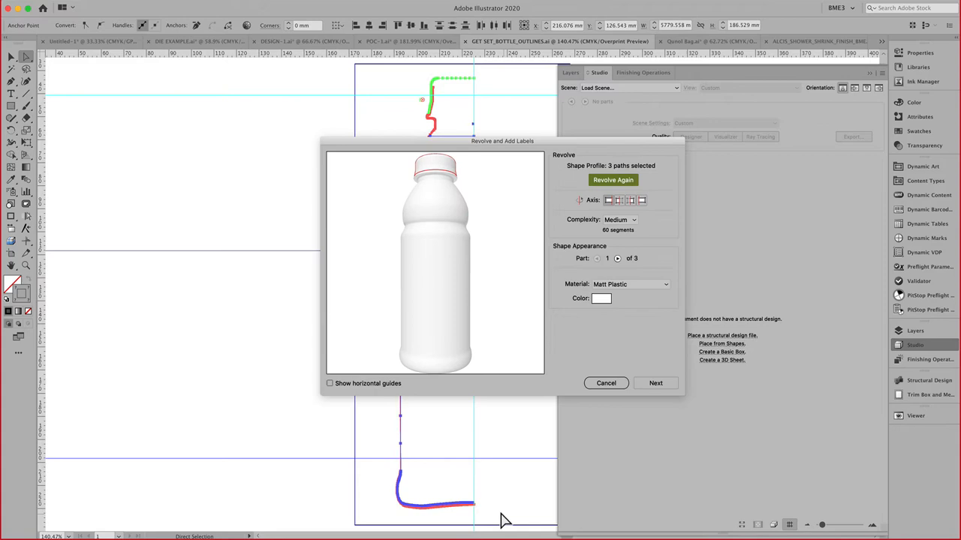
# Step: Move the Revolve preview aside and advance to the labeling stage
pyautogui.moveTo(501, 141); pyautogui.dragTo(658, 184)
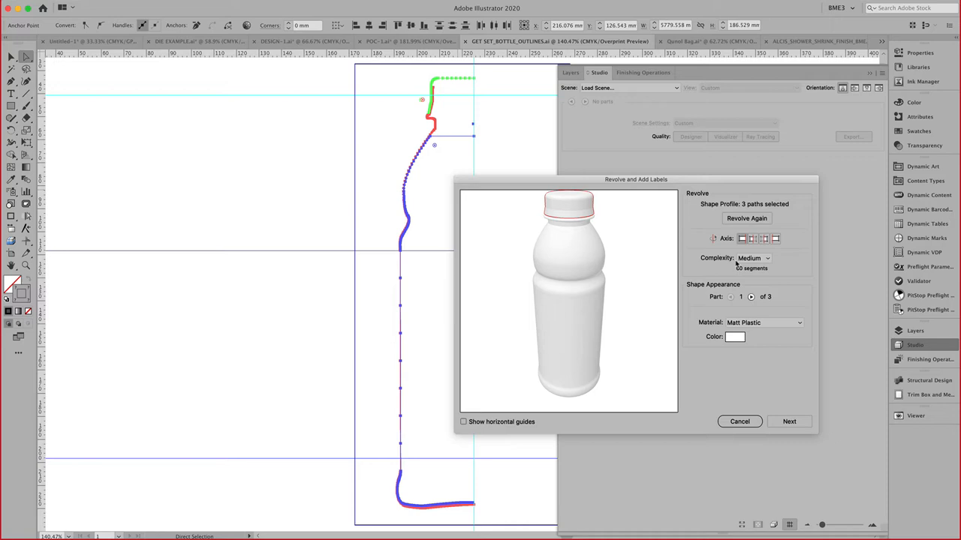
pyautogui.click(763, 321)
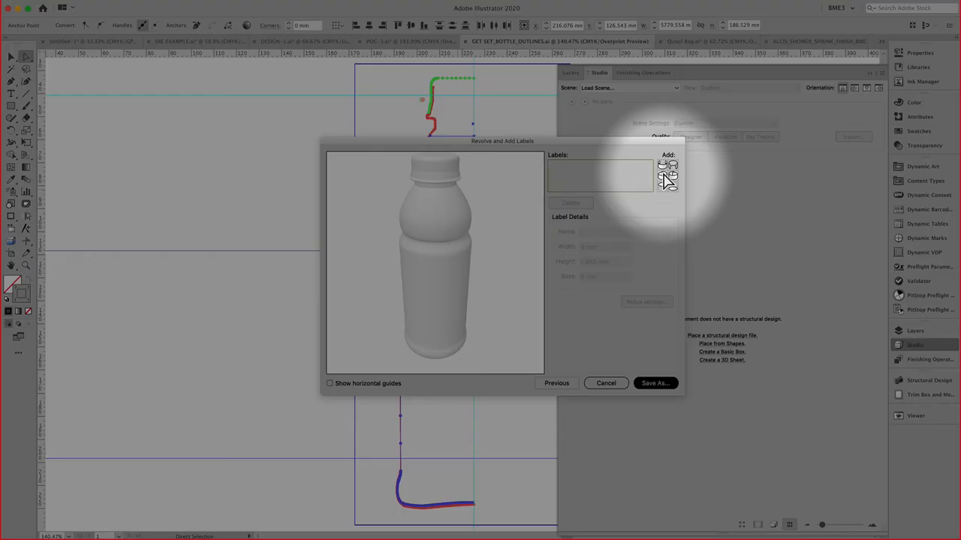
pyautogui.moveTo(666, 168)
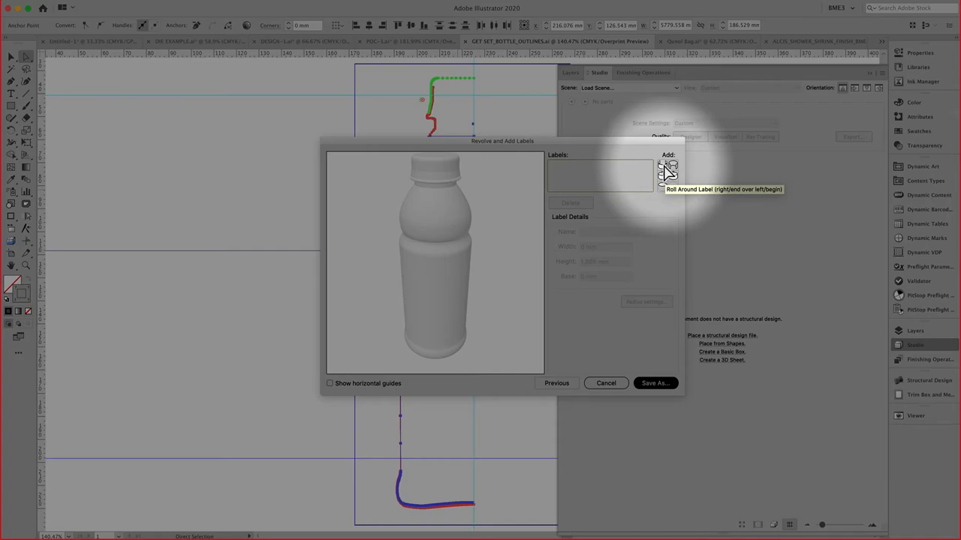
# Step: Add a roll-around Front Label to the revolved bottle body
pyautogui.click(668, 165)
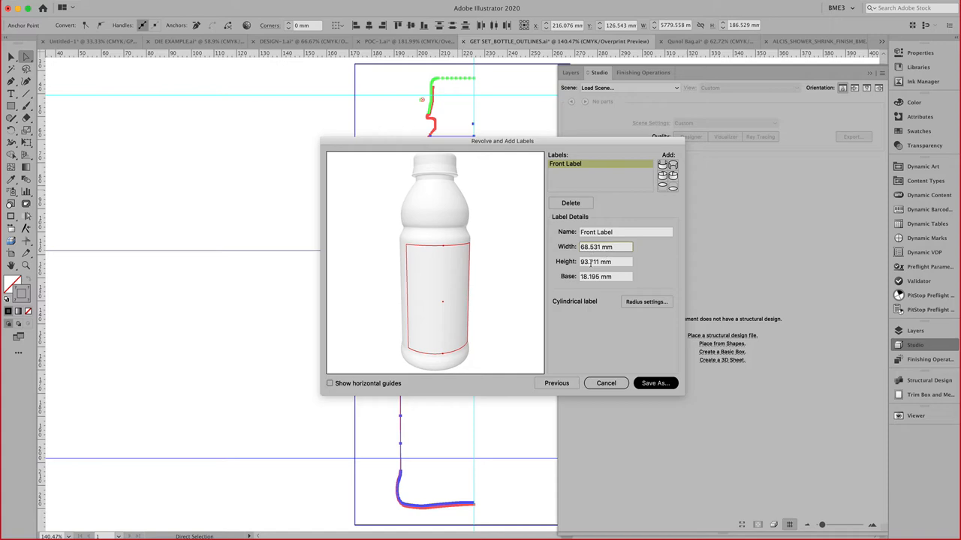
pyautogui.click(655, 383)
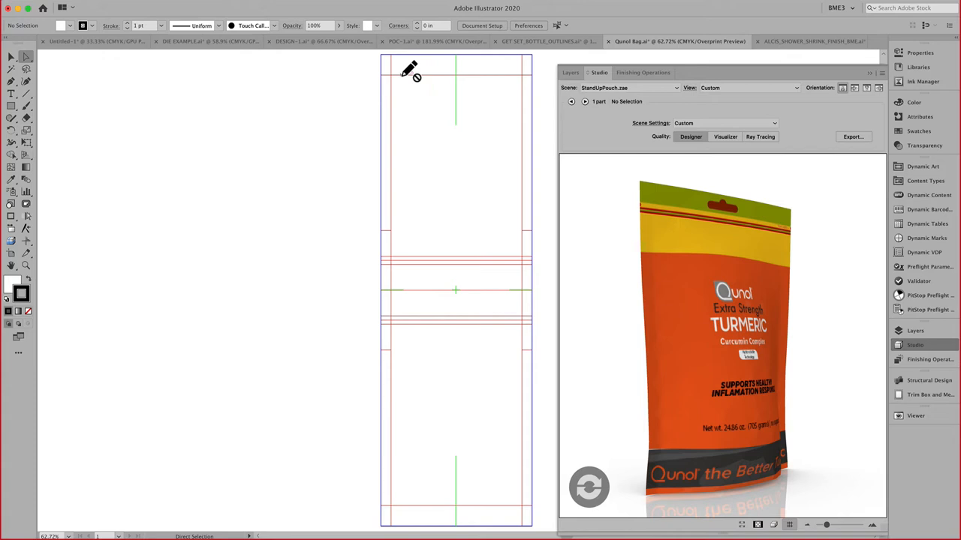
pyautogui.moveTo(690, 409)
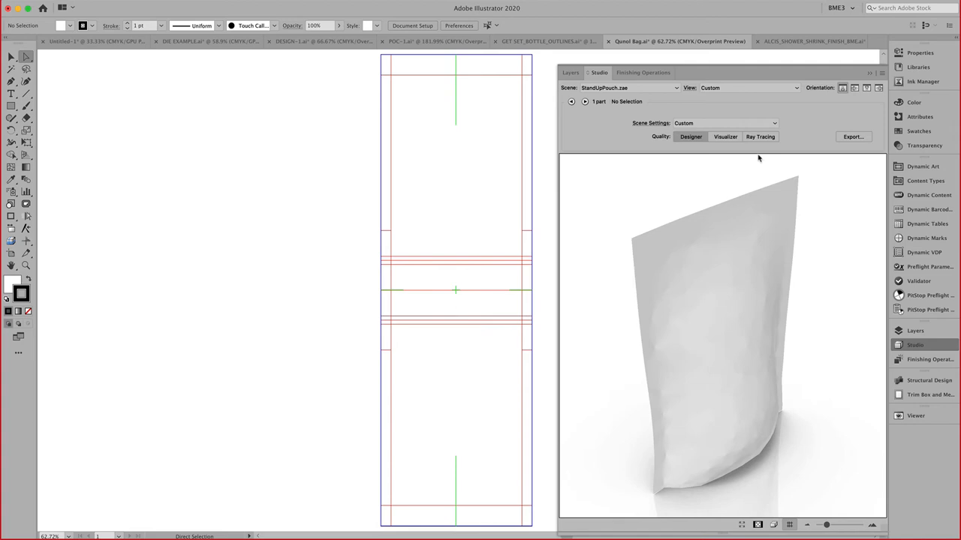
# Step: Render the Qunol stand-up pouch 3D preview in Designer quality
pyautogui.click(725, 136)
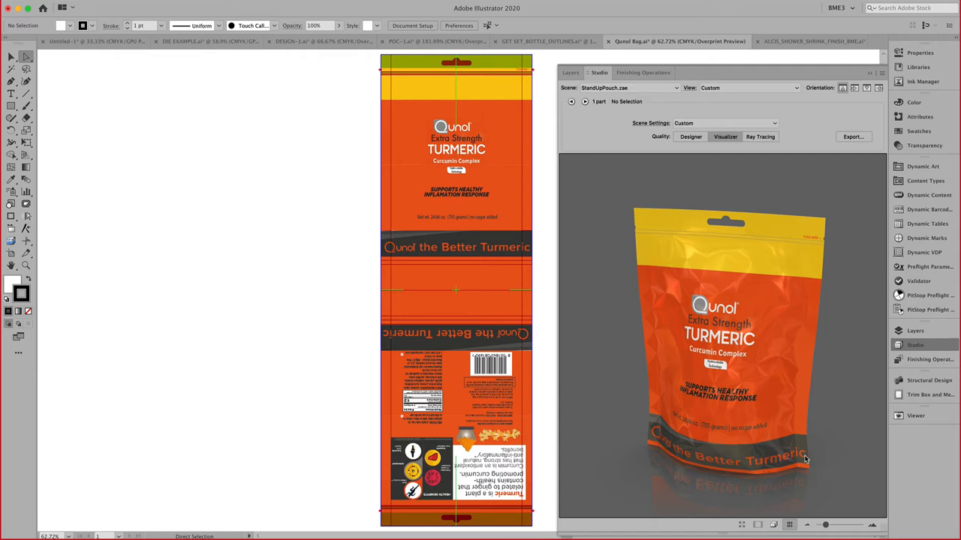
pyautogui.moveTo(815, 432)
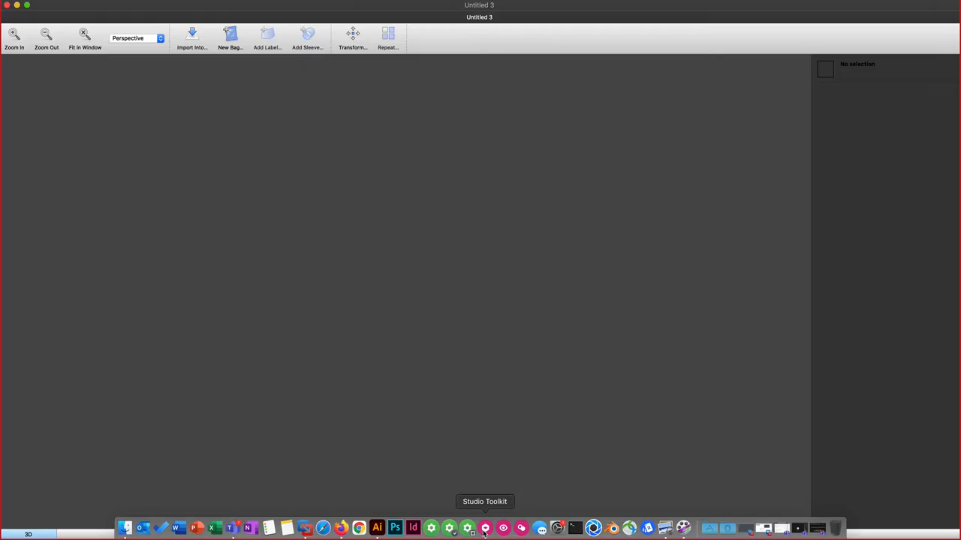
# Step: Check About Studio Toolkit version details, then start a New Bag
pyautogui.click(38, 6)
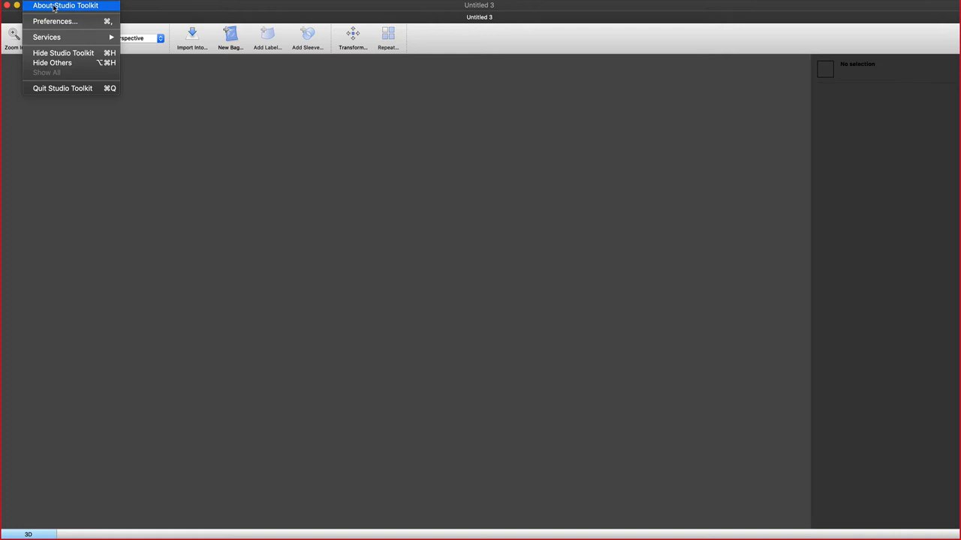
pyautogui.click(66, 6)
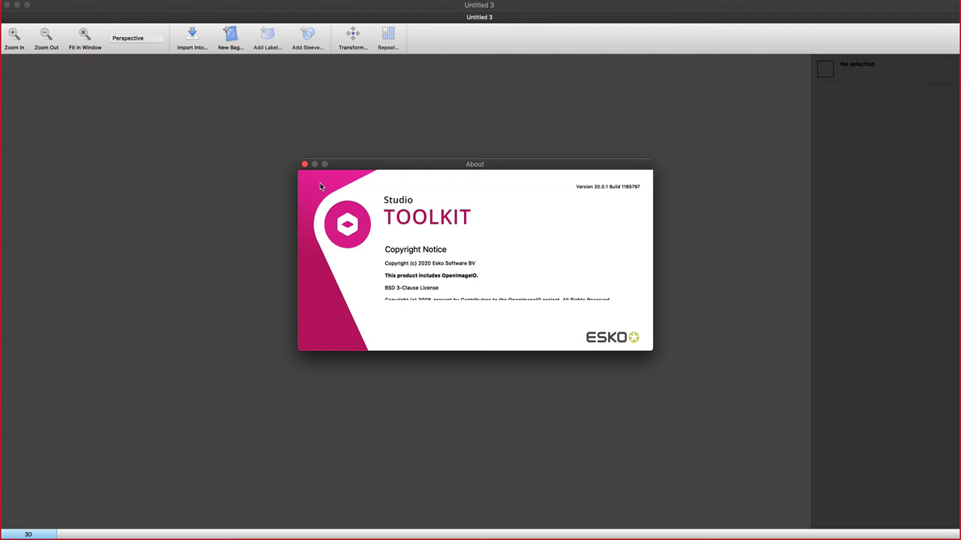
pyautogui.click(303, 164)
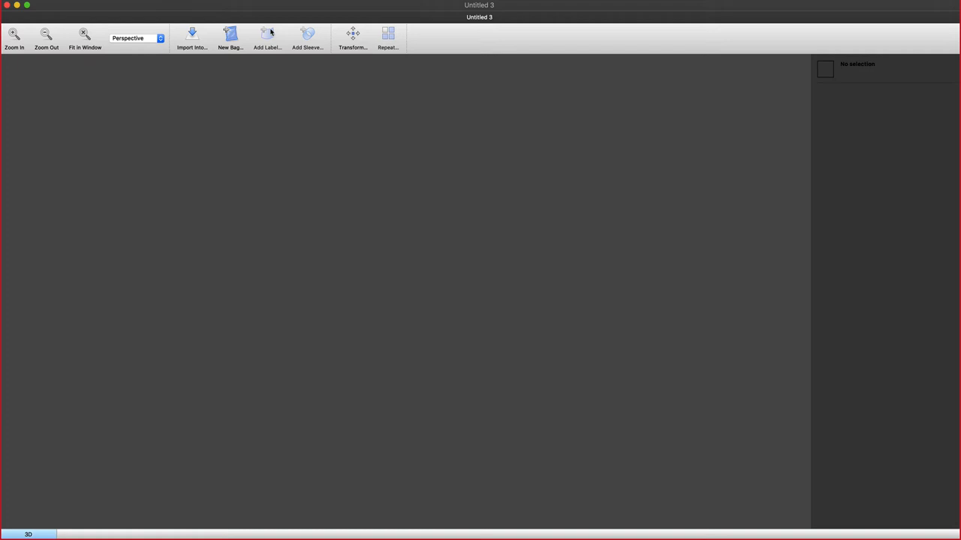
pyautogui.click(229, 37)
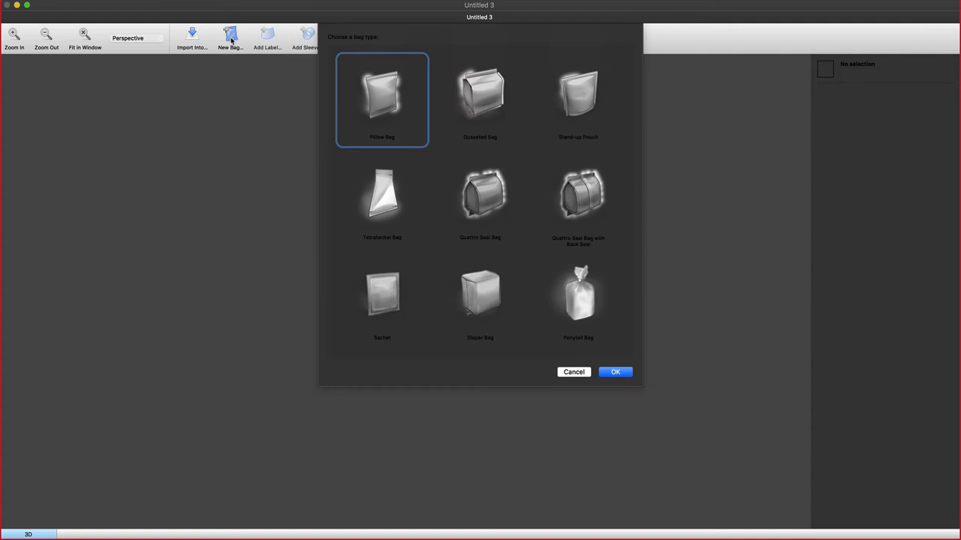
pyautogui.moveTo(497, 102)
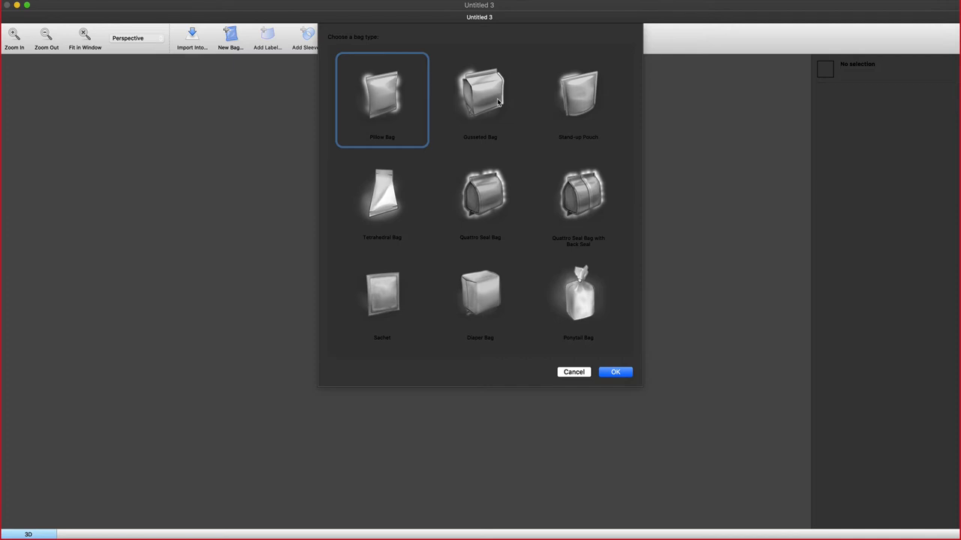
# Step: Browse bag styles past the gusseted bag and choose Stand-up Pouch
pyautogui.click(577, 198)
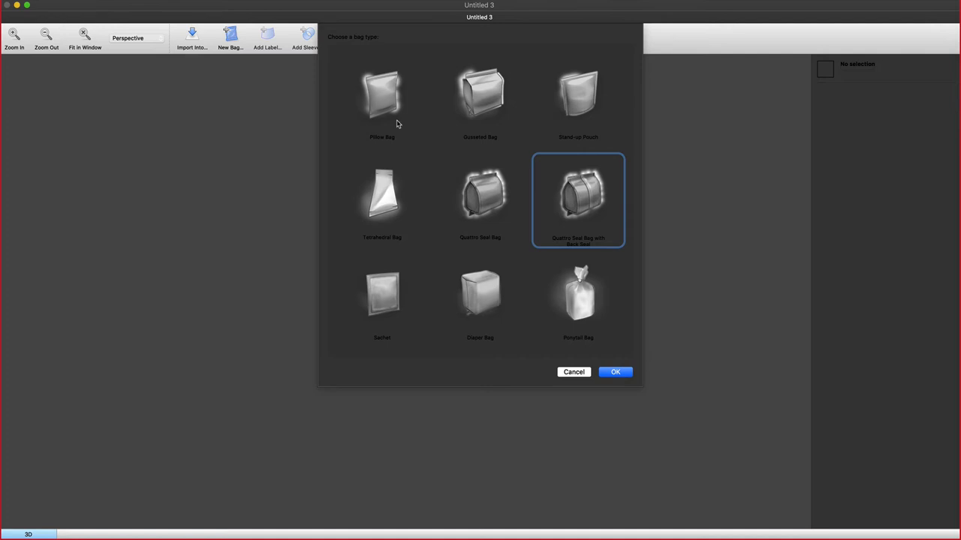
pyautogui.click(616, 372)
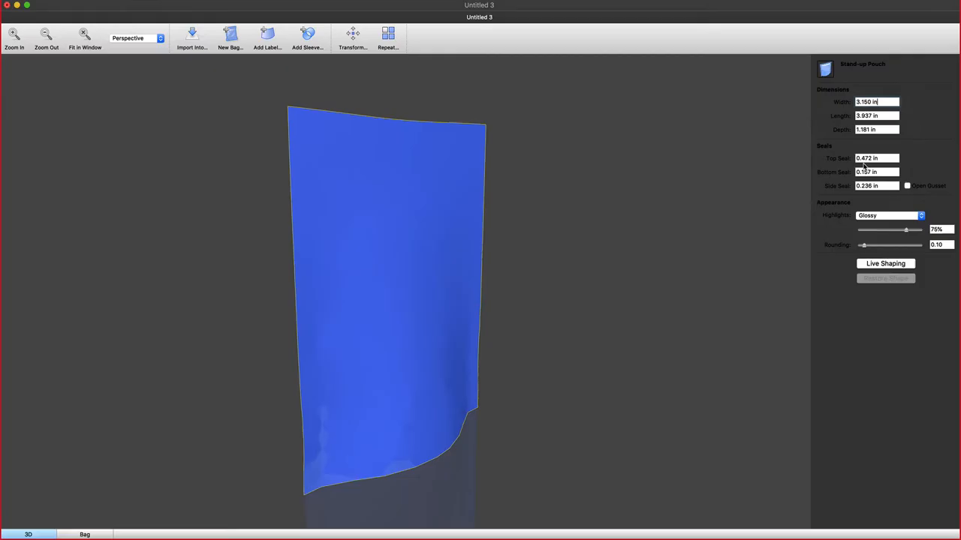
pyautogui.moveTo(909, 195)
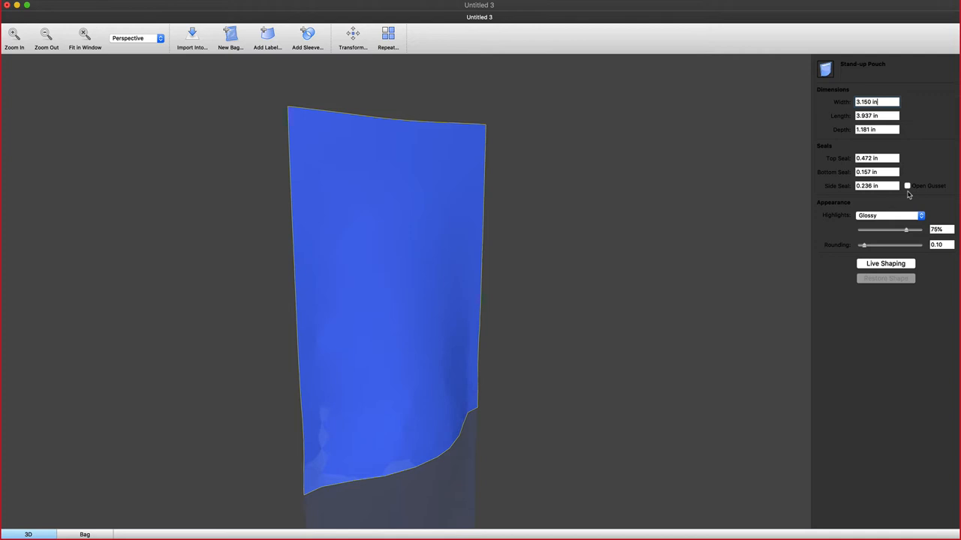
# Step: Set the pouch Highlight to Matte in Appearance and start Live Shaping
pyautogui.click(888, 216)
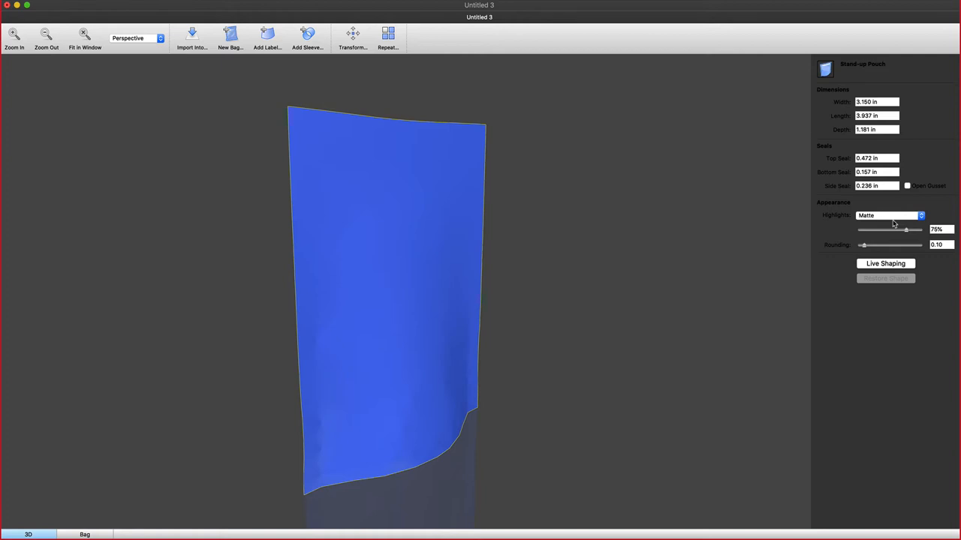
pyautogui.click(885, 264)
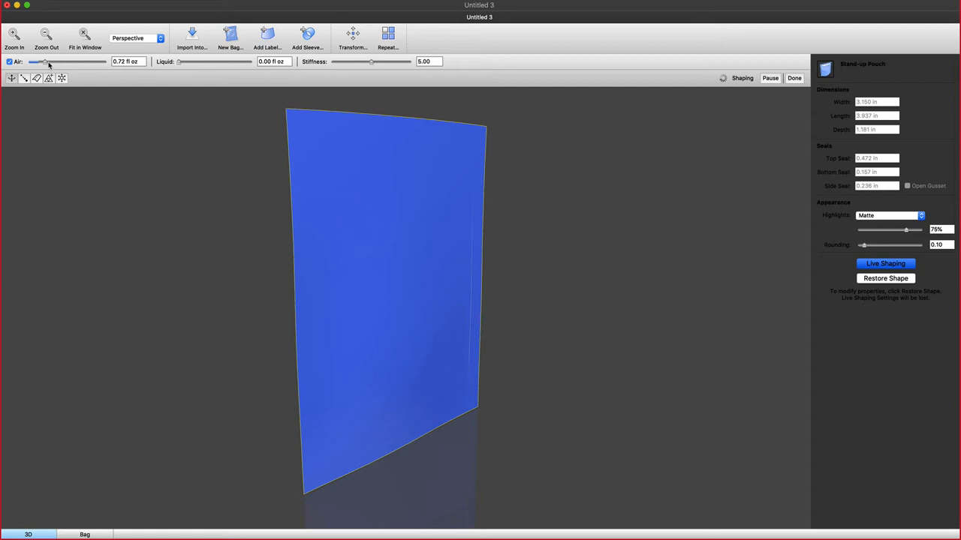
# Step: Increase the air in the pouch, add pullers, finish with Freeze, and choose Save As
pyautogui.moveTo(40, 61); pyautogui.dragTo(57, 62)
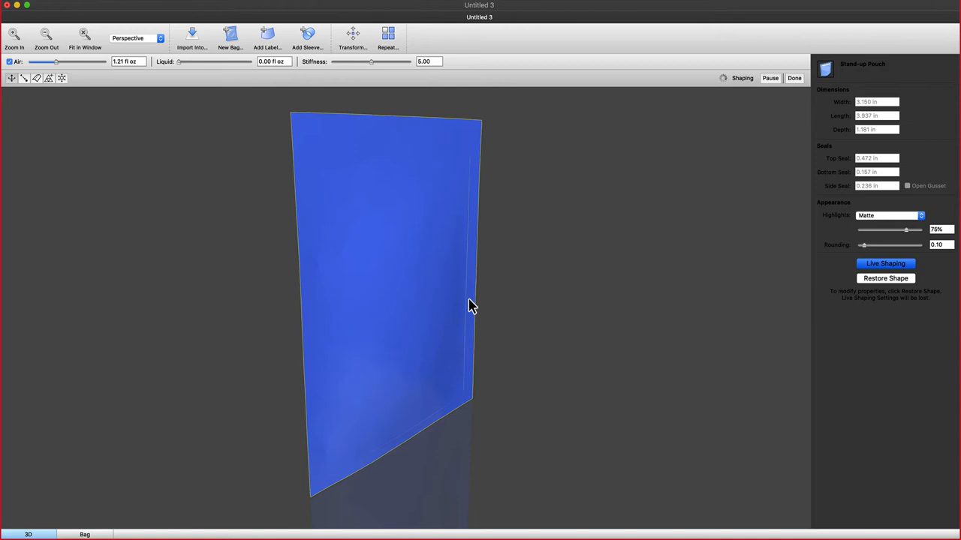
pyautogui.click(36, 78)
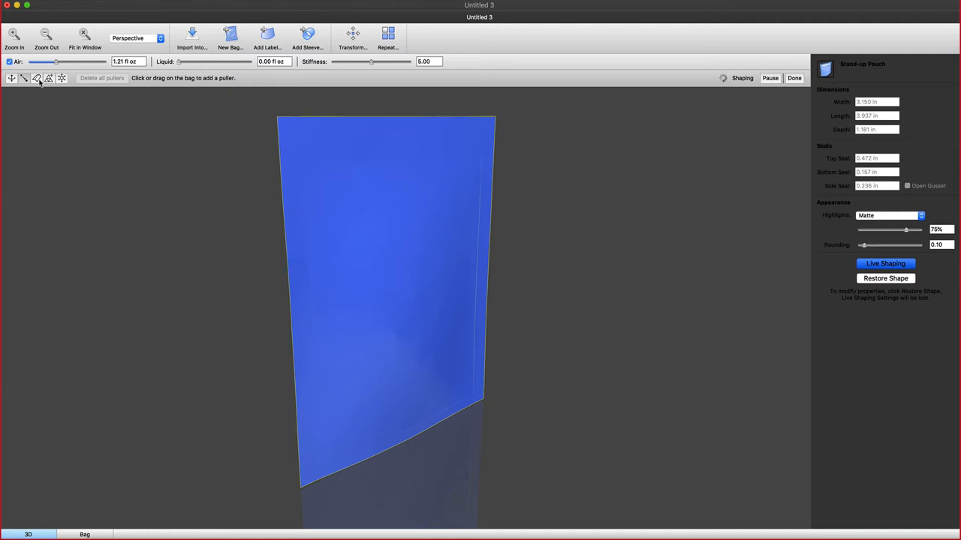
pyautogui.click(61, 78)
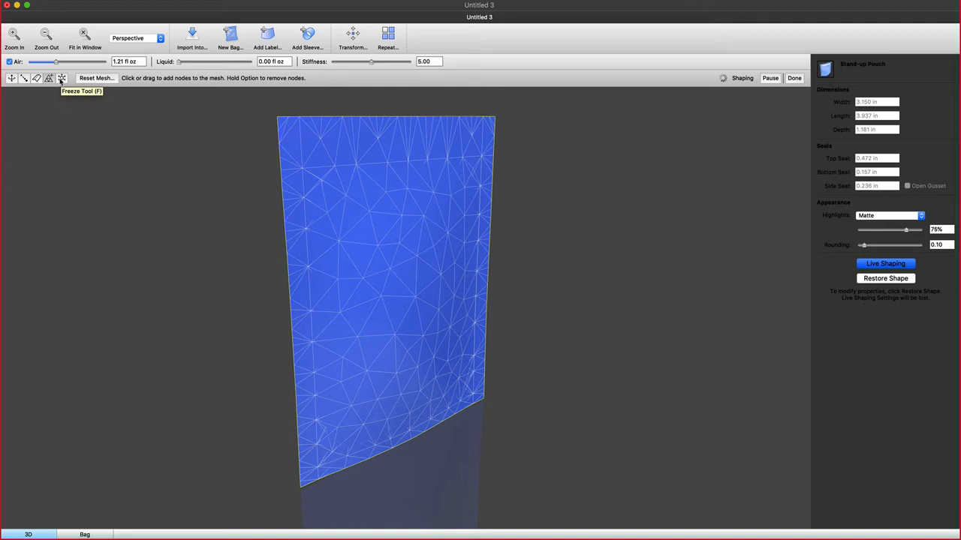
pyautogui.click(794, 79)
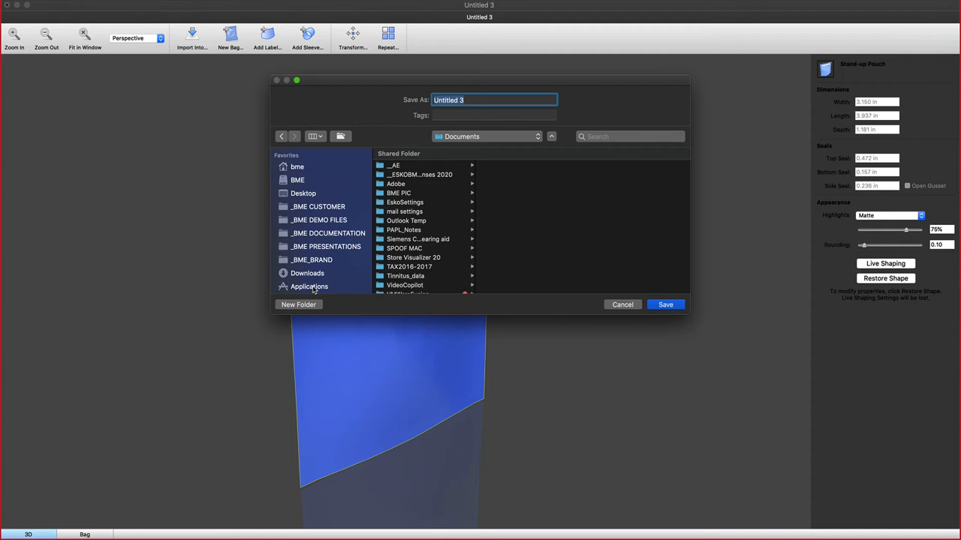
# Step: Dismiss the save dialog and switch to the Qunol turmeric bag in Illustrator
pyautogui.click(622, 305)
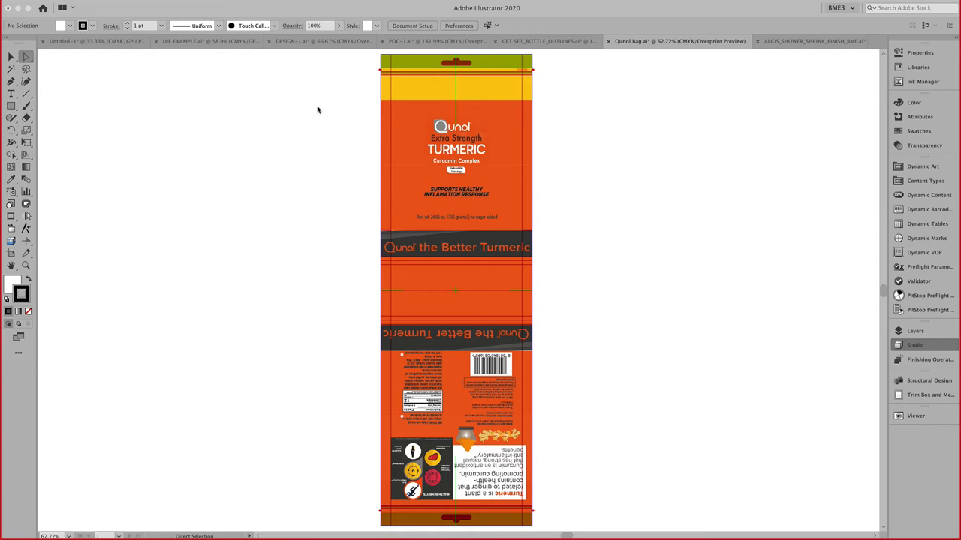
# Step: Show the Finishing Operations panel listing die cut, emboss, seal crimping and colours
pyautogui.click(915, 344)
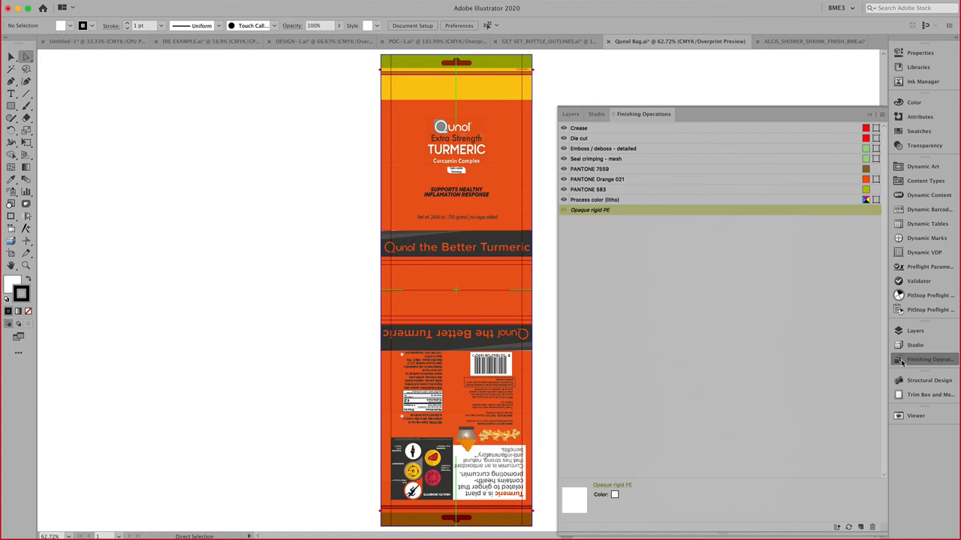
# Step: Select the Seal crimping - mesh operation and zoom in on the bag's top seal and tear notch
pyautogui.click(594, 159)
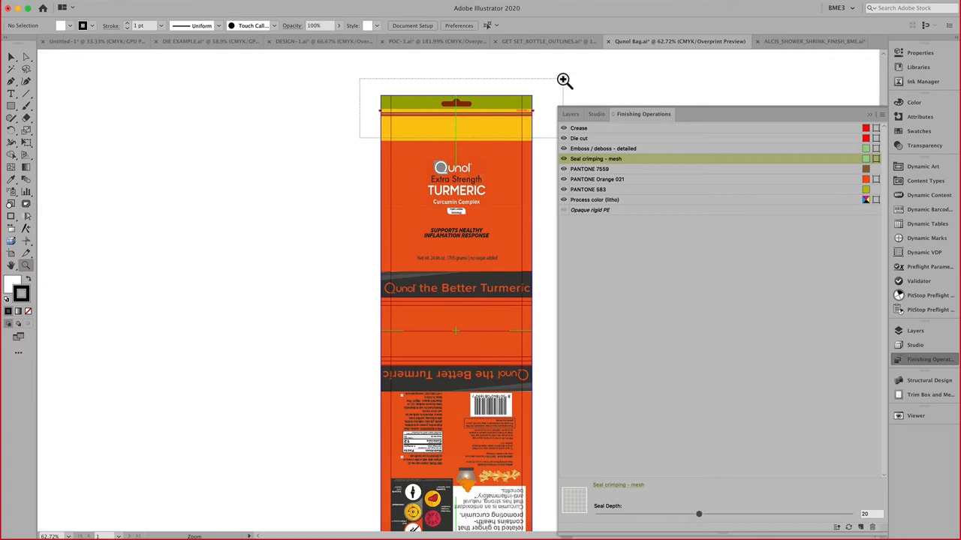
pyautogui.click(564, 81)
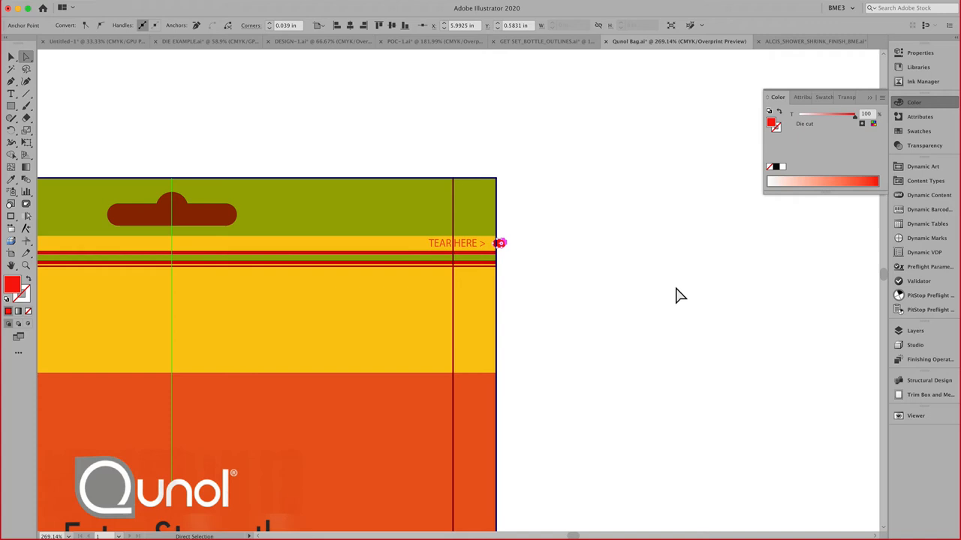
# Step: Show the Studio panel's 3D render of the Qunol StandUpPouch
pyautogui.click(915, 344)
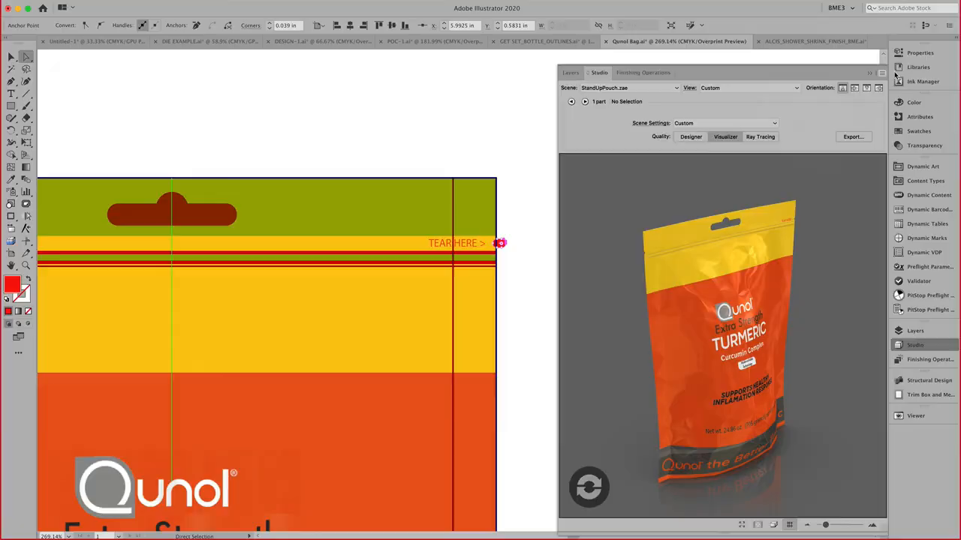
# Step: Switch to the ALCIS_SHOWER_SHRINK_FINISH document with its green sleeved bottle preview
pyautogui.click(758, 42)
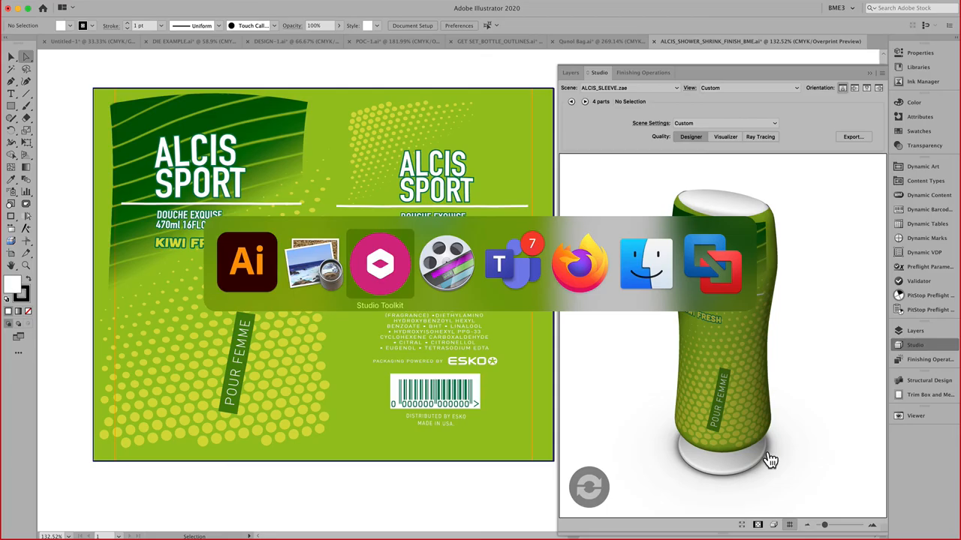
# Step: In Studio Toolkit, browse the STRUCTURE (ALCIS - SHOWER GEL) recent folder via File > Open, then close the dialog
pyautogui.click(379, 262)
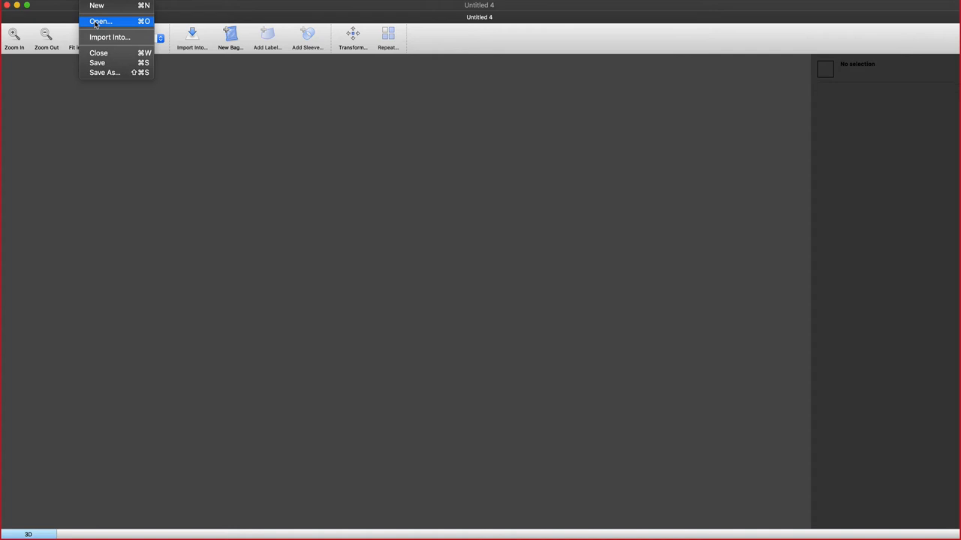
pyautogui.click(99, 21)
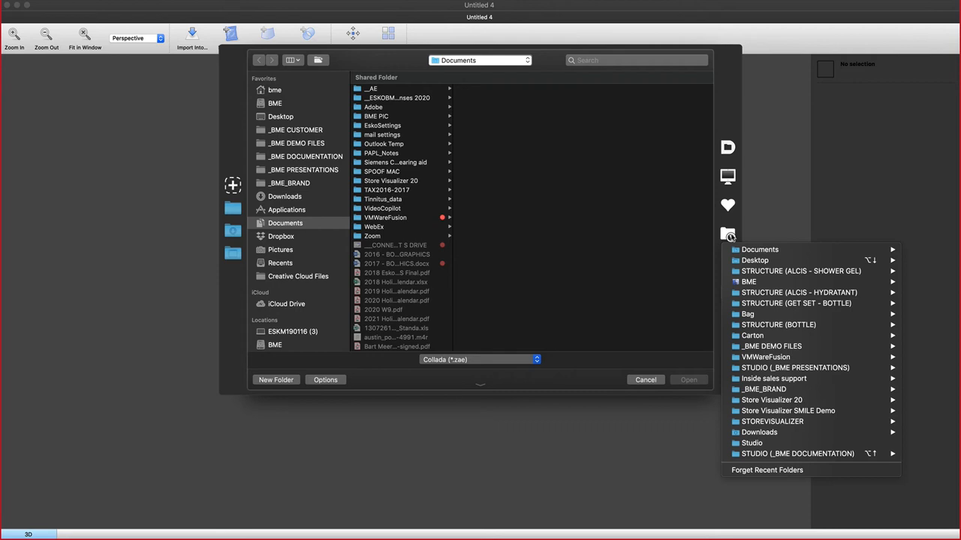
pyautogui.moveTo(802, 271)
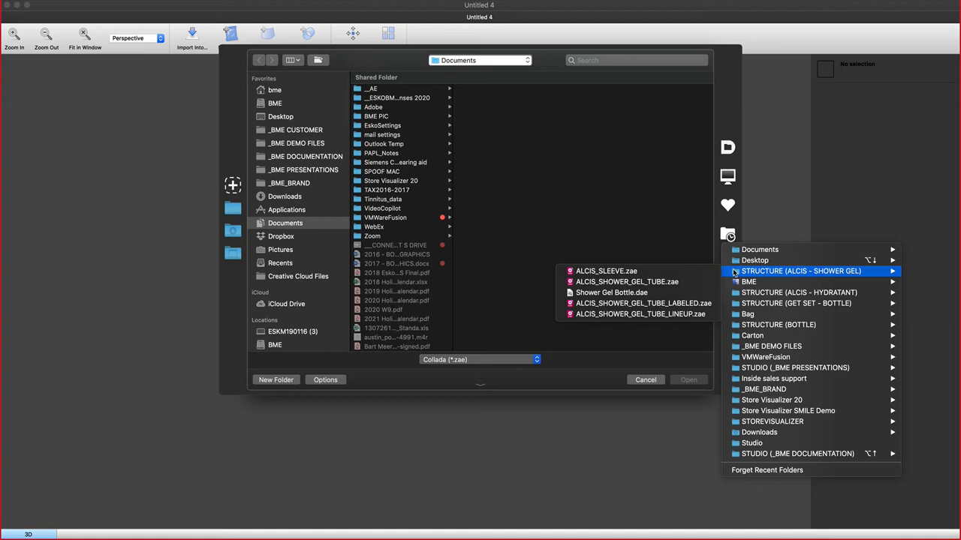
pyautogui.click(800, 270)
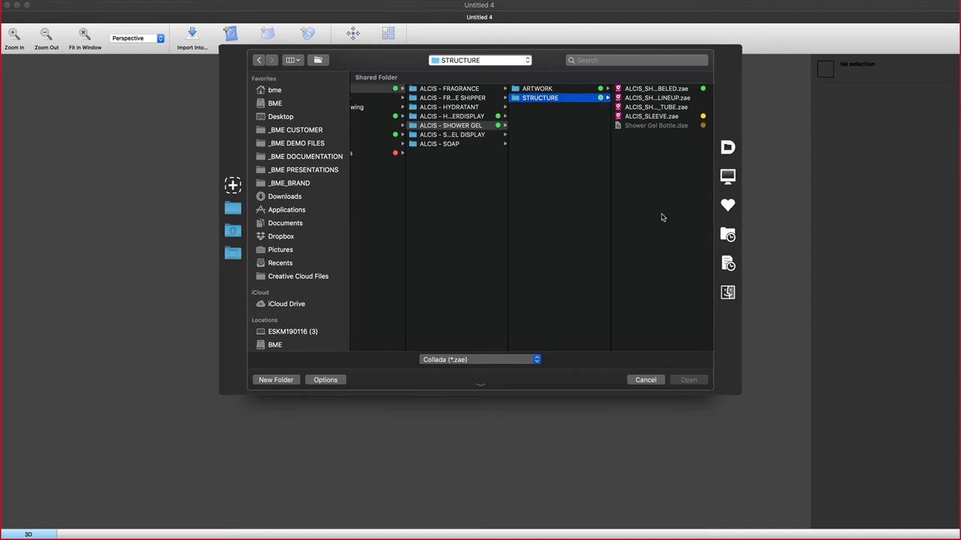
pyautogui.moveTo(462, 407)
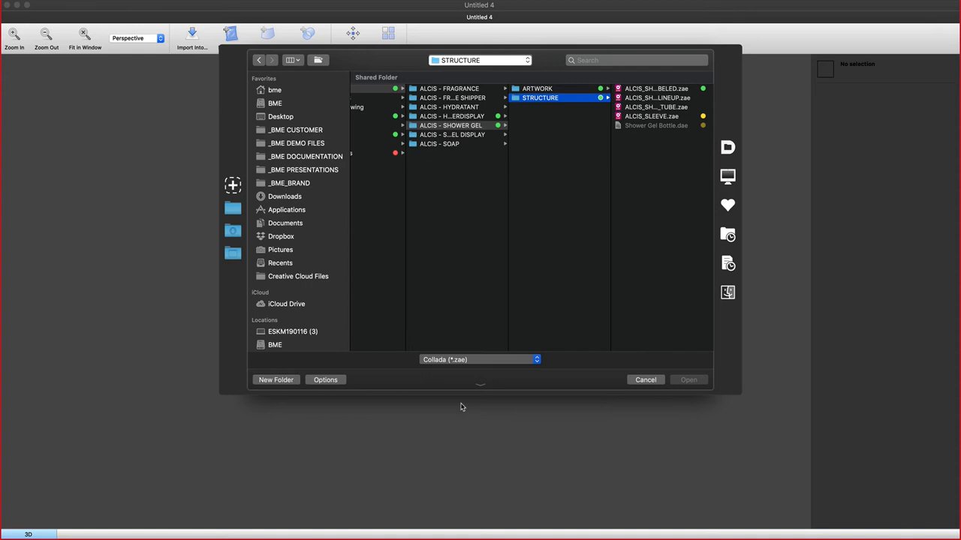
pyautogui.click(480, 360)
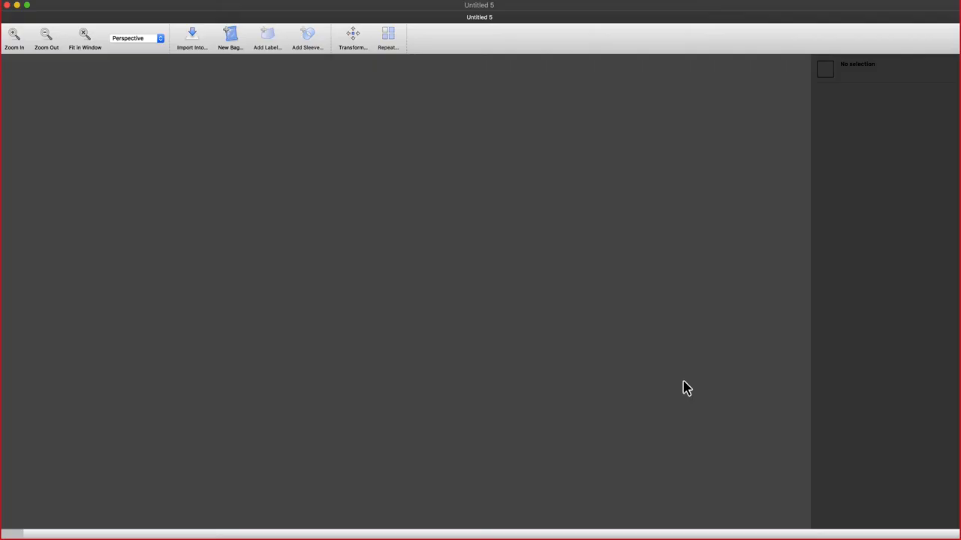
# Step: Import Shower Gel Bottle.dae as a plain white bottle into the empty document
pyautogui.click(230, 37)
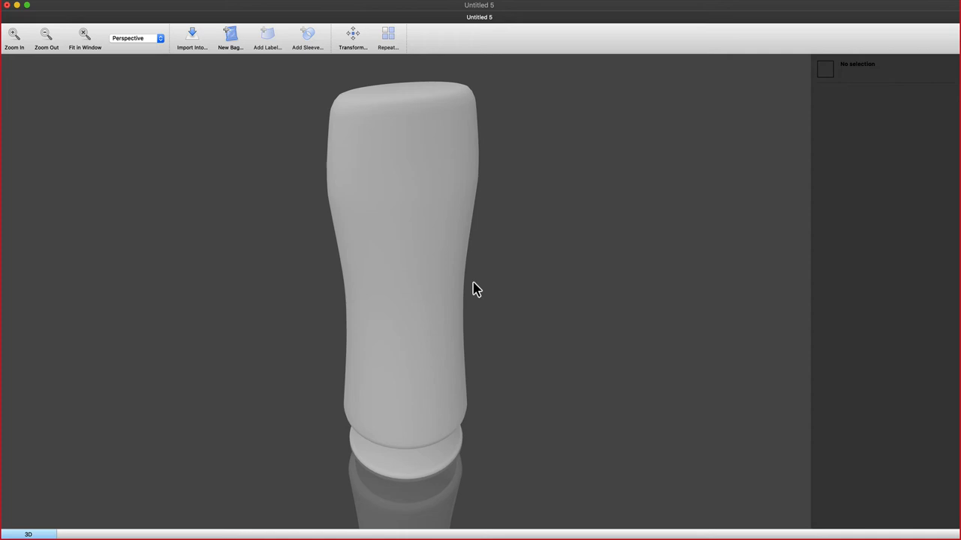
pyautogui.moveTo(480, 144)
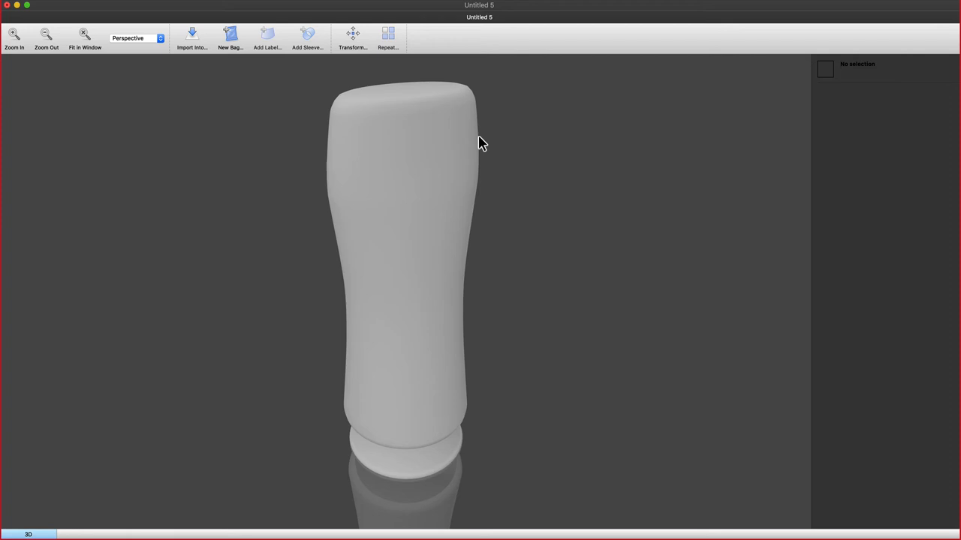
pyautogui.moveTo(473, 146)
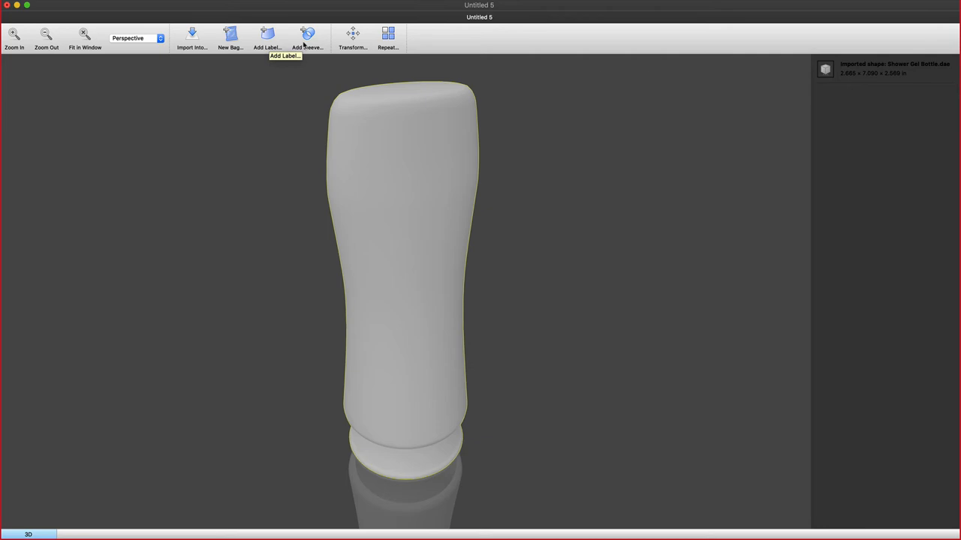
pyautogui.moveTo(308, 36)
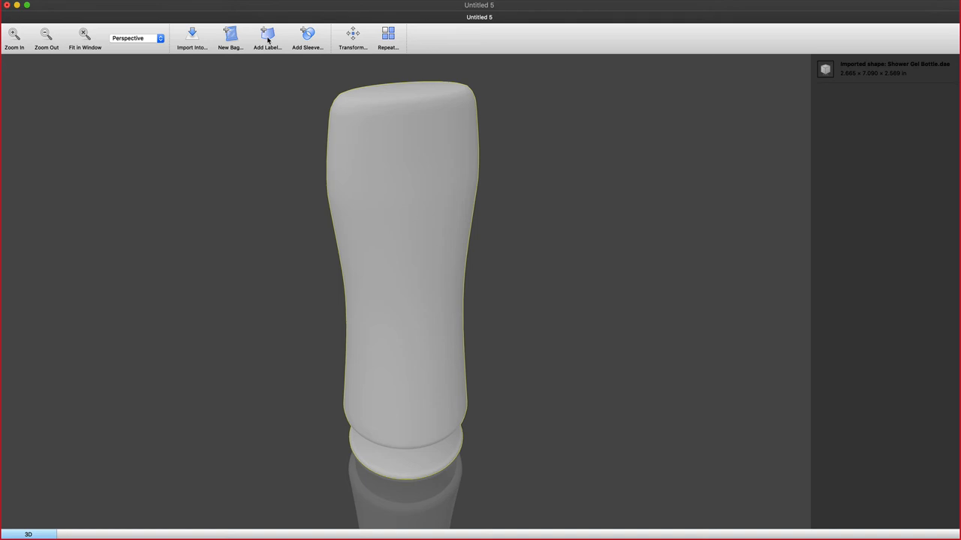
# Step: Add a label to the bottle, choosing Freeform Label in the Select Label Type dialog
pyautogui.click(268, 37)
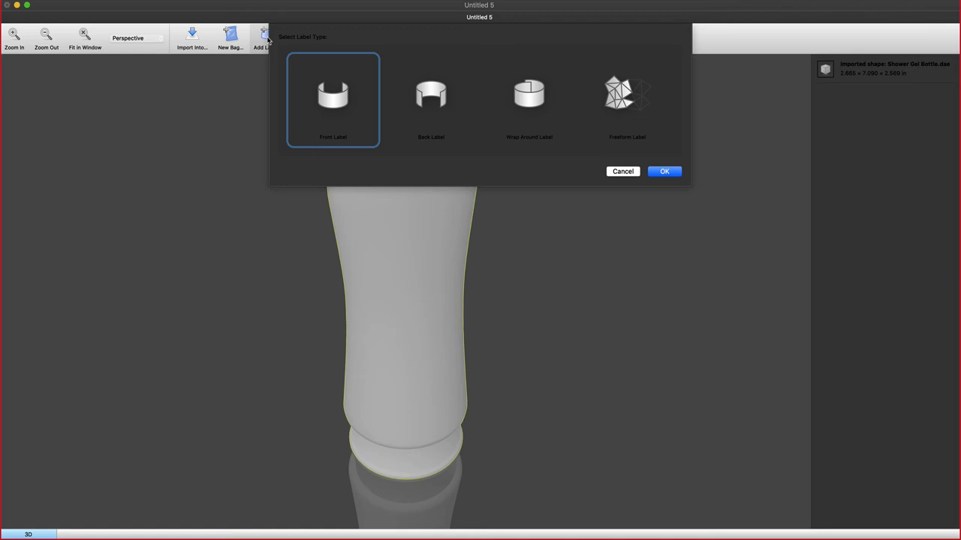
pyautogui.moveTo(431, 99)
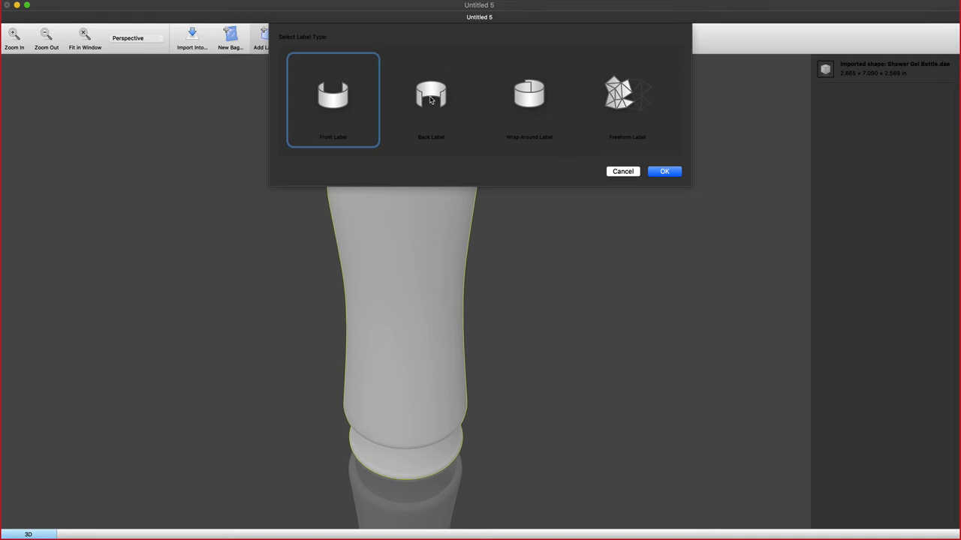
pyautogui.click(529, 98)
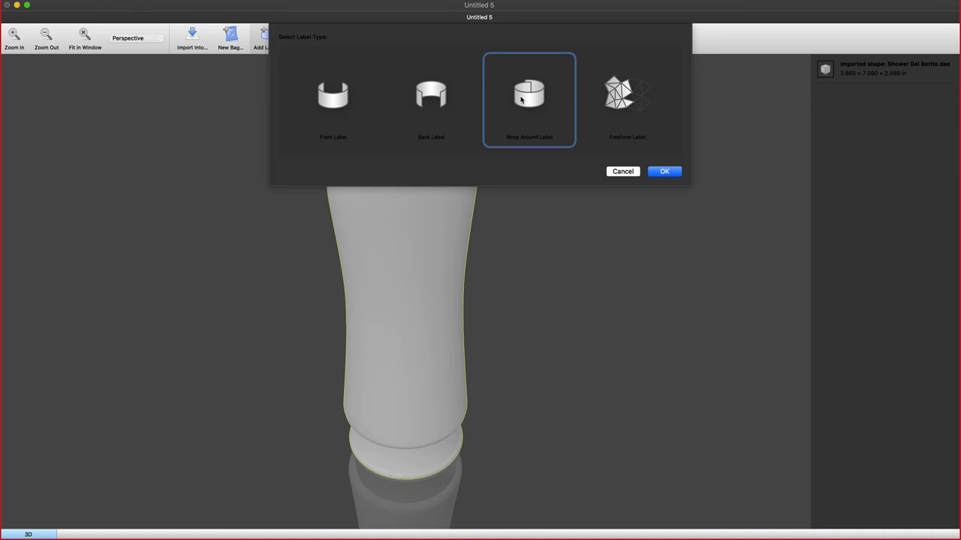
pyautogui.click(627, 98)
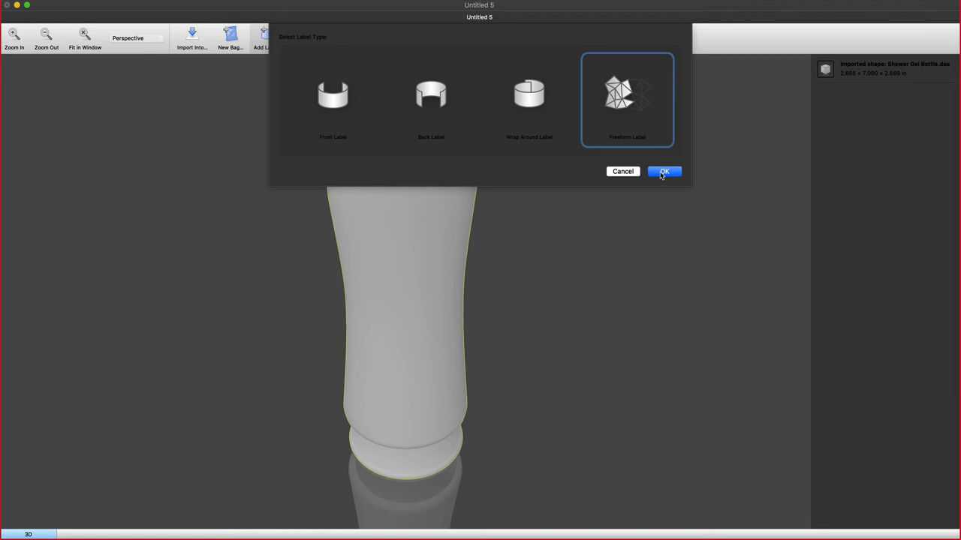
pyautogui.click(663, 171)
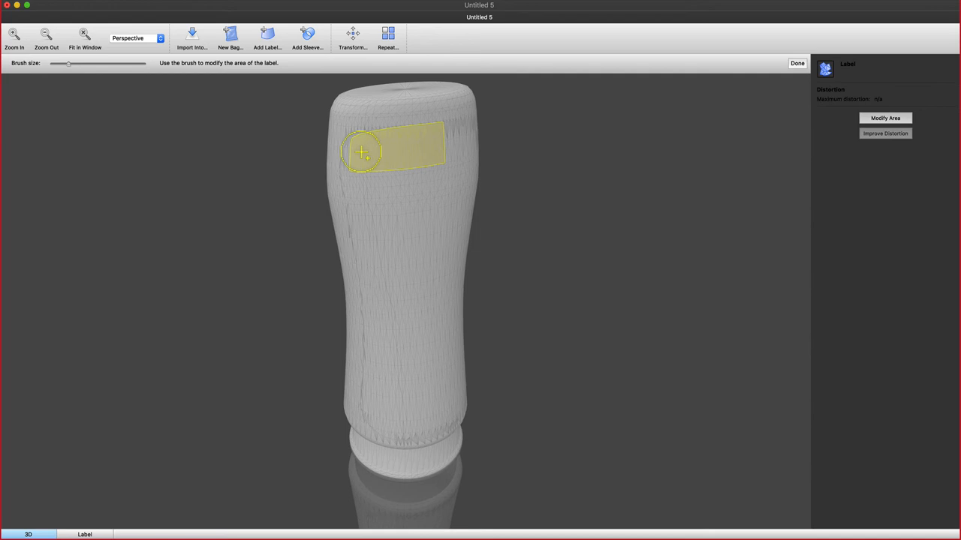
# Step: Brush the label area down the left side and across the bottle front, then finish it with Done
pyautogui.moveTo(363, 150); pyautogui.dragTo(359, 225)
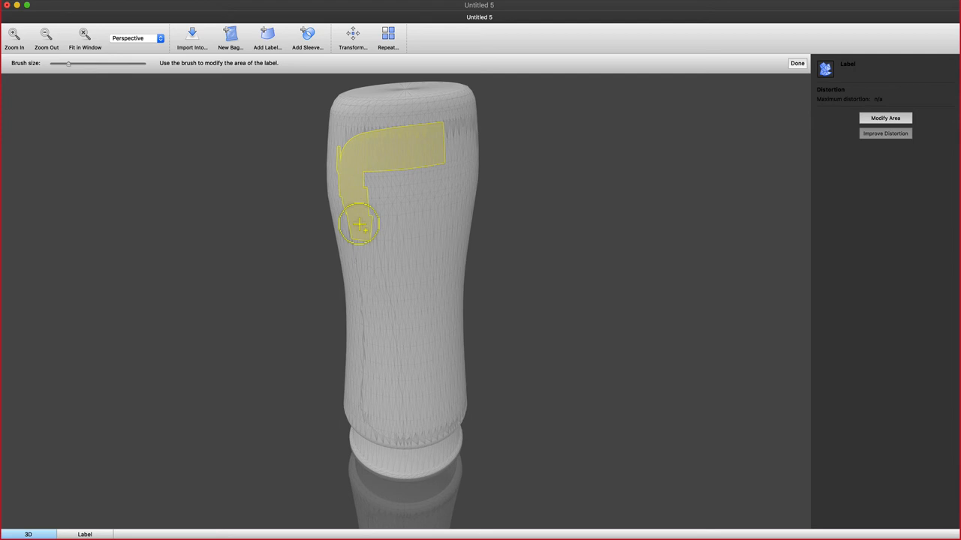
pyautogui.moveTo(359, 223); pyautogui.dragTo(464, 143)
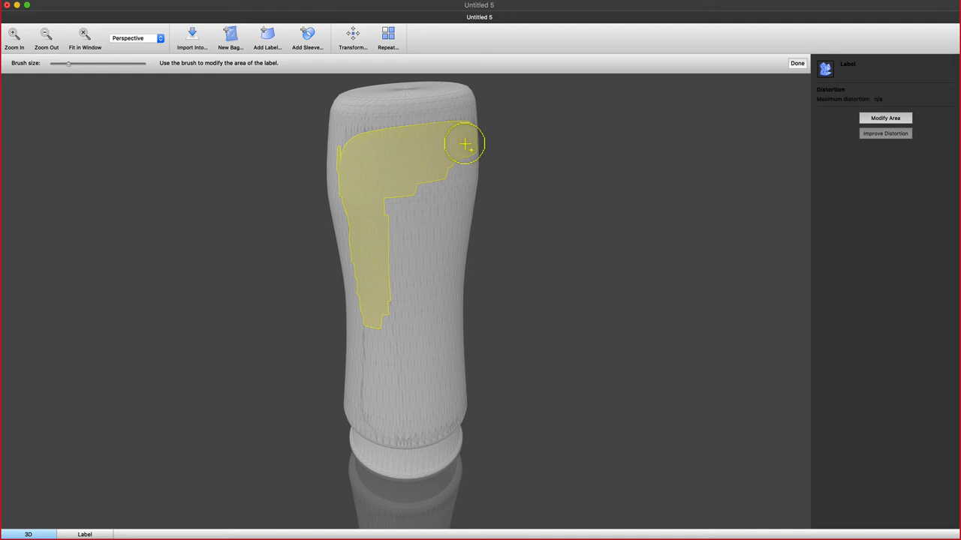
pyautogui.moveTo(464, 144); pyautogui.dragTo(399, 205)
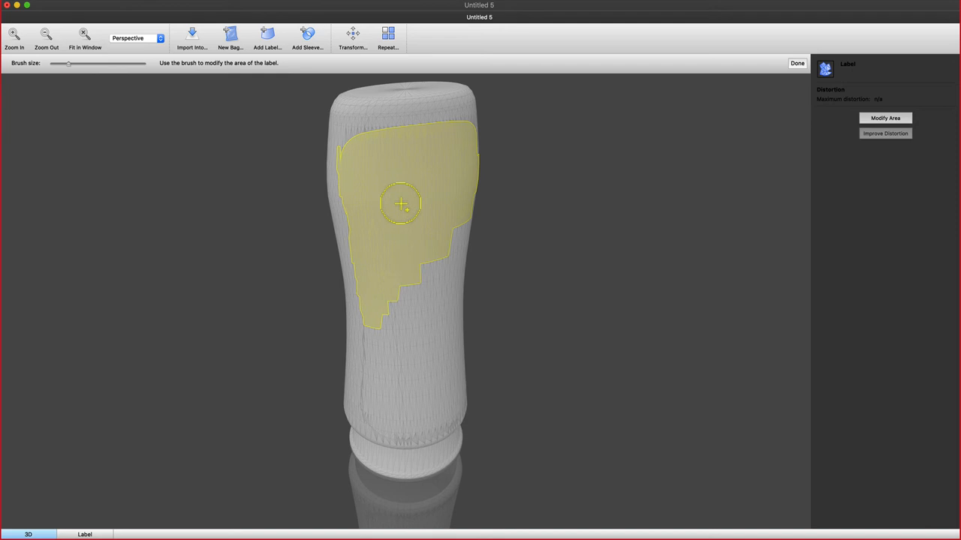
pyautogui.click(797, 63)
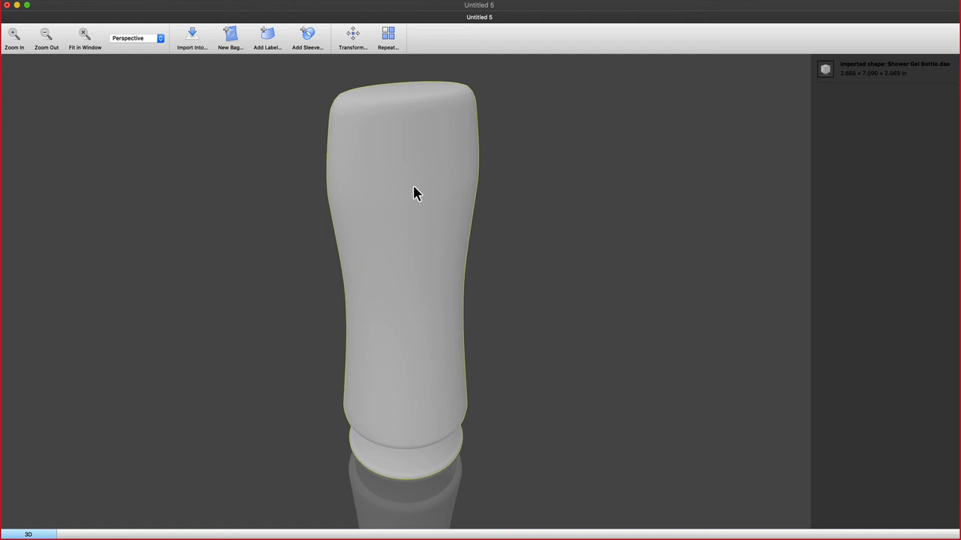
pyautogui.moveTo(408, 168)
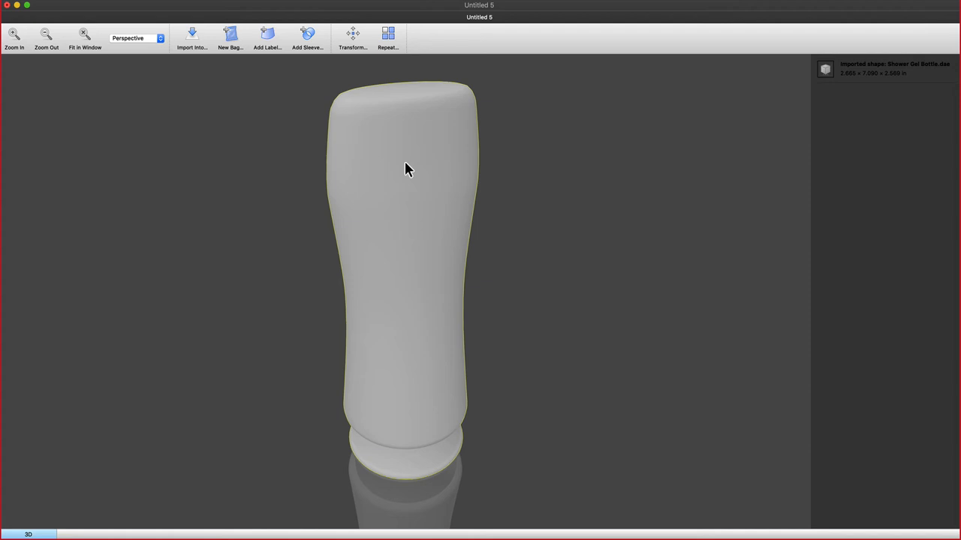
# Step: Start Add Sleeve and choose the middle, lengthwise axis for the bottle shape
pyautogui.click(306, 38)
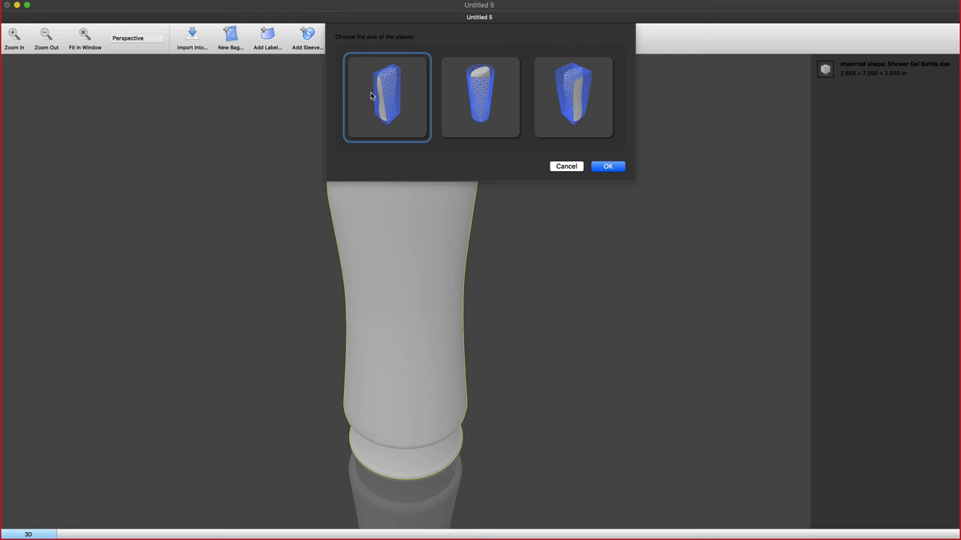
pyautogui.click(481, 96)
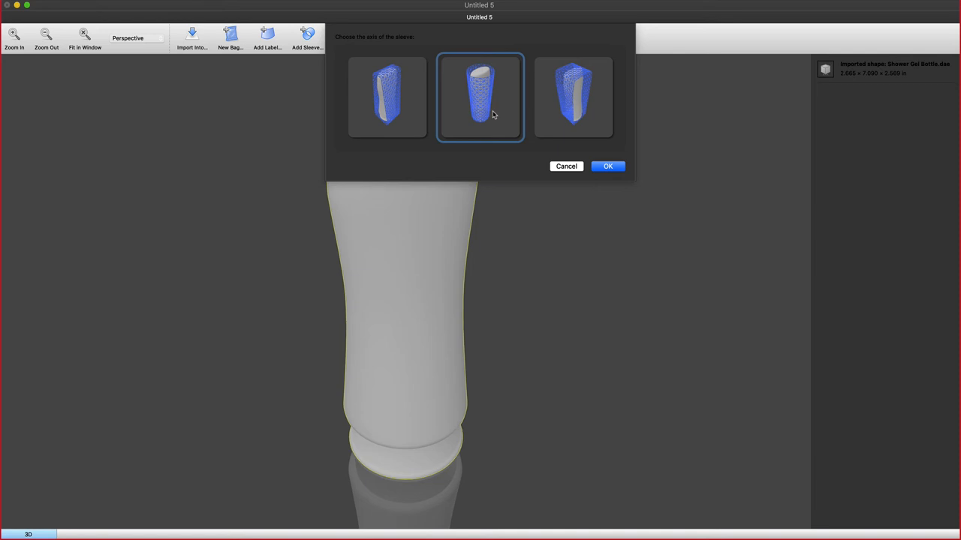
pyautogui.moveTo(507, 98)
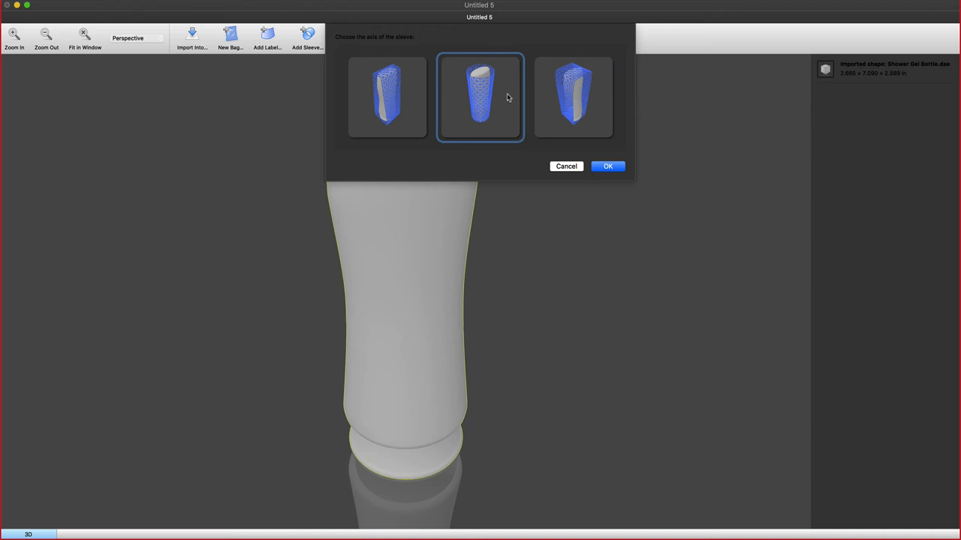
# Step: Confirm the axis, set the sleeve seam to Right over left, and start the Shrink simulation
pyautogui.click(608, 165)
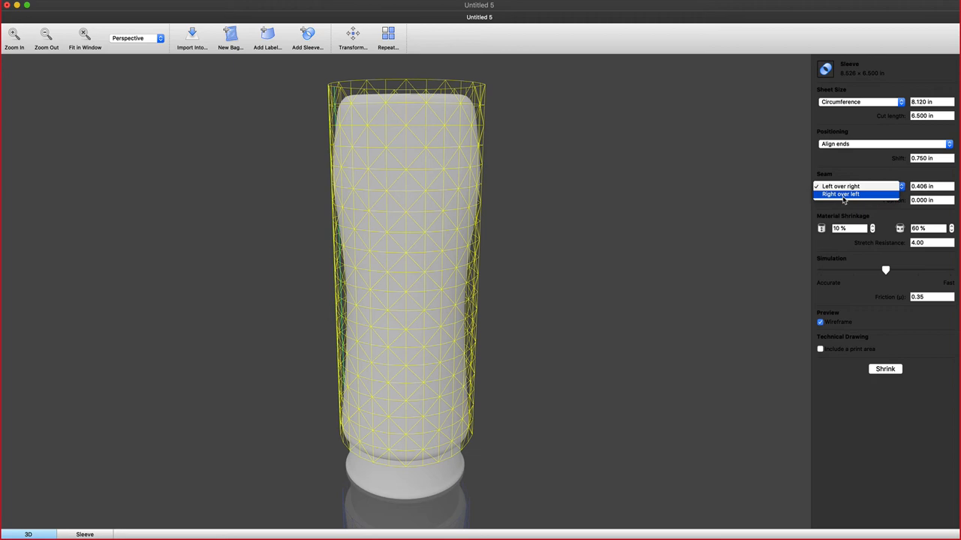
pyautogui.click(841, 193)
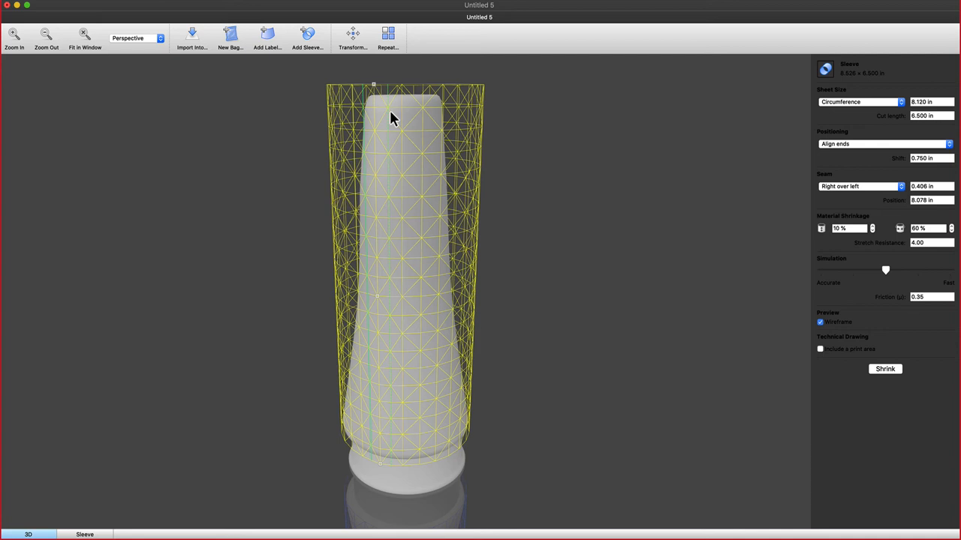
pyautogui.click(848, 228)
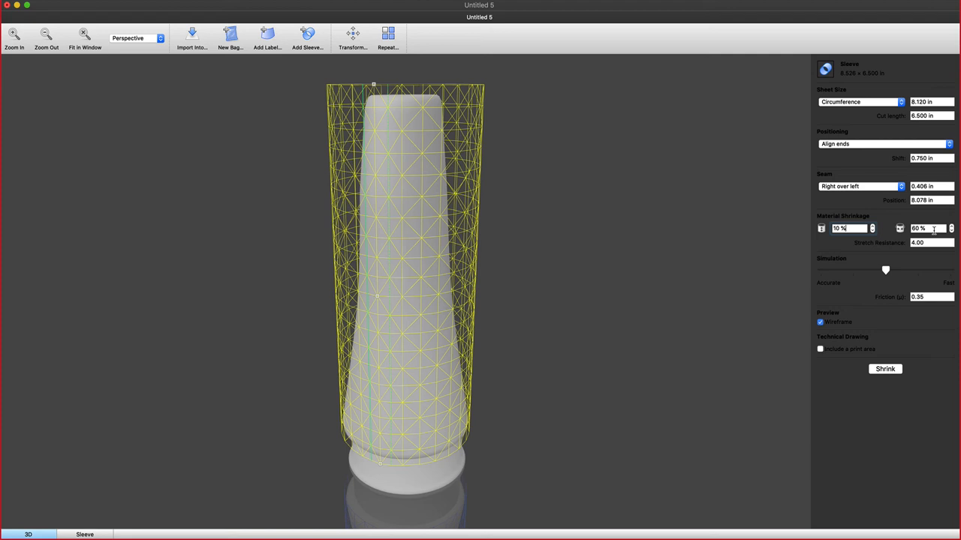
pyautogui.click(885, 369)
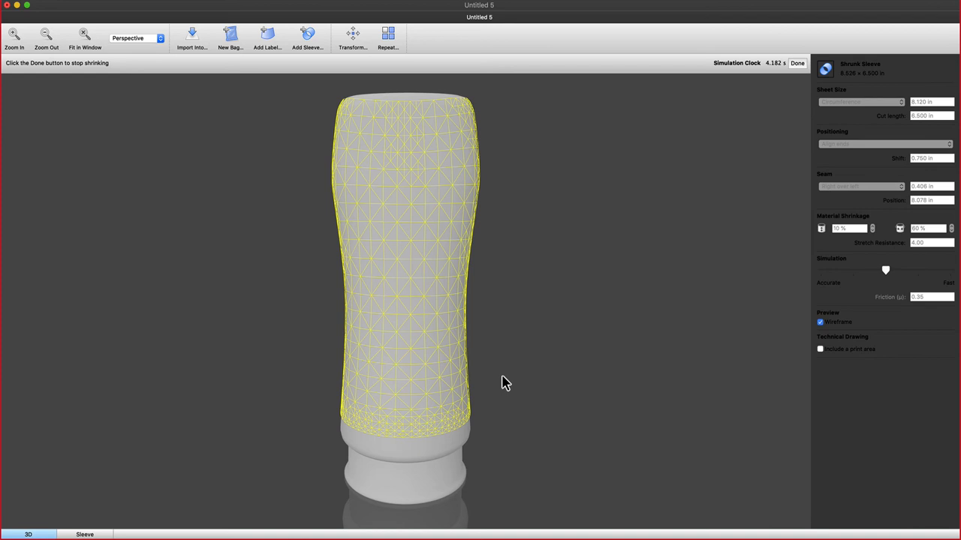
# Step: Stop the simulation, shrink the 7 in cut-height sleeve onto the bottle again, and finish with Done
pyautogui.click(797, 63)
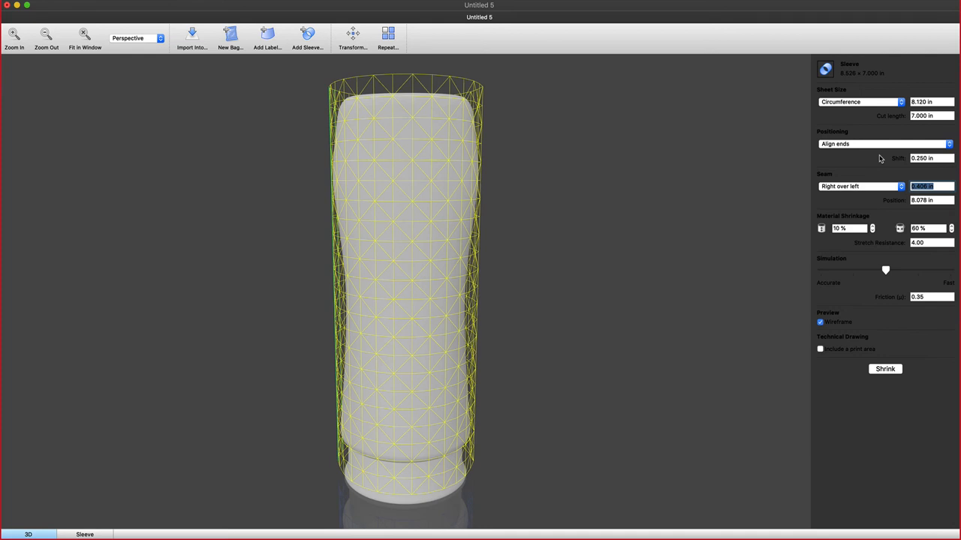
pyautogui.click(886, 370)
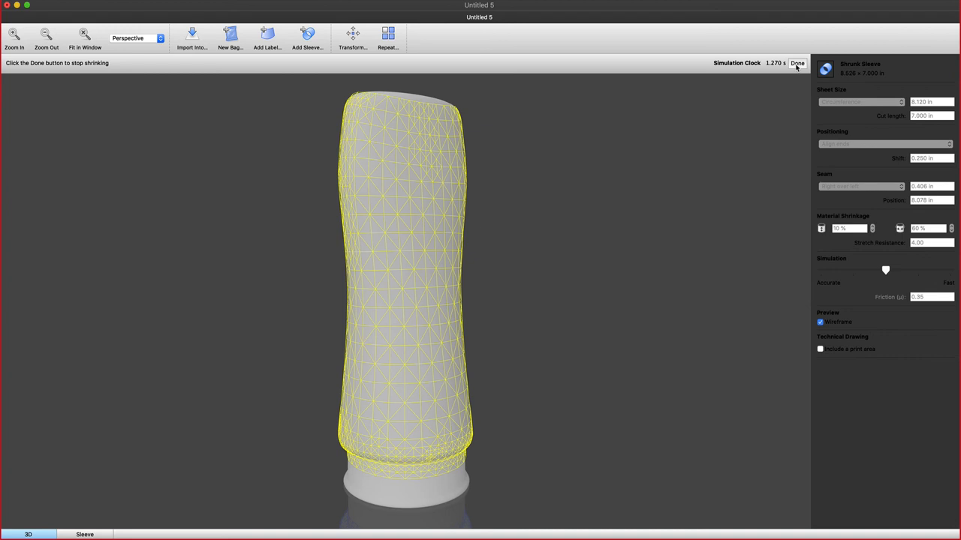
pyautogui.click(797, 64)
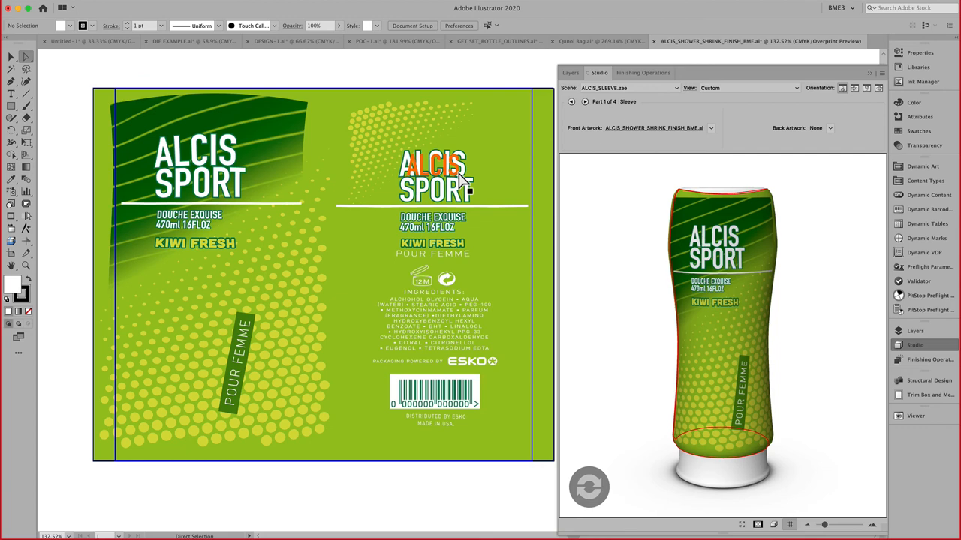
pyautogui.click(26, 264)
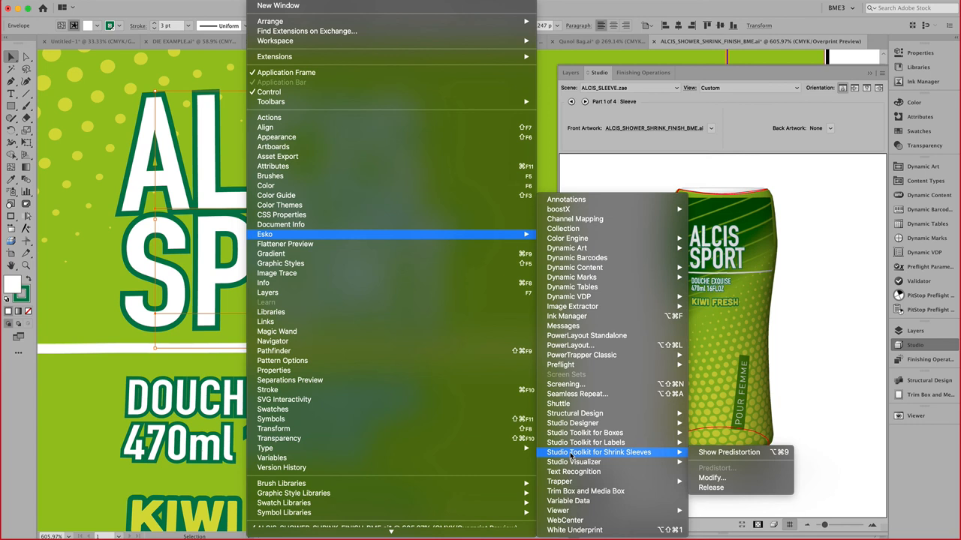
pyautogui.moveTo(711, 488)
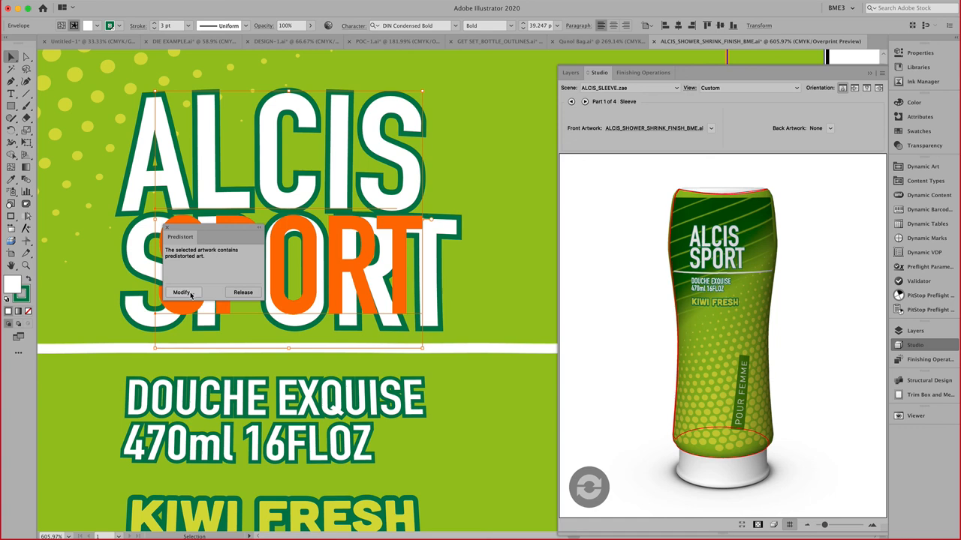
# Step: Dismiss the Predistort message to return to the normal ALCIS SPORT title
pyautogui.click(183, 291)
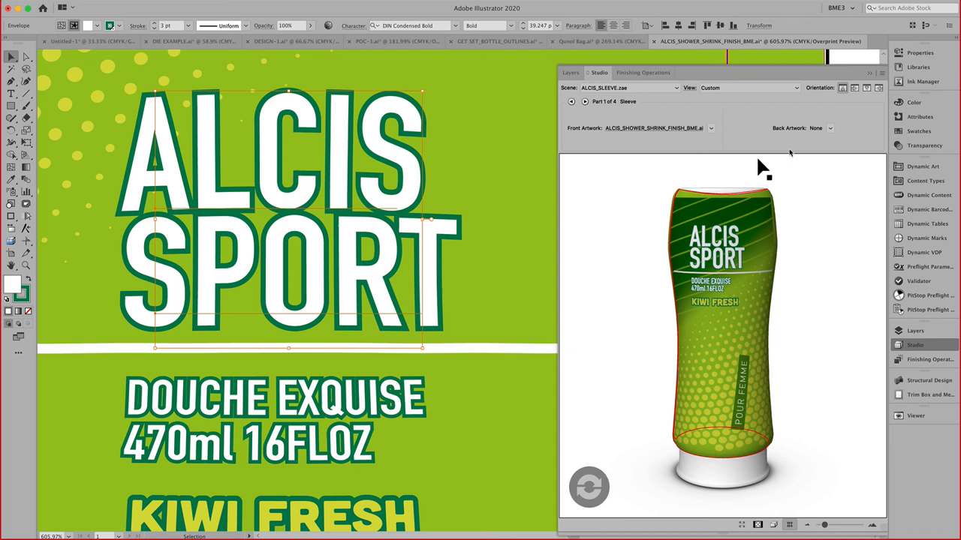
# Step: Review the 3D preview's Export settings from the Studio panel menu, then bring up Scene Settings
pyautogui.click(882, 72)
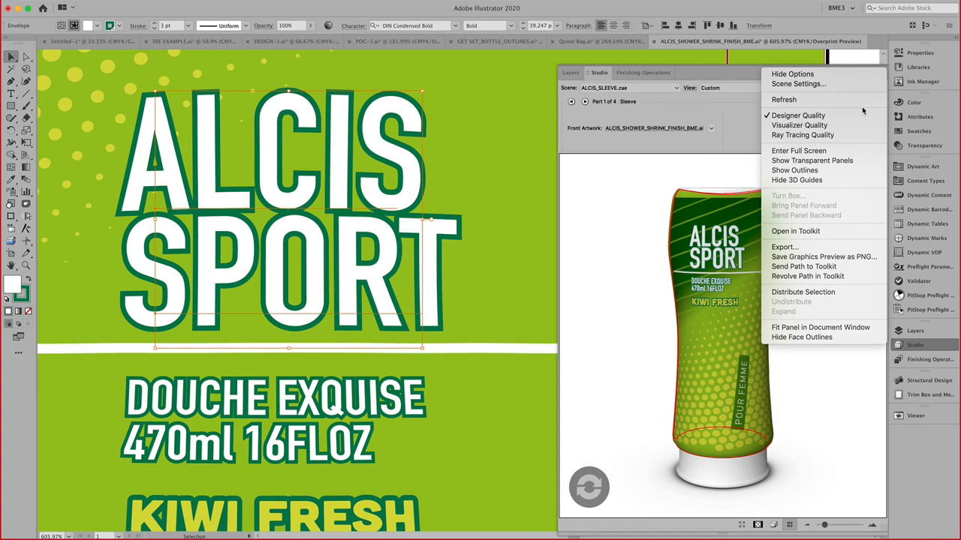
pyautogui.click(784, 246)
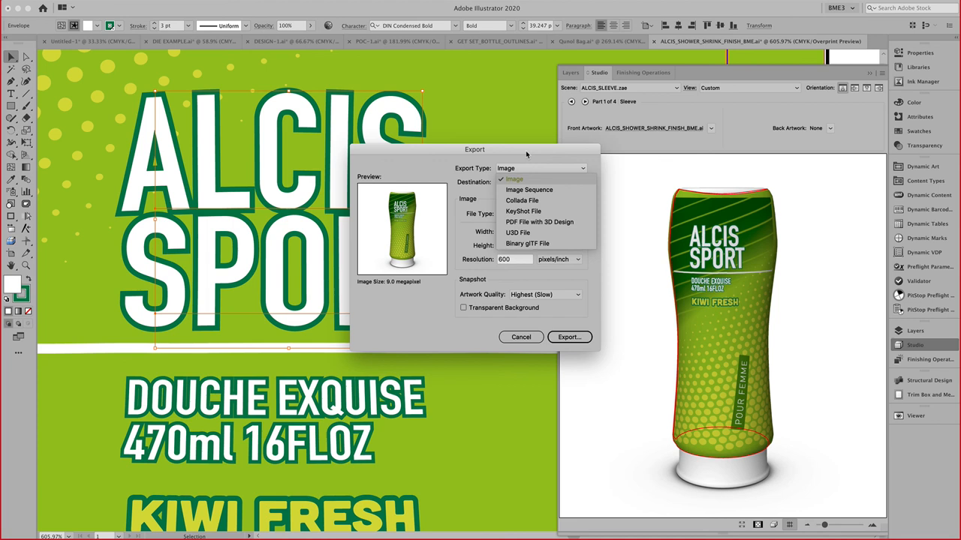
pyautogui.click(520, 337)
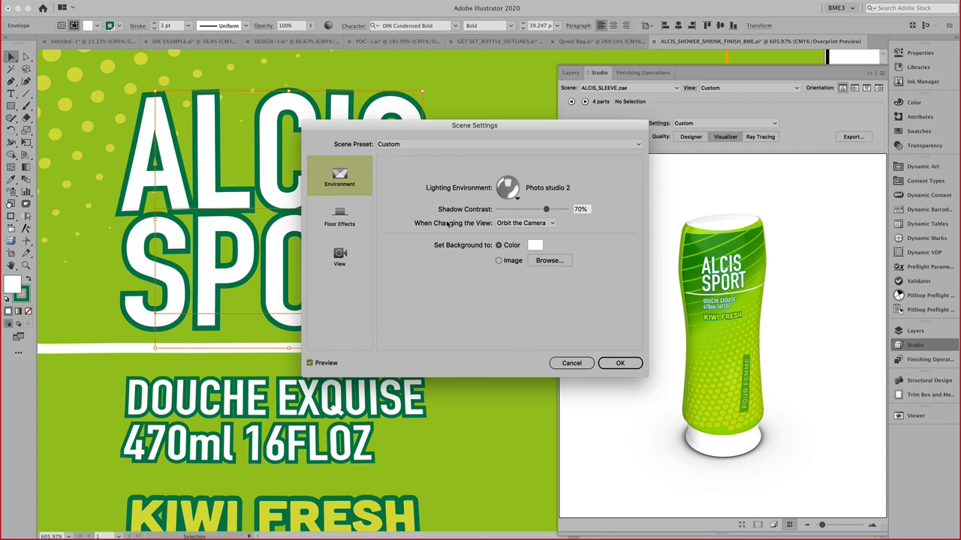
# Step: Move the Scene Settings dialog aside and pick the Photo studio 2 lighting environment
pyautogui.moveTo(475, 126); pyautogui.dragTo(436, 162)
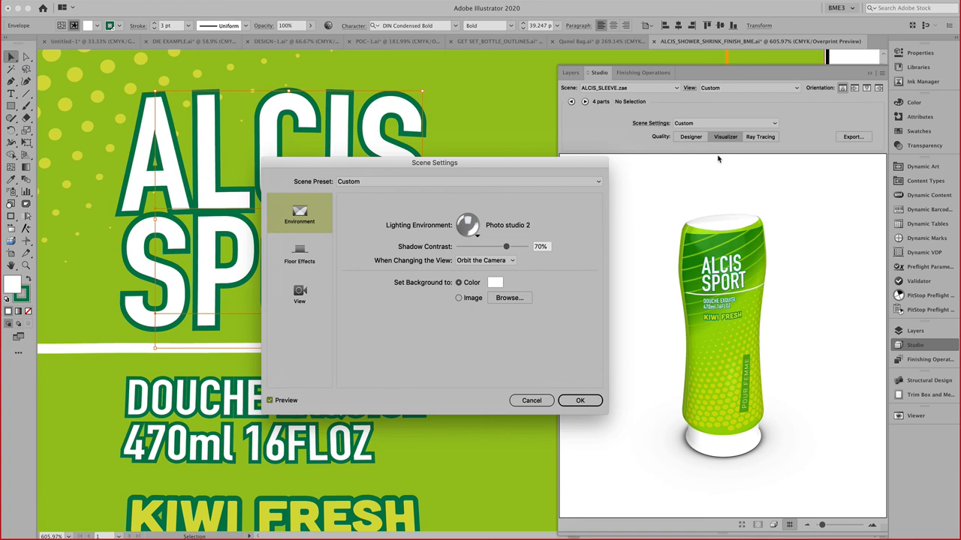
pyautogui.click(468, 225)
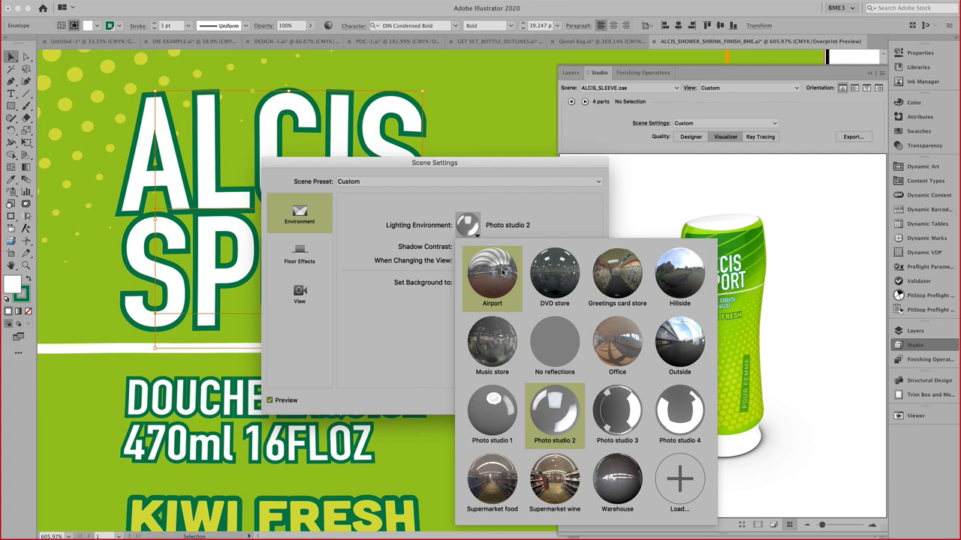
pyautogui.click(555, 412)
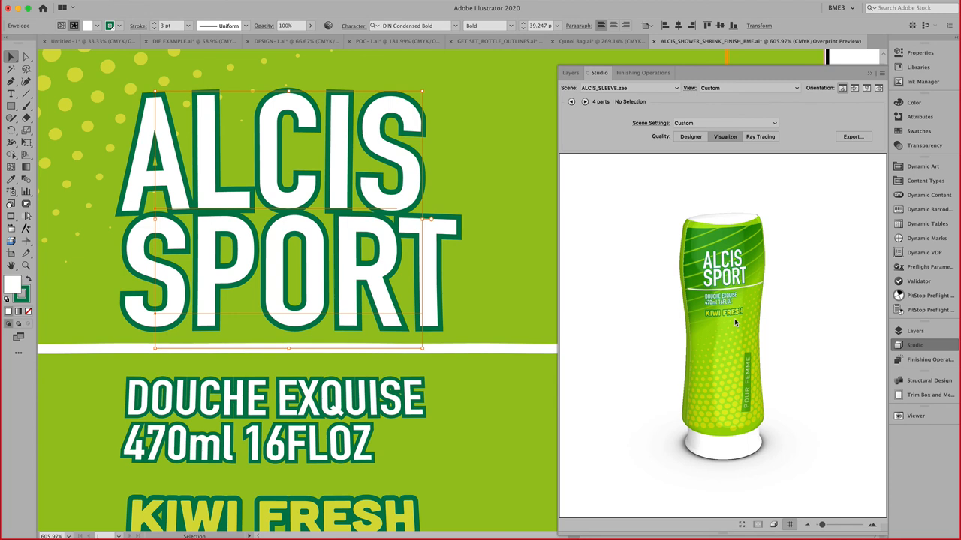
pyautogui.click(540, 168)
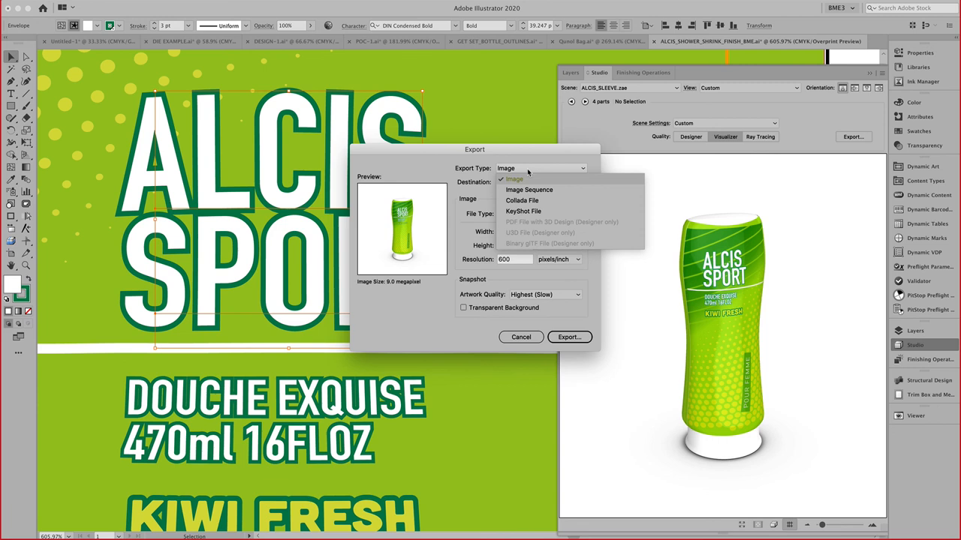
pyautogui.click(523, 201)
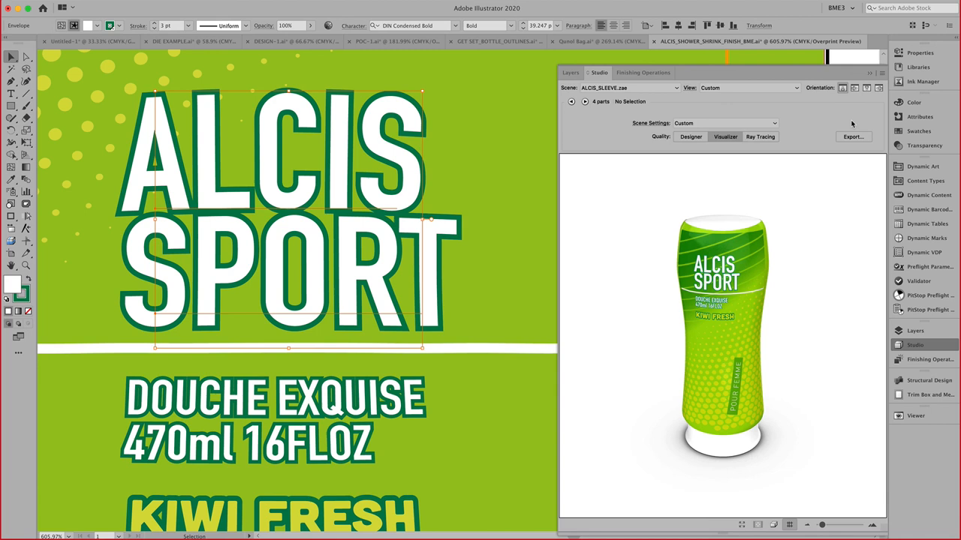
# Step: Bring up the Studio panel's Export settings for a 3000 × 3000 pixel TIFF render
pyautogui.click(852, 136)
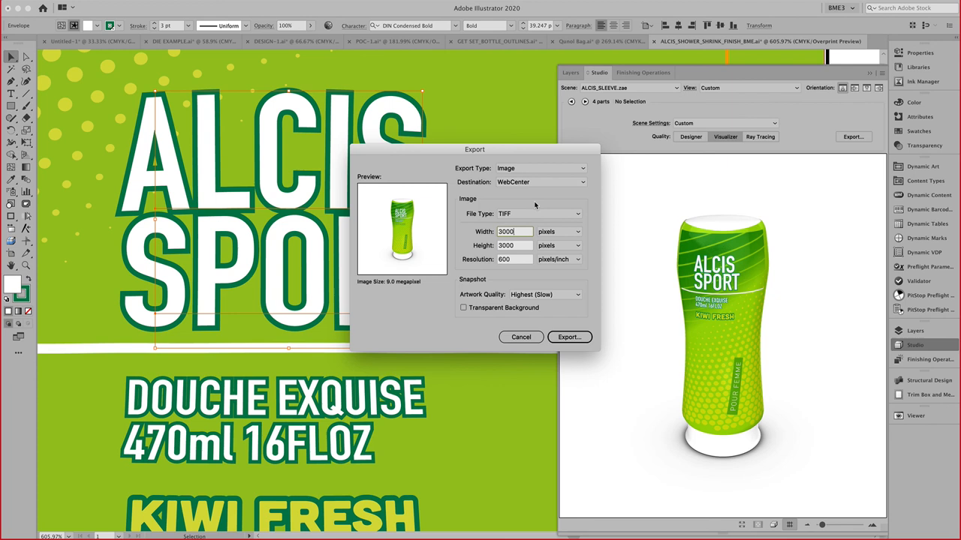
pyautogui.moveTo(469, 208)
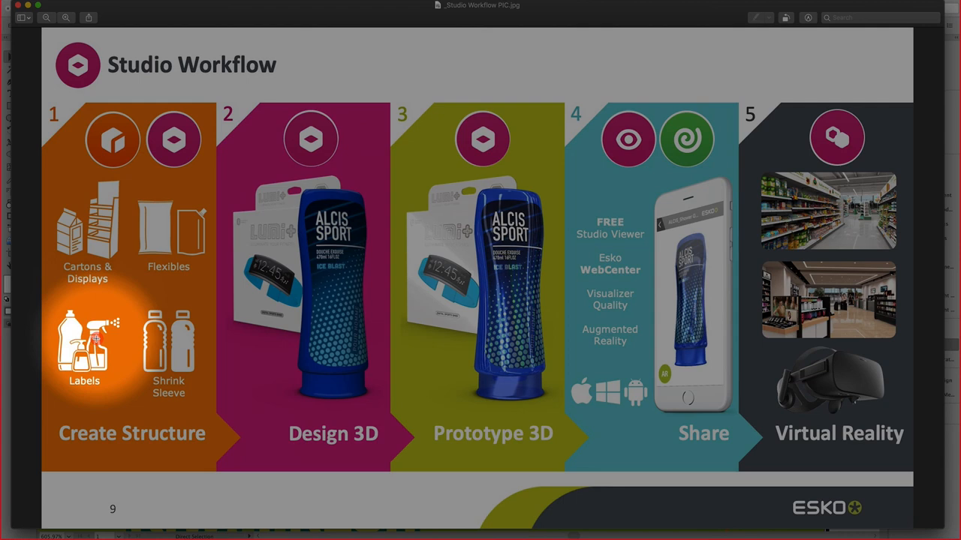
pyautogui.moveTo(165, 338)
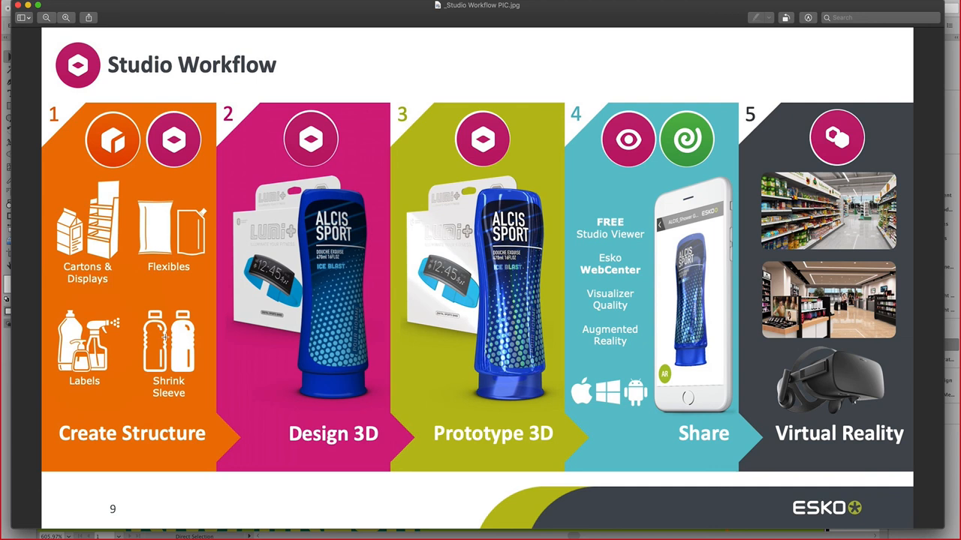
pyautogui.moveTo(115, 295)
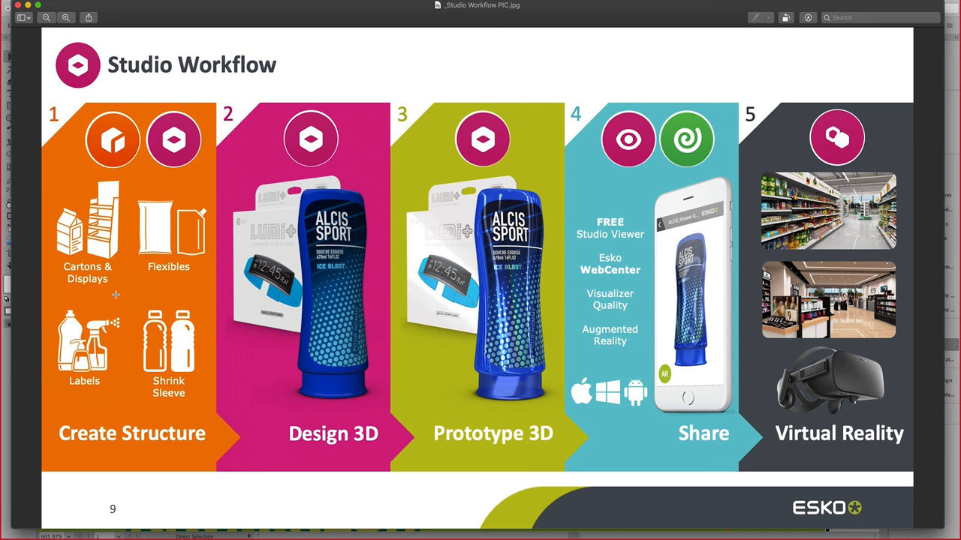
pyautogui.moveTo(324, 298)
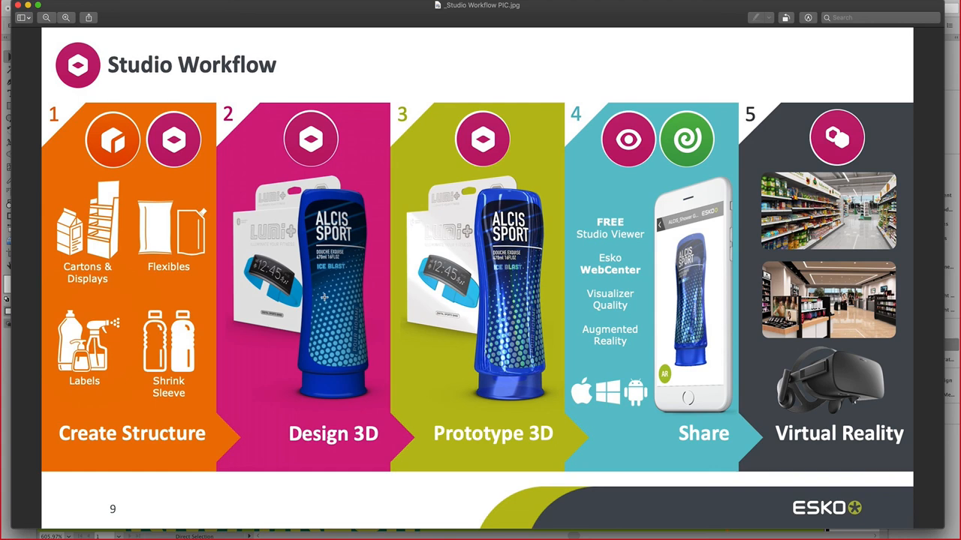